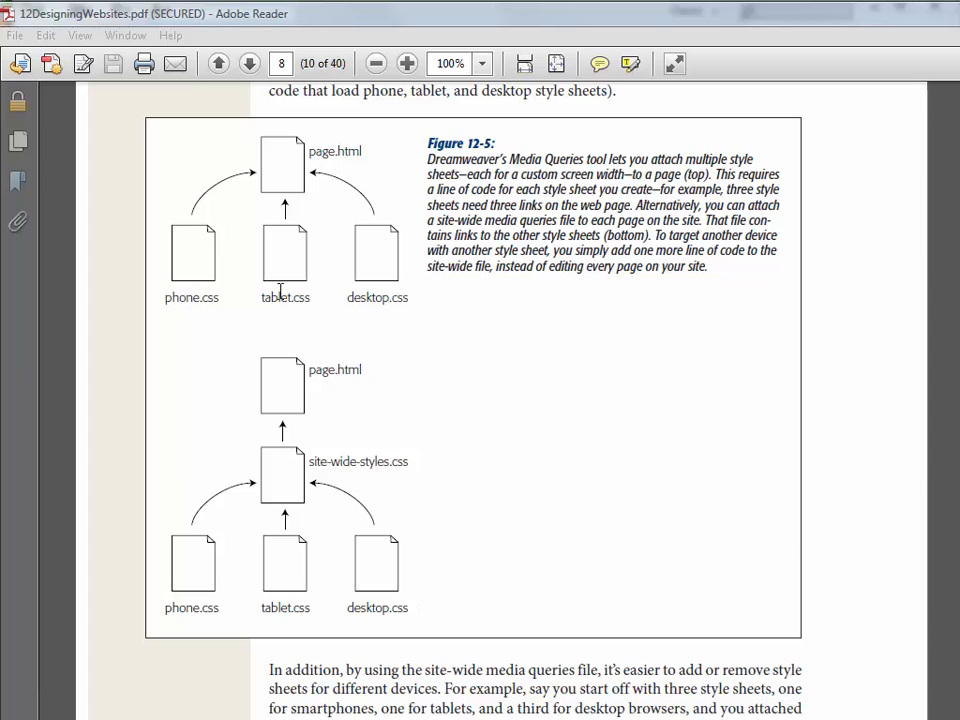
{"action": "mouse_move", "coordinate": [408, 283]}
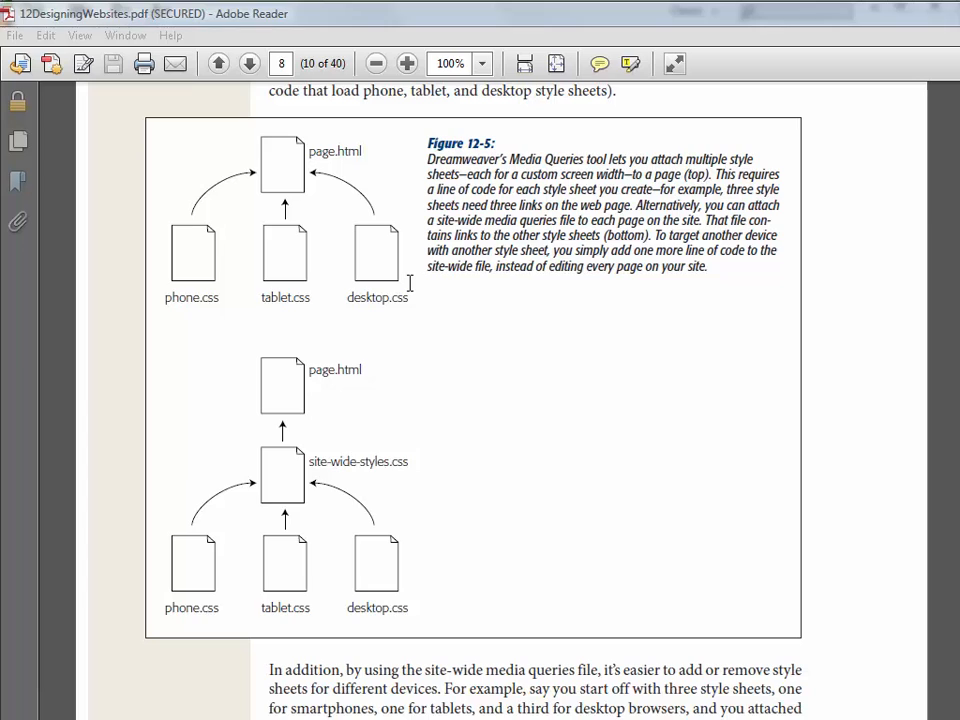
{"action": "mouse_move", "coordinate": [243, 200]}
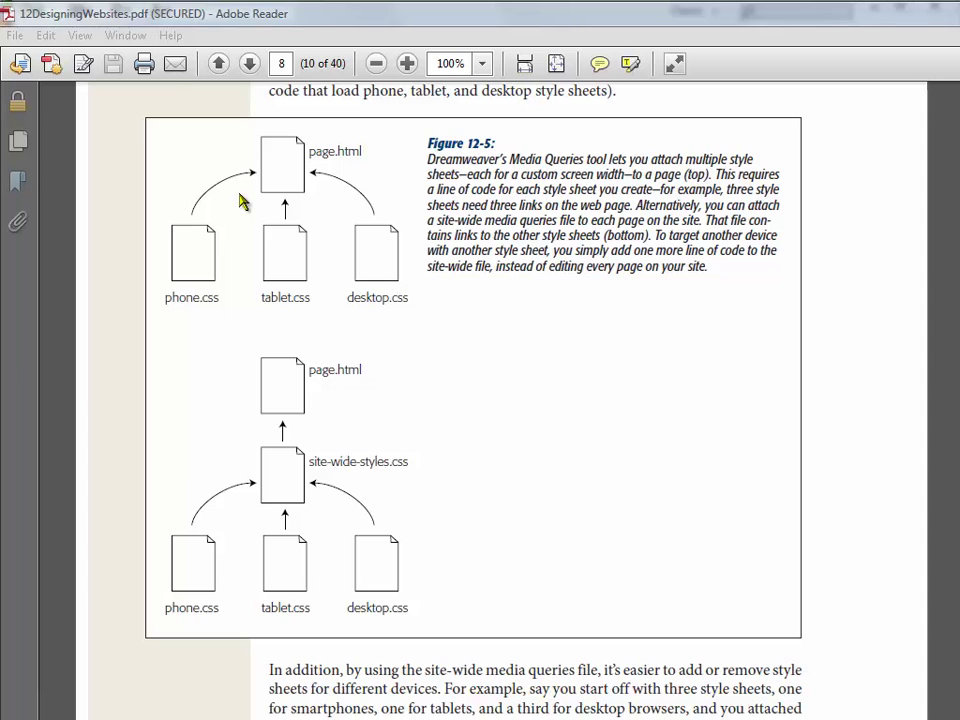
{"action": "mouse_move", "coordinate": [465, 270]}
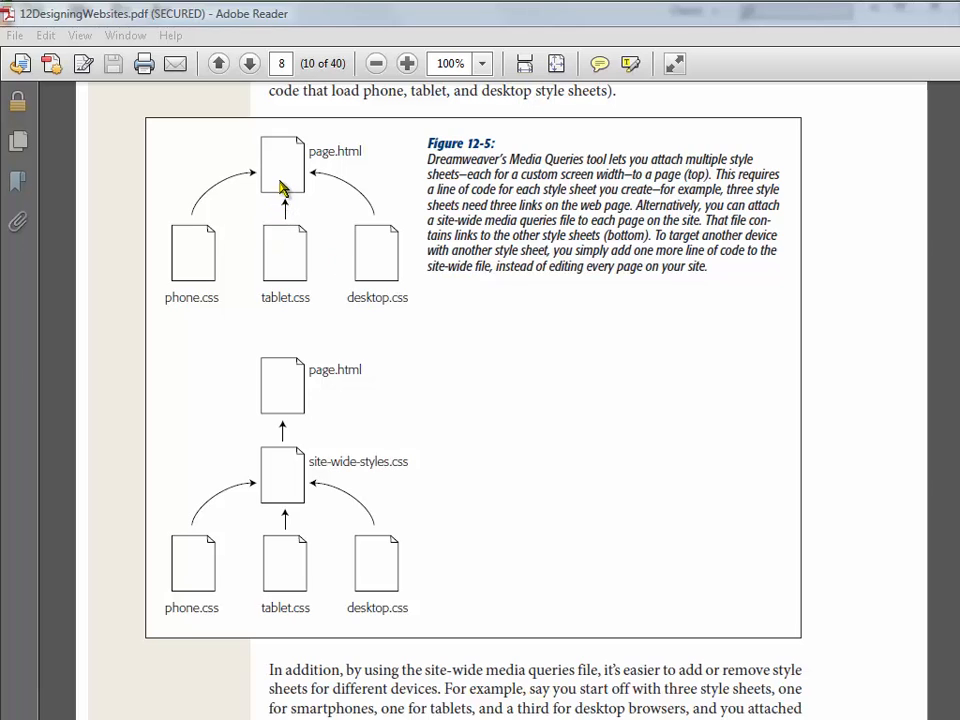
{"action": "mouse_move", "coordinate": [320, 503]}
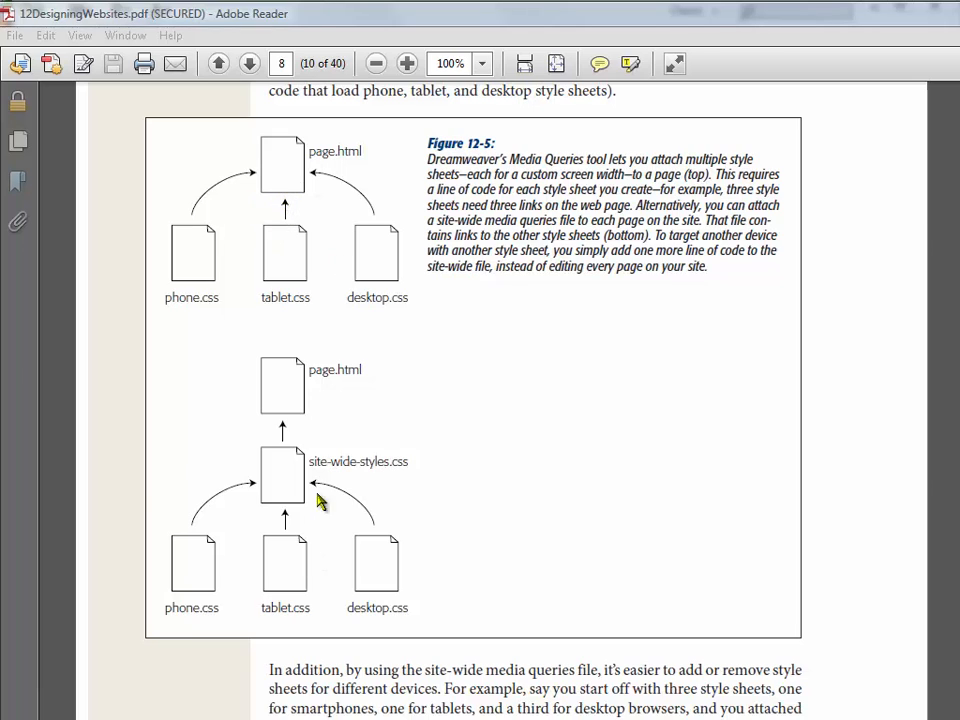
{"action": "mouse_move", "coordinate": [296, 580]}
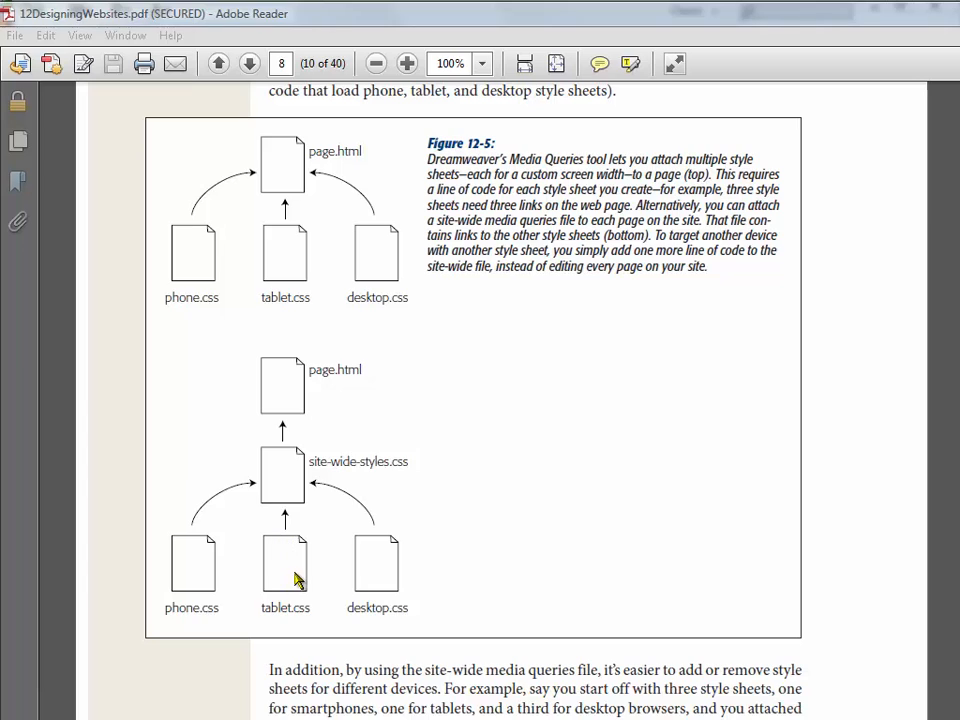
{"action": "mouse_move", "coordinate": [313, 535]}
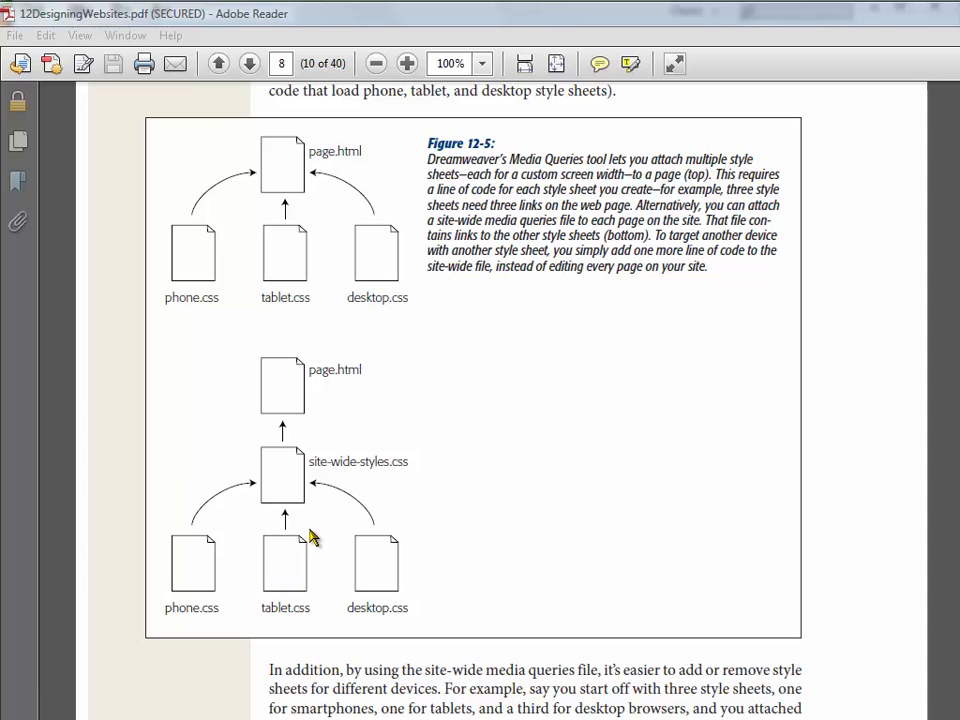
{"action": "mouse_move", "coordinate": [183, 489]}
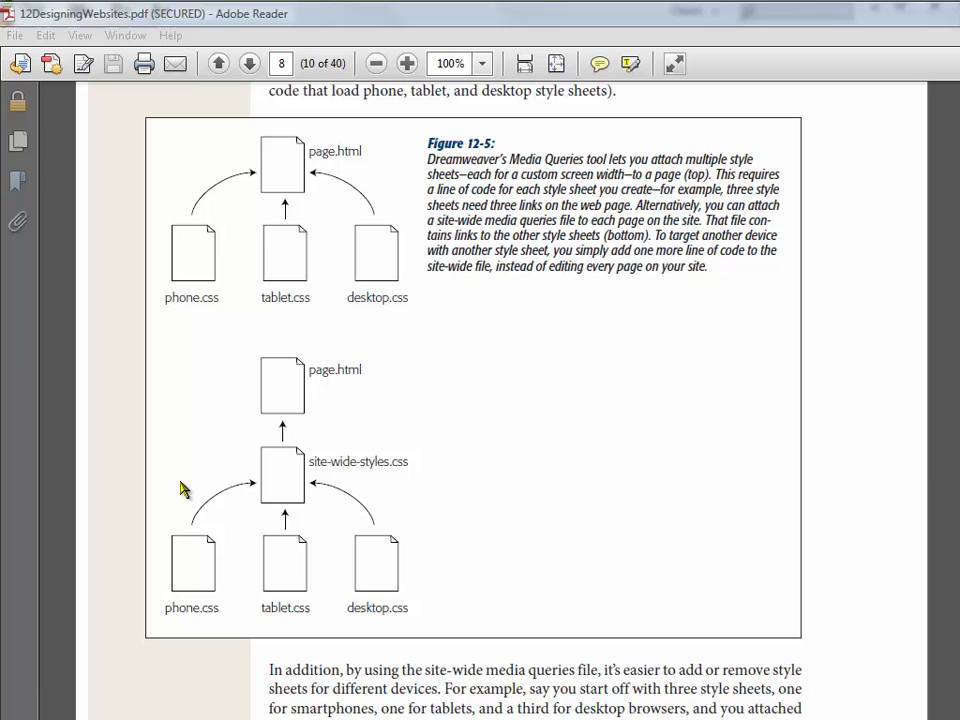
{"action": "mouse_move", "coordinate": [445, 473]}
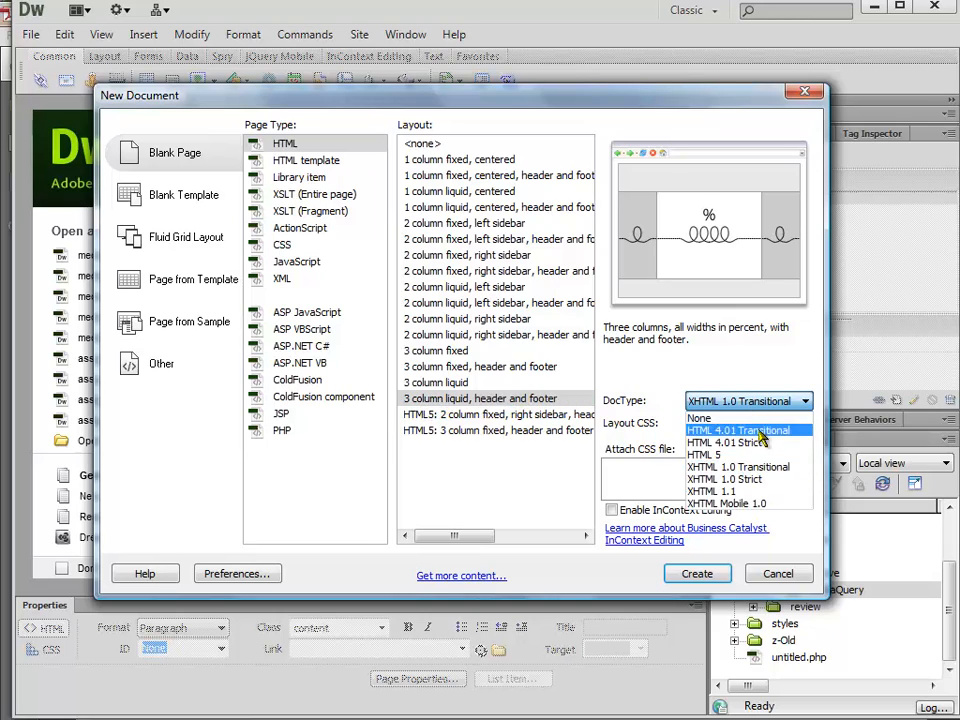
Step: Create a blank HTML 5 page using the '3 column liquid, header and footer' layout
{"action": "left_click", "coordinate": [704, 455]}
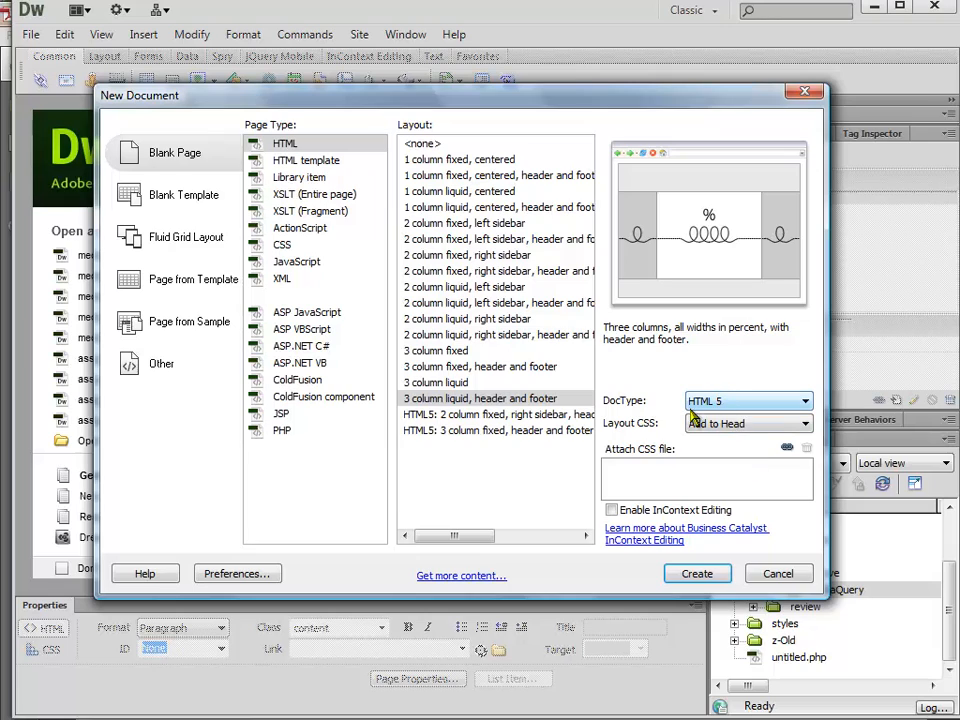
{"action": "mouse_move", "coordinate": [715, 423]}
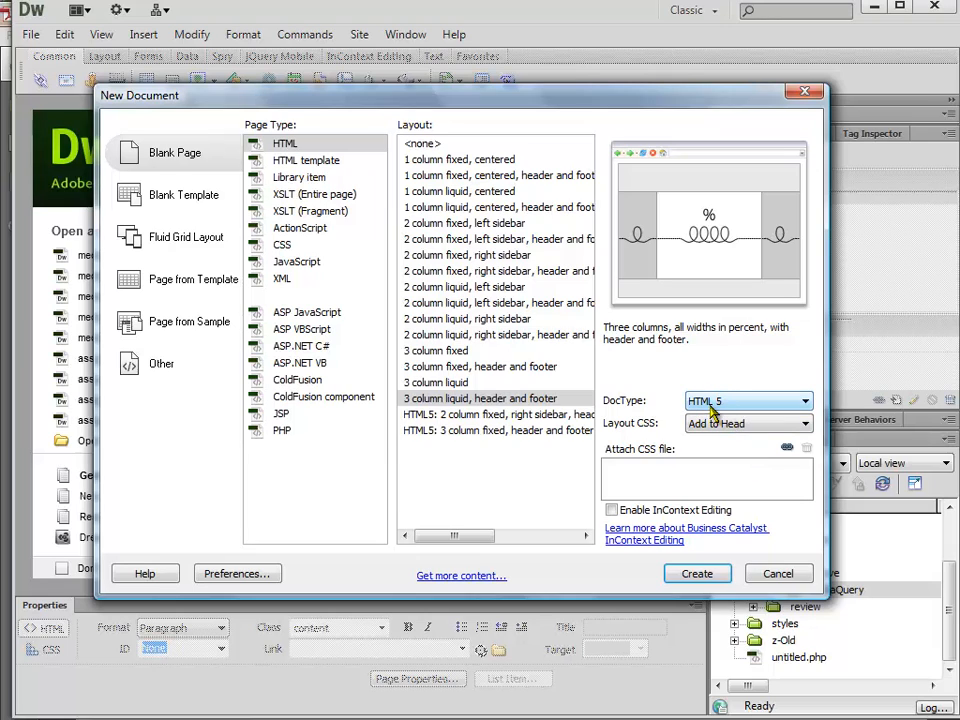
{"action": "mouse_move", "coordinate": [699, 482]}
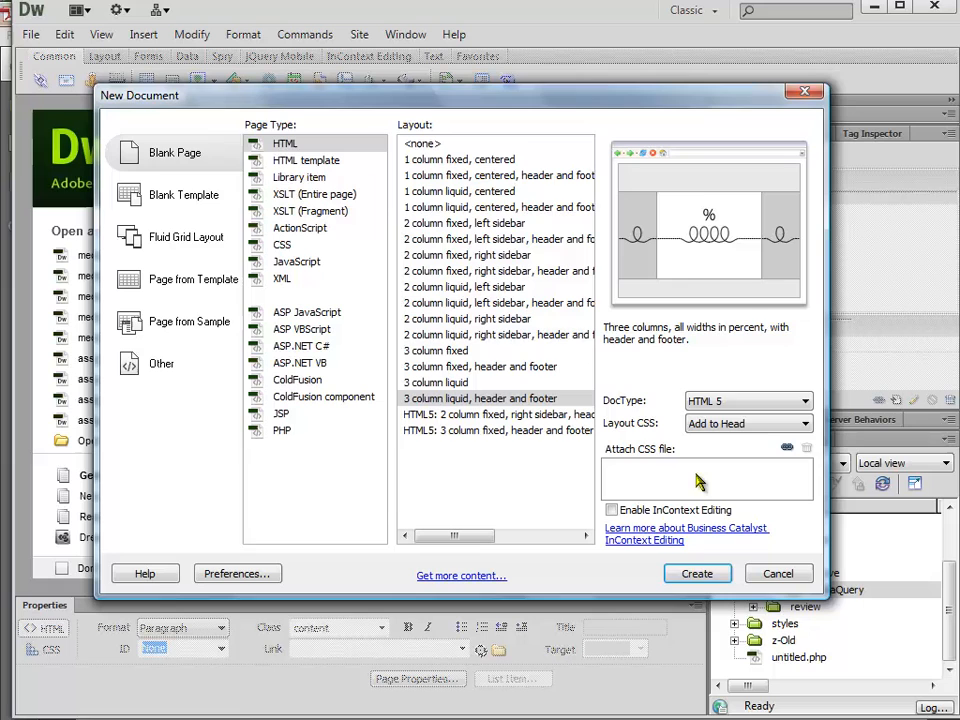
{"action": "left_click", "coordinate": [696, 573]}
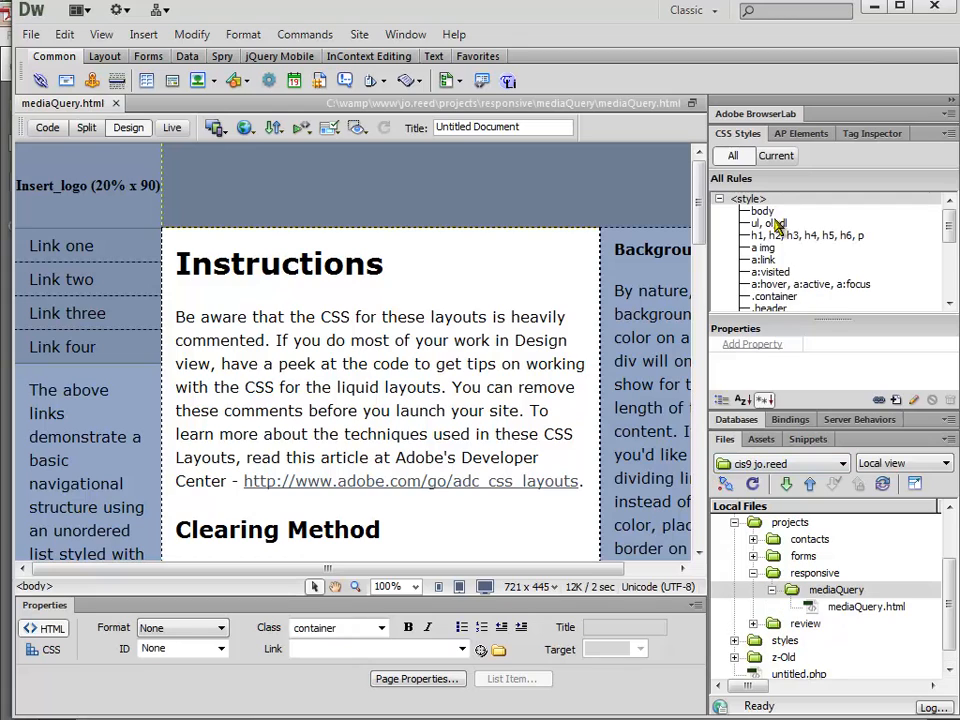
Step: Select every CSS rule and move them into a new style sheet named desktop.css
{"action": "left_click", "coordinate": [762, 211]}
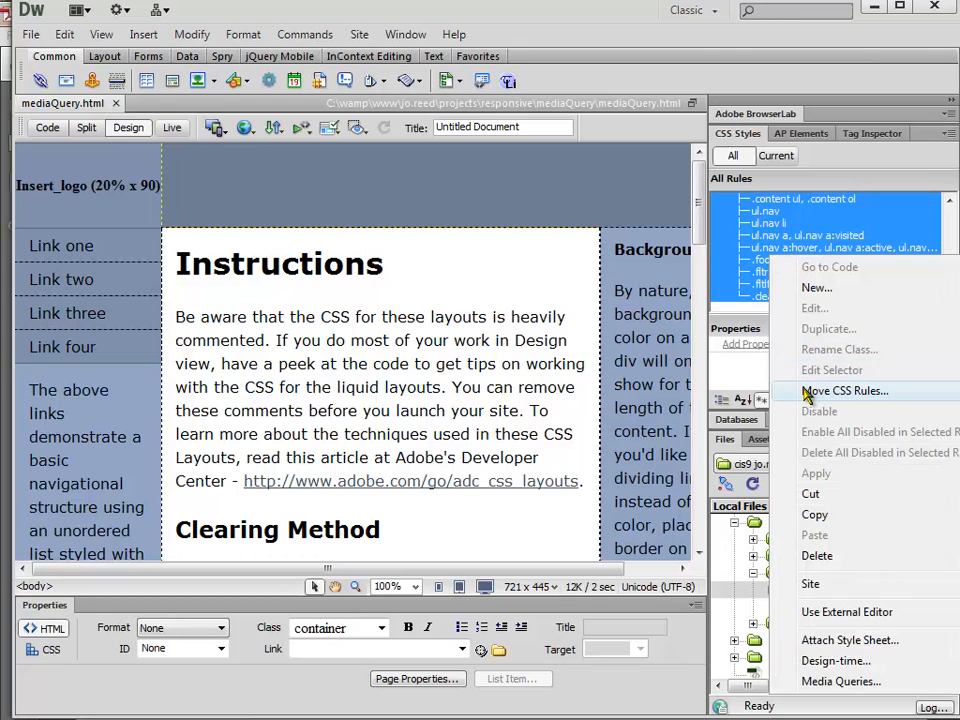
{"action": "left_click", "coordinate": [845, 390]}
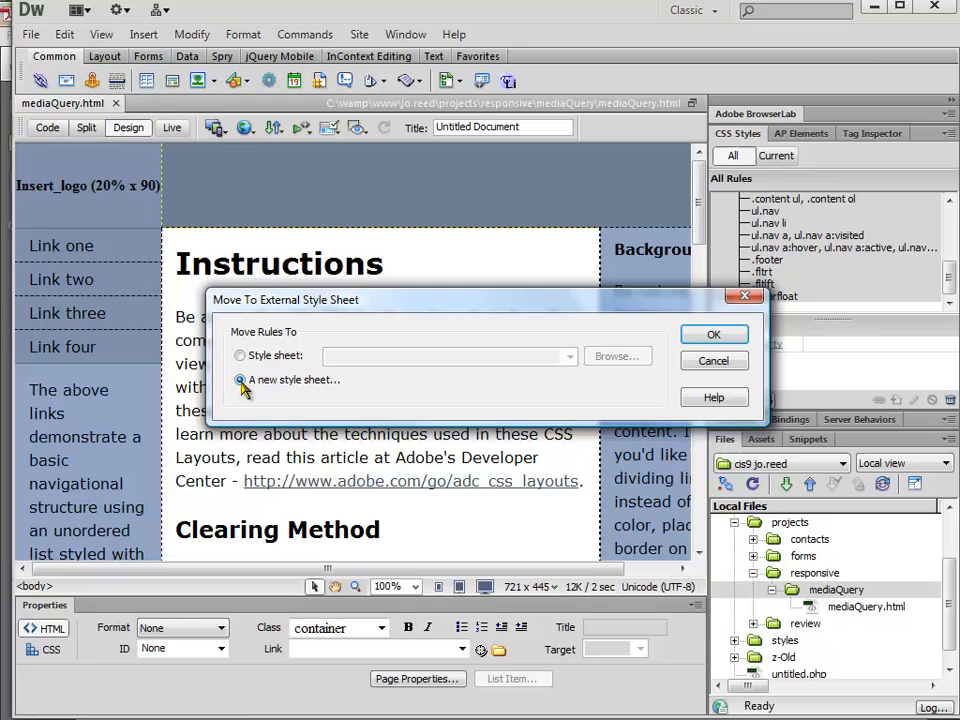
{"action": "left_click", "coordinate": [714, 334]}
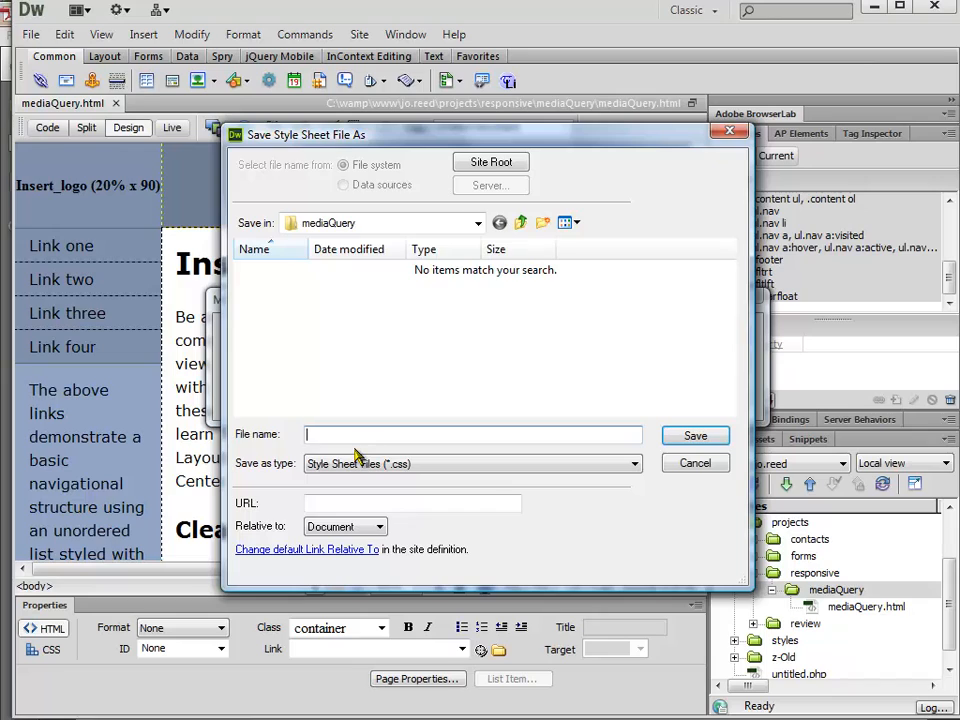
{"action": "type", "text": "desktop"}
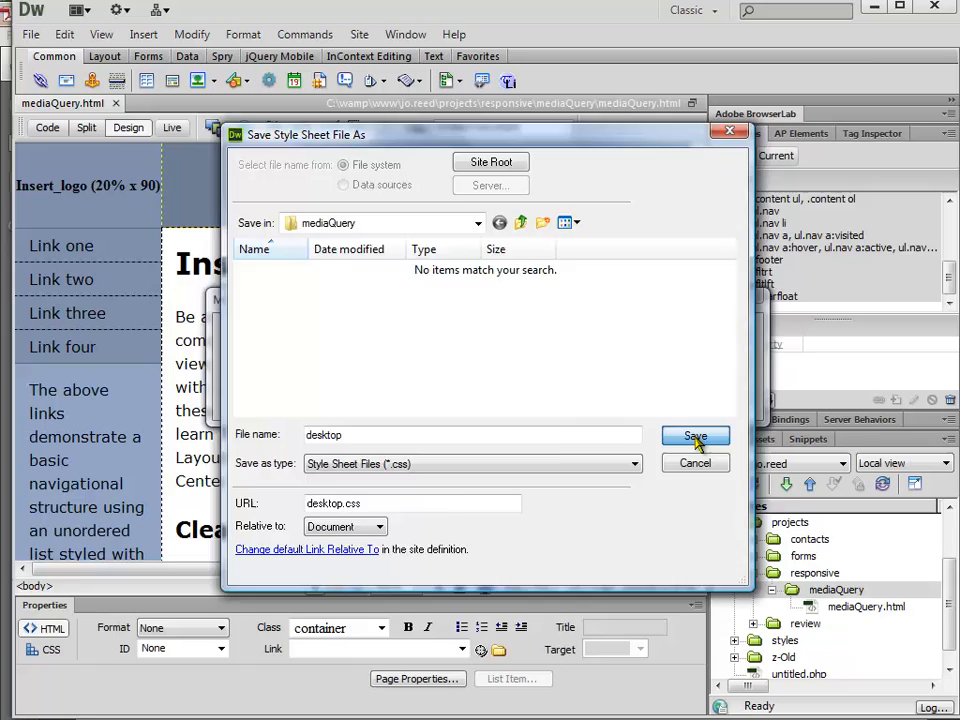
{"action": "left_click", "coordinate": [695, 435]}
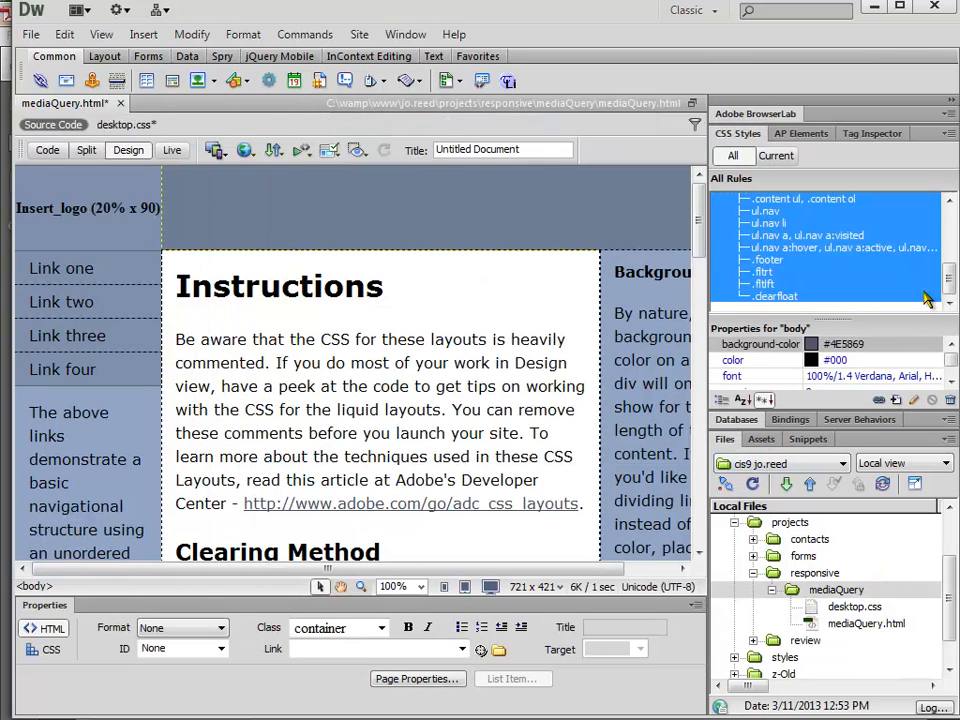
Step: Duplicate desktop.css in the Files panel and rename the copies phone.css and tablet.css
{"action": "left_click", "coordinate": [755, 210]}
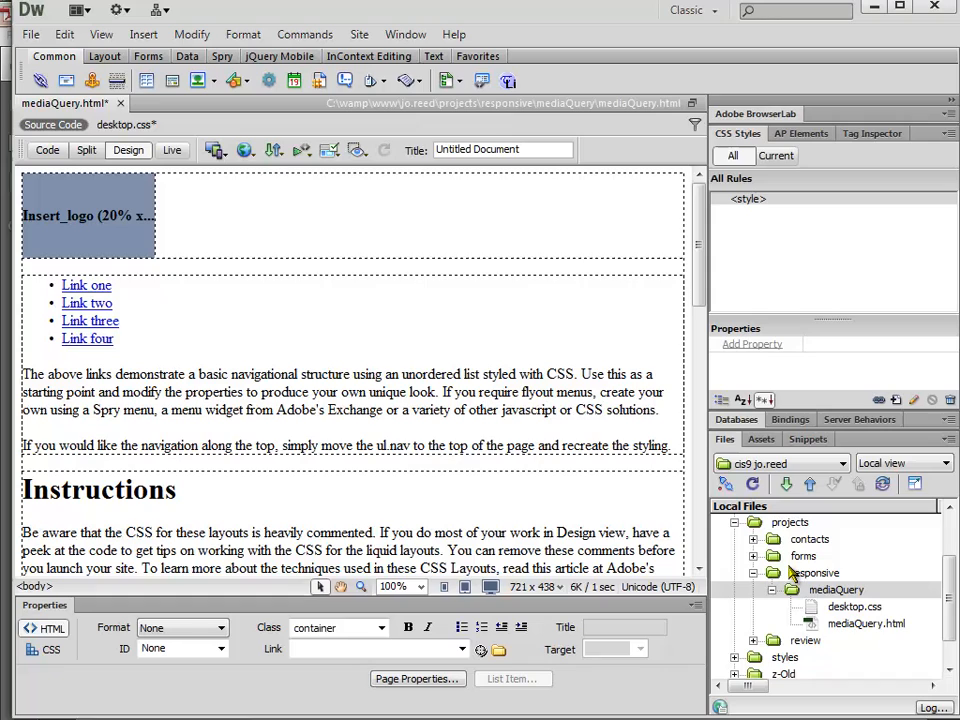
{"action": "left_click", "coordinate": [855, 607]}
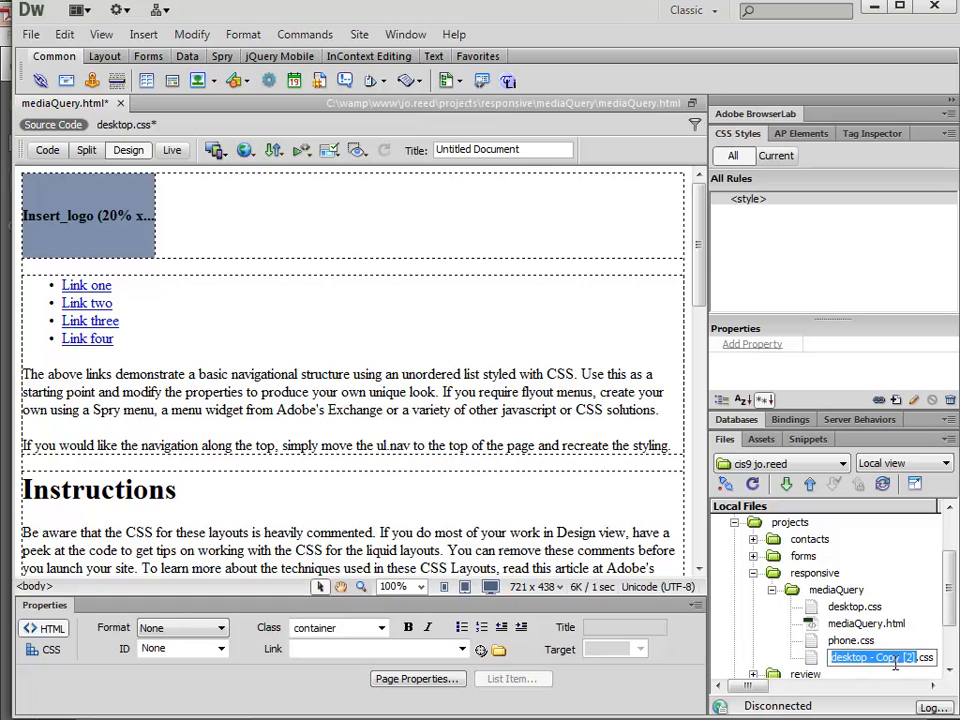
{"action": "type", "text": "tablet.css"}
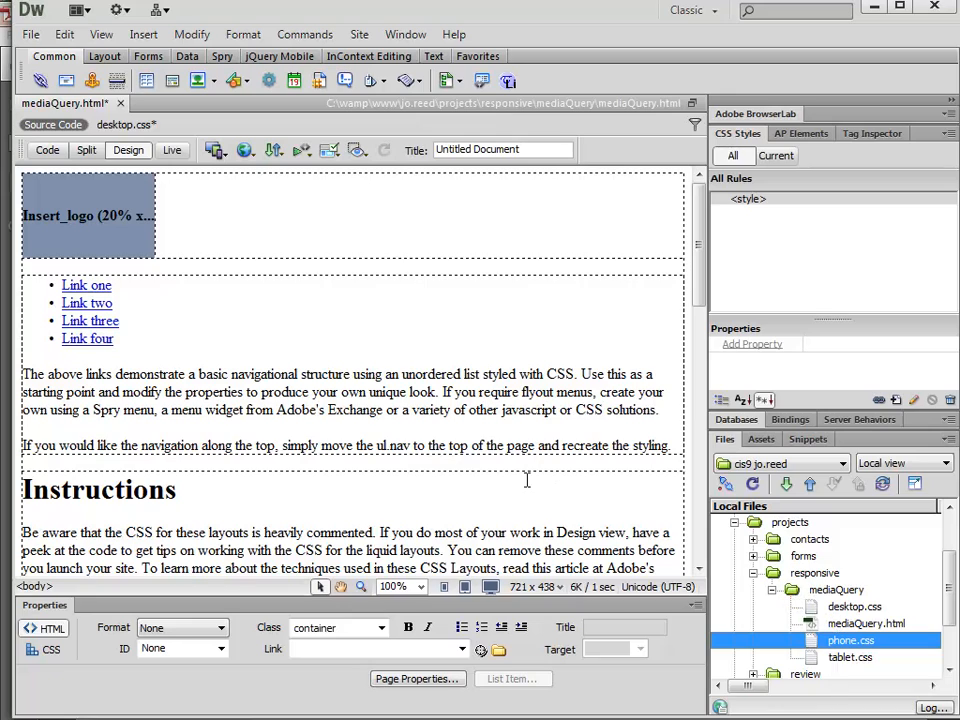
{"action": "left_click", "coordinate": [397, 374]}
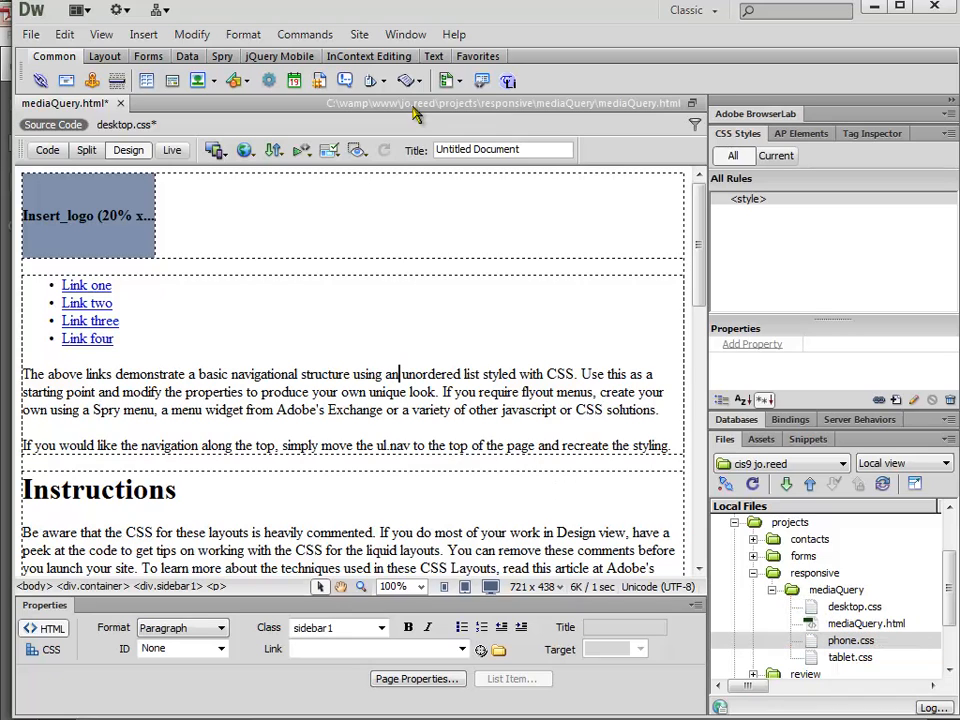
Step: Open Window > Multiscreen Preview to view mediaQuery.html at phone, tablet and desktop widths
{"action": "left_click", "coordinate": [405, 34]}
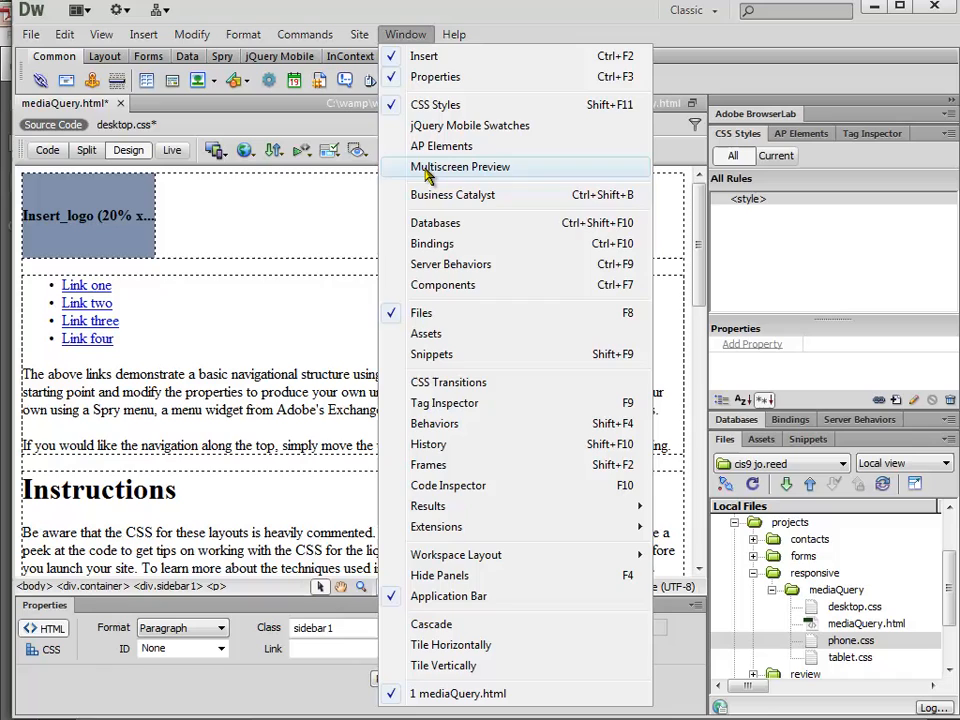
{"action": "left_click", "coordinate": [460, 166]}
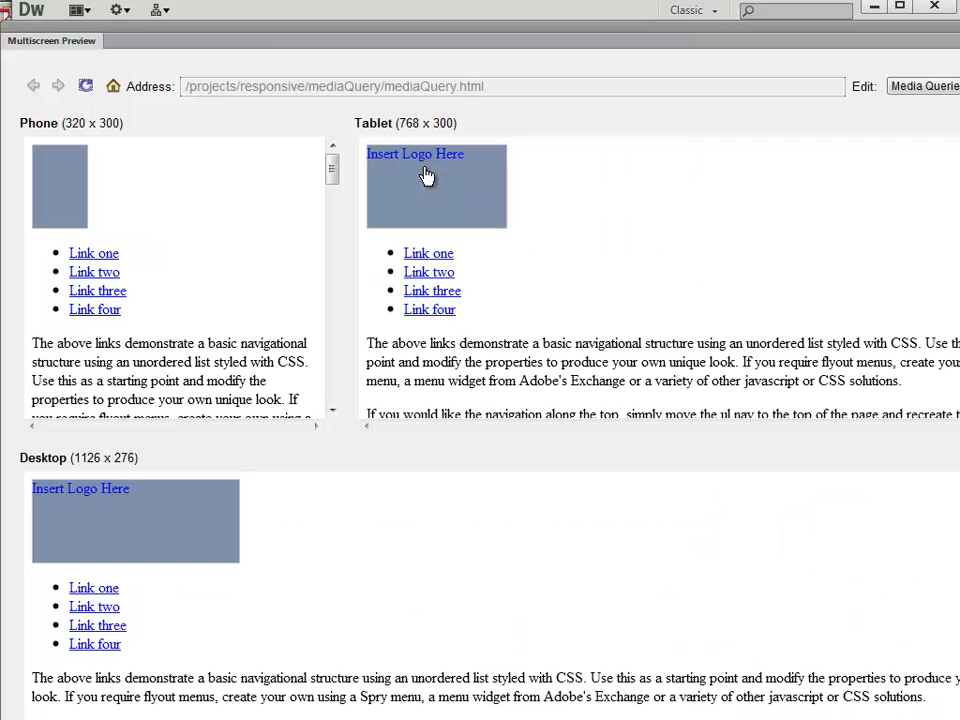
{"action": "mouse_move", "coordinate": [600, 365]}
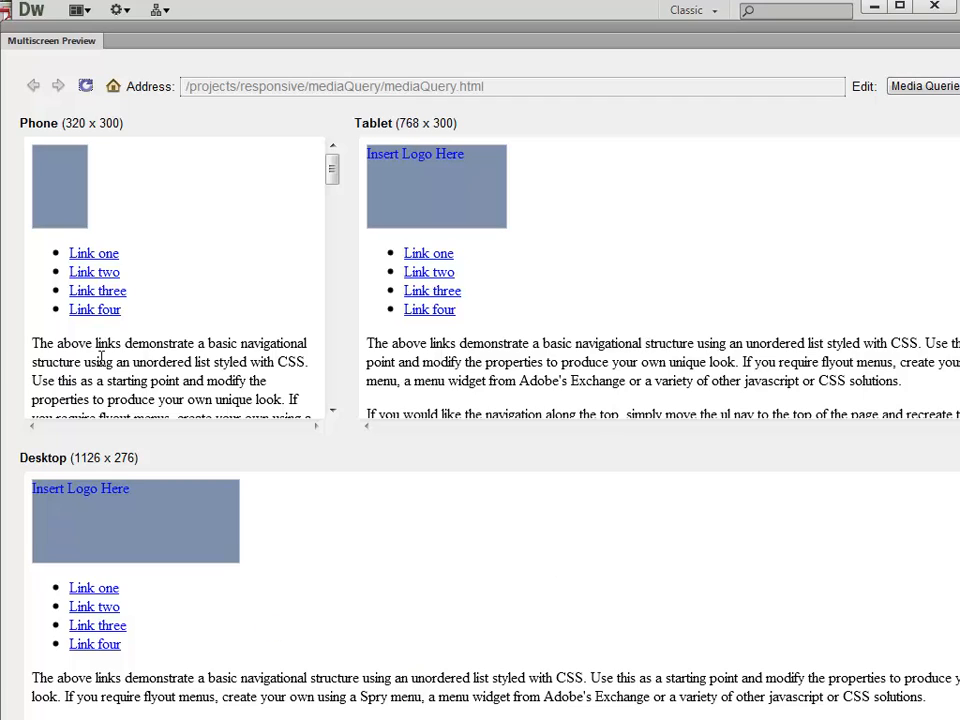
{"action": "mouse_move", "coordinate": [925, 247]}
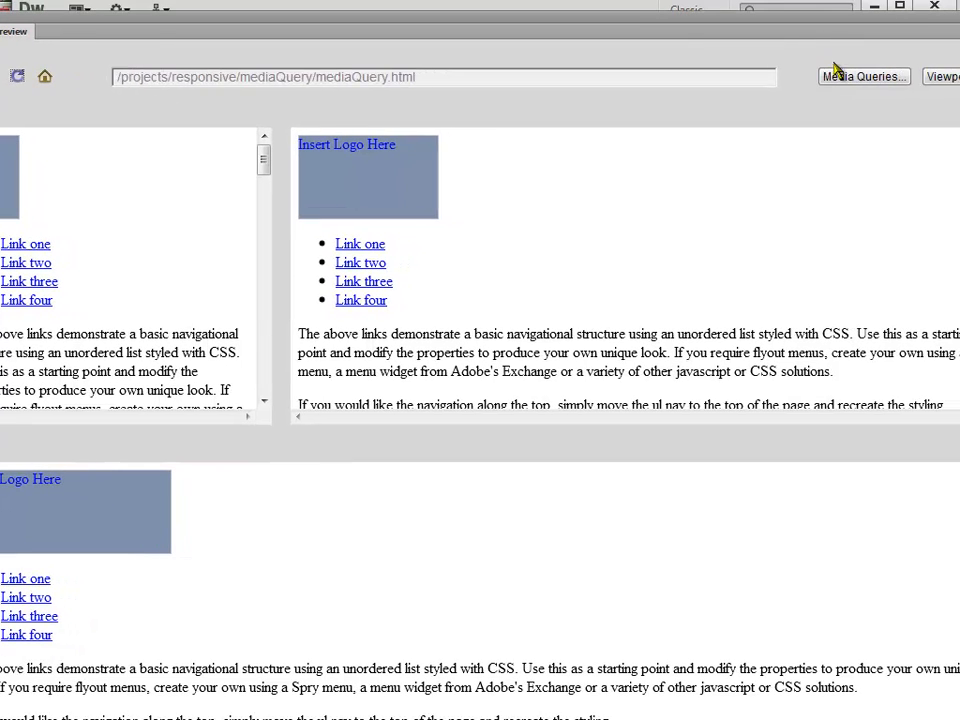
Step: In Media Queries, target this document with Force devices on and load Default Presets
{"action": "left_click", "coordinate": [862, 76]}
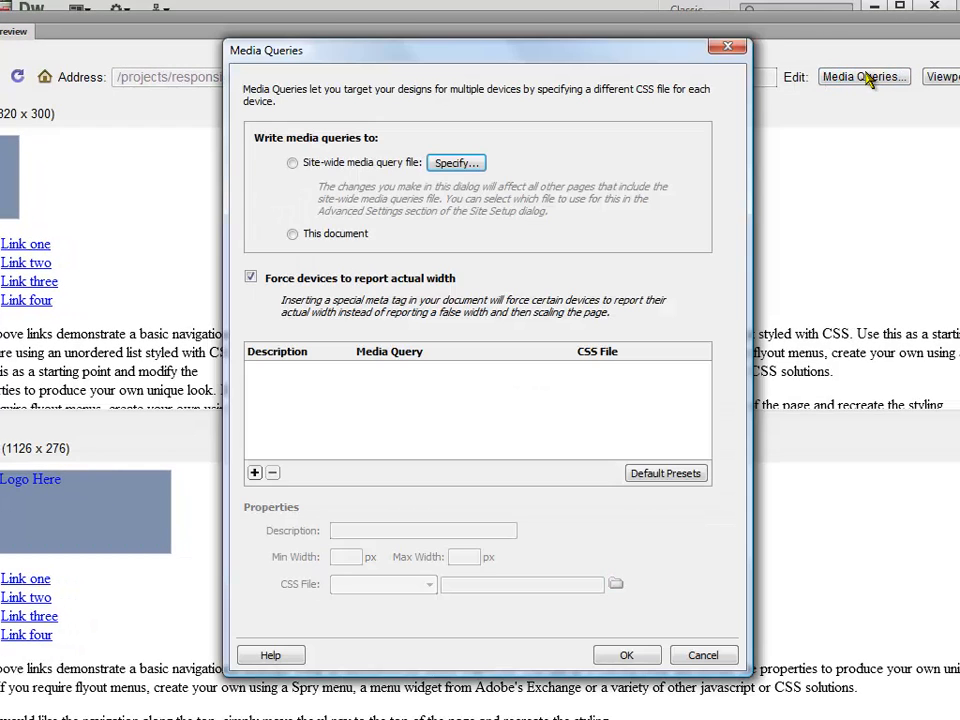
{"action": "mouse_move", "coordinate": [267, 177]}
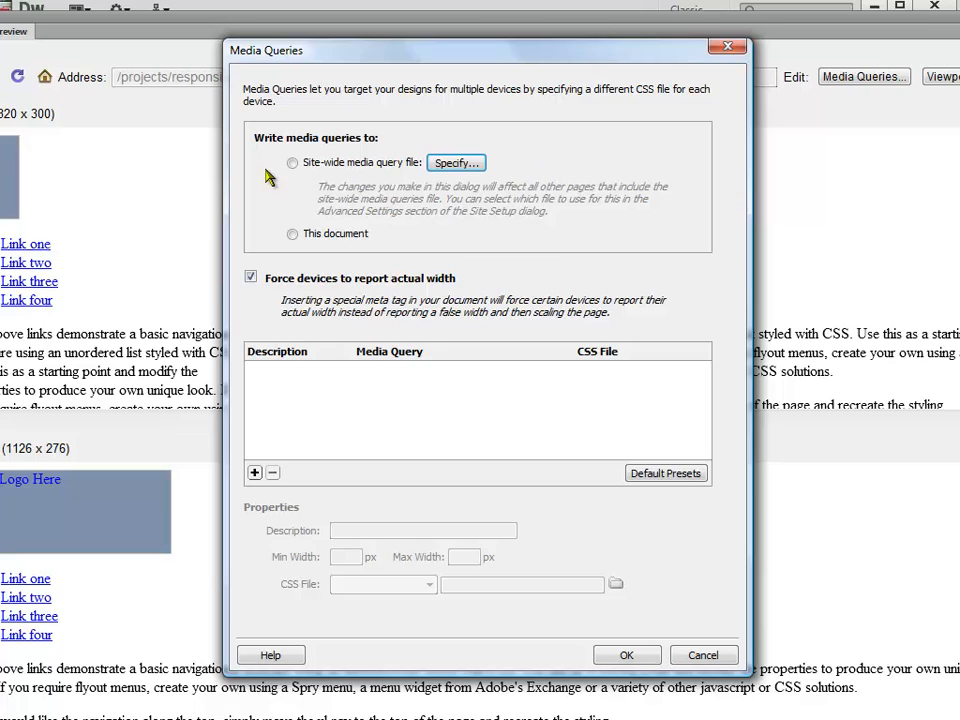
{"action": "mouse_move", "coordinate": [416, 167]}
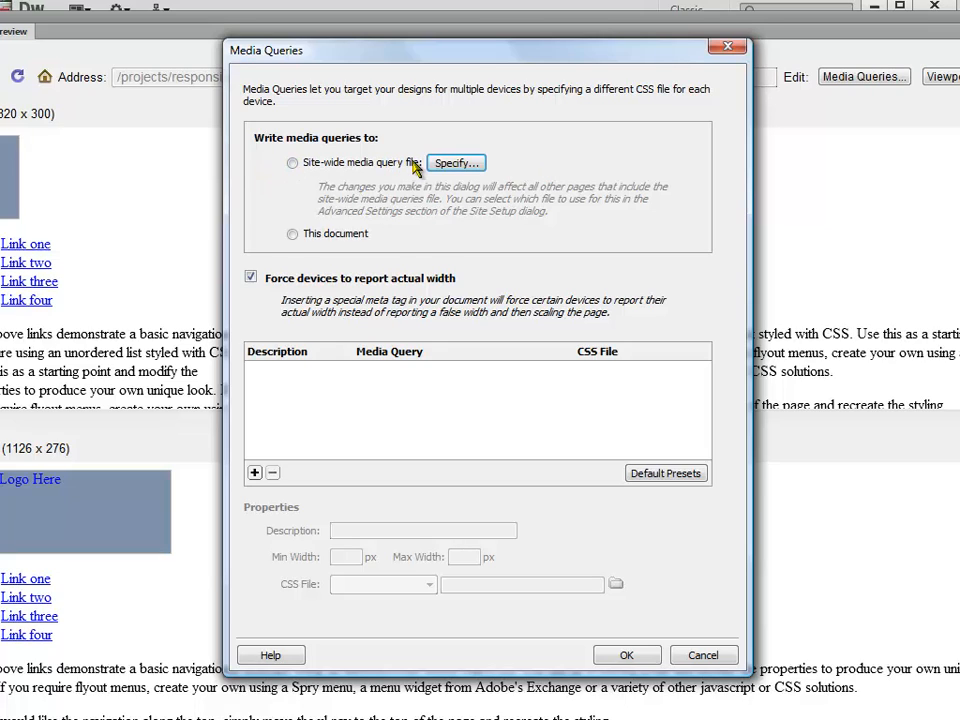
{"action": "mouse_move", "coordinate": [465, 170]}
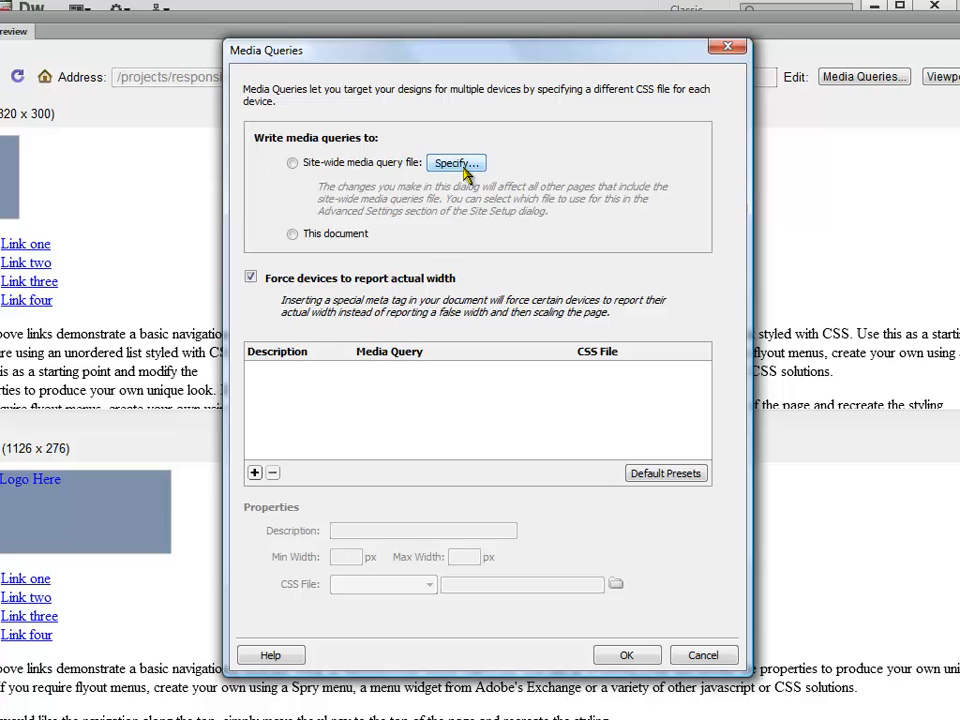
{"action": "mouse_move", "coordinate": [421, 224]}
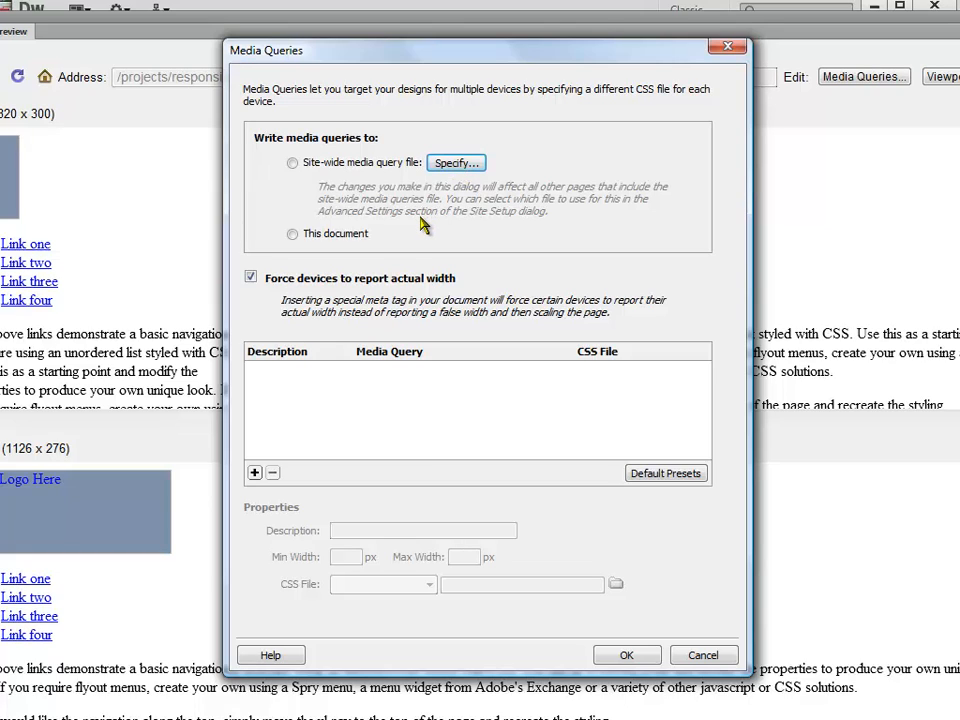
{"action": "left_click", "coordinate": [293, 233]}
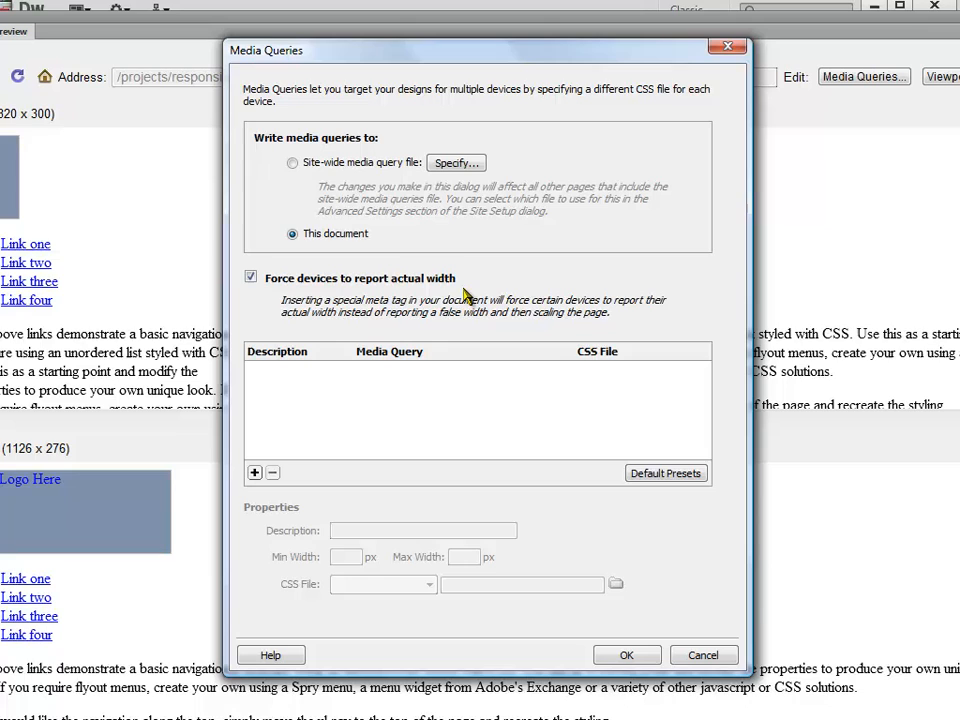
{"action": "mouse_move", "coordinate": [565, 55]}
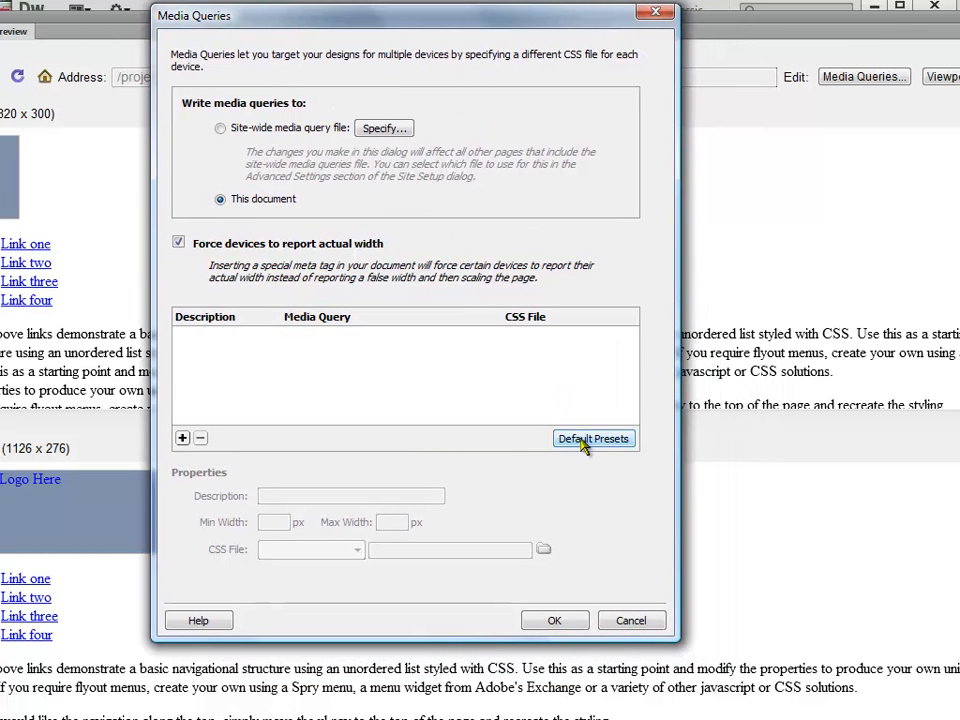
{"action": "left_click", "coordinate": [593, 438]}
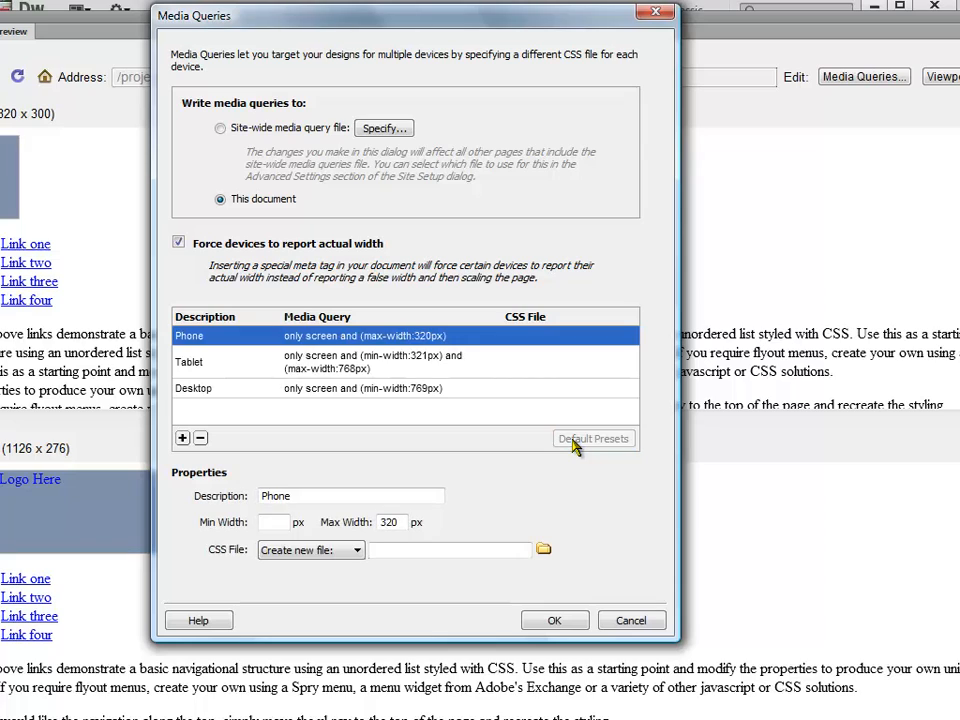
{"action": "mouse_move", "coordinate": [366, 342]}
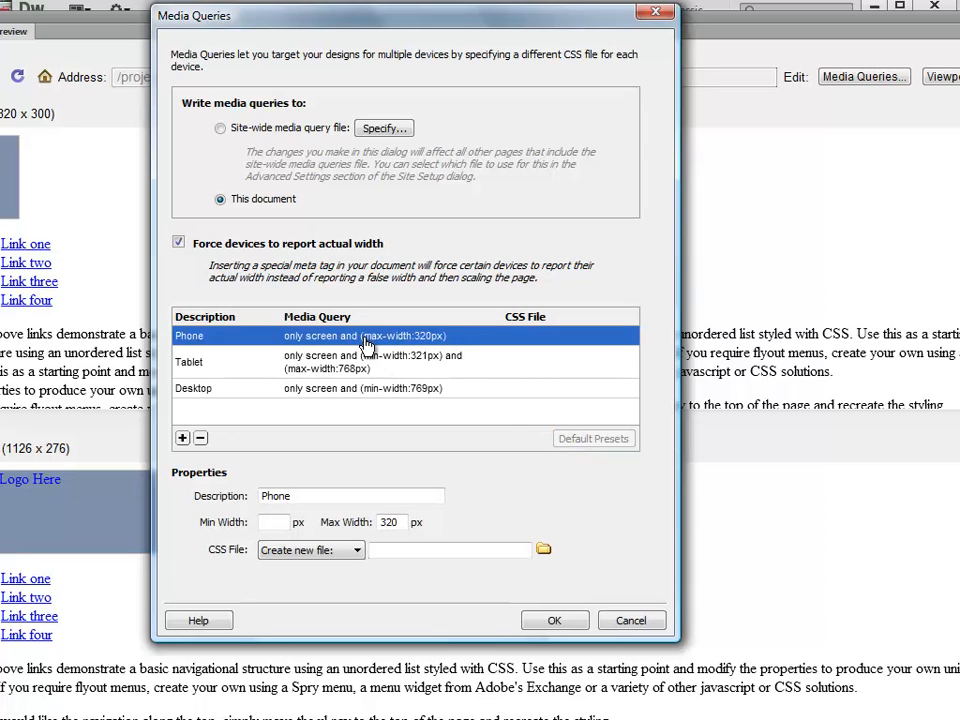
{"action": "mouse_move", "coordinate": [305, 357]}
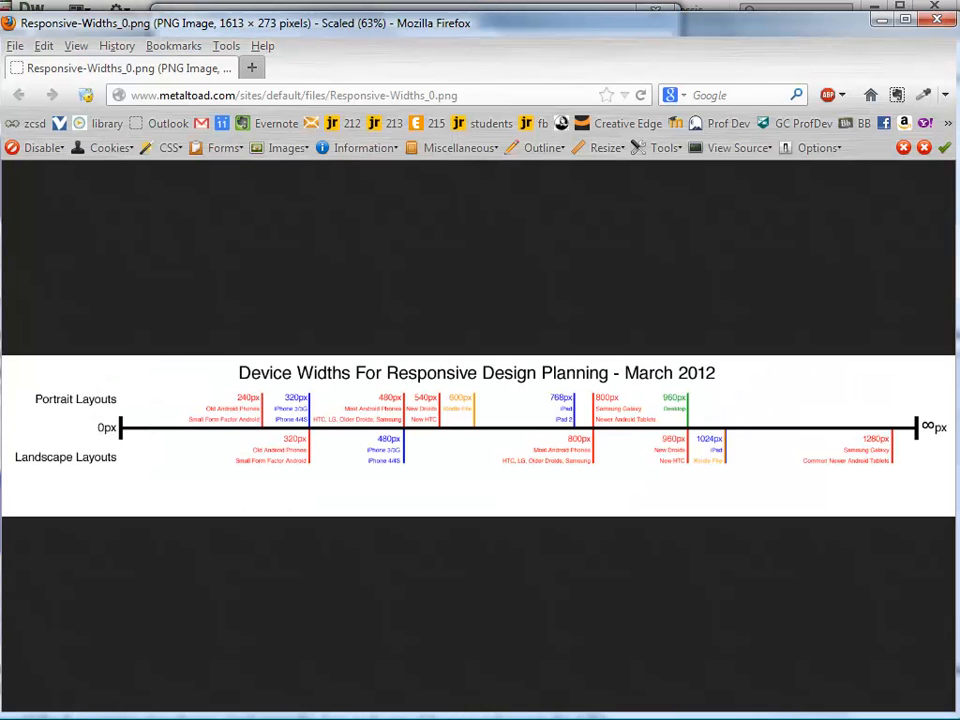
{"action": "mouse_move", "coordinate": [267, 412]}
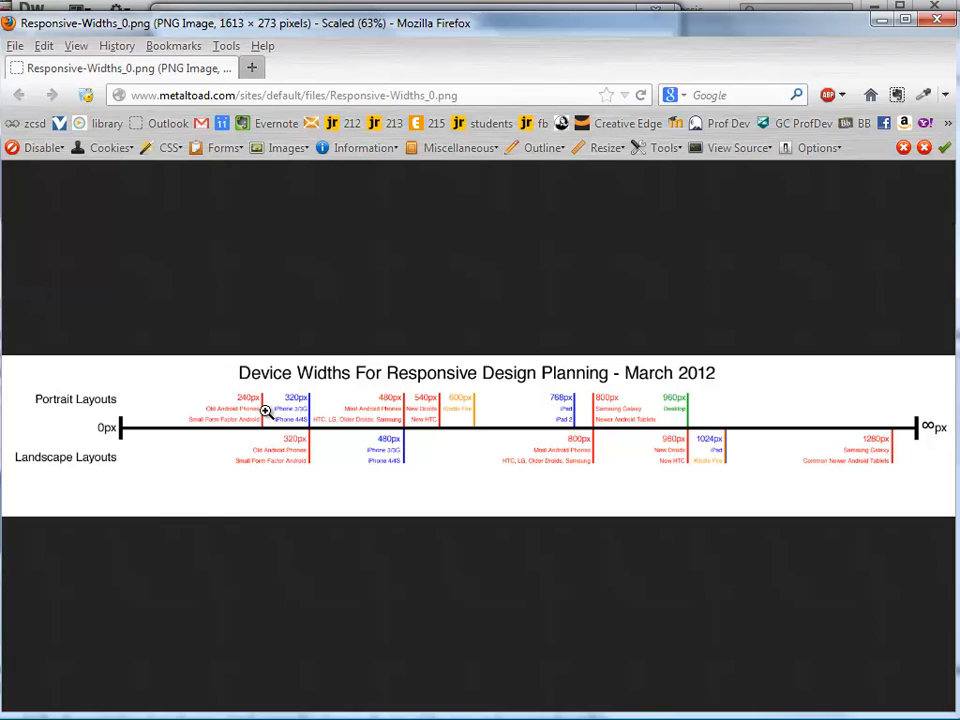
{"action": "mouse_move", "coordinate": [405, 412]}
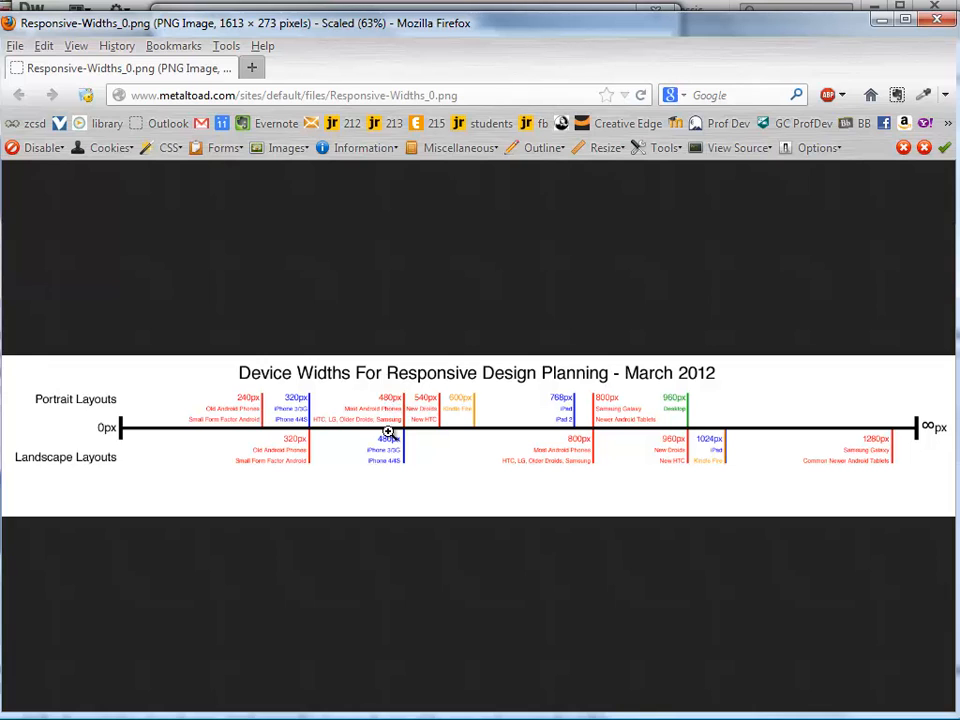
{"action": "mouse_move", "coordinate": [812, 507]}
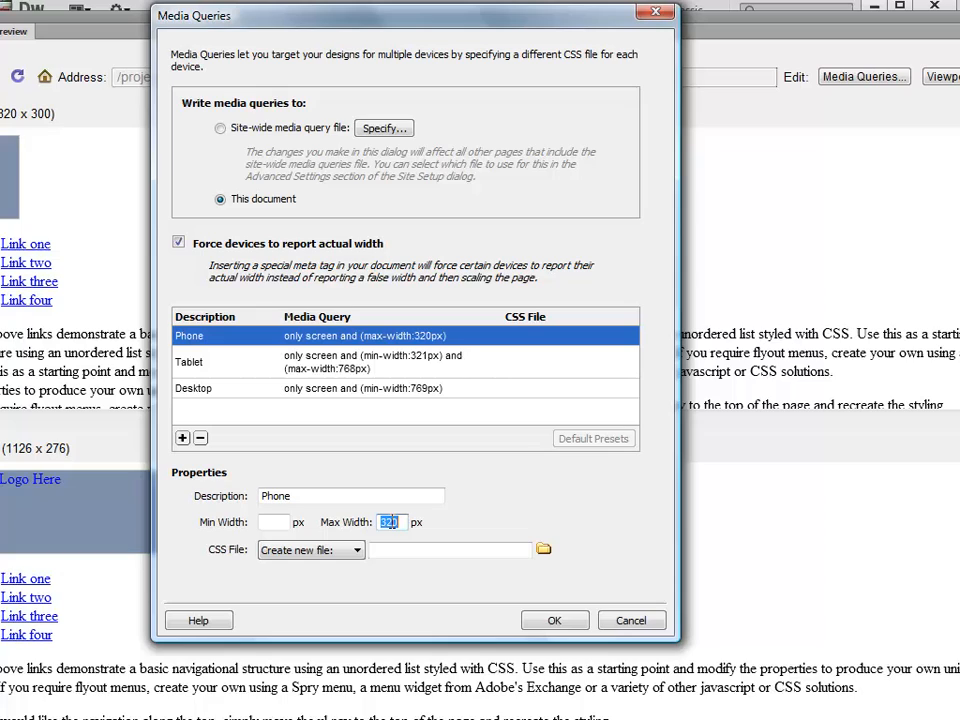
Step: Set the Phone query's max width to 480 and browse to the mediaQuery folder for its sheet
{"action": "type", "text": "480"}
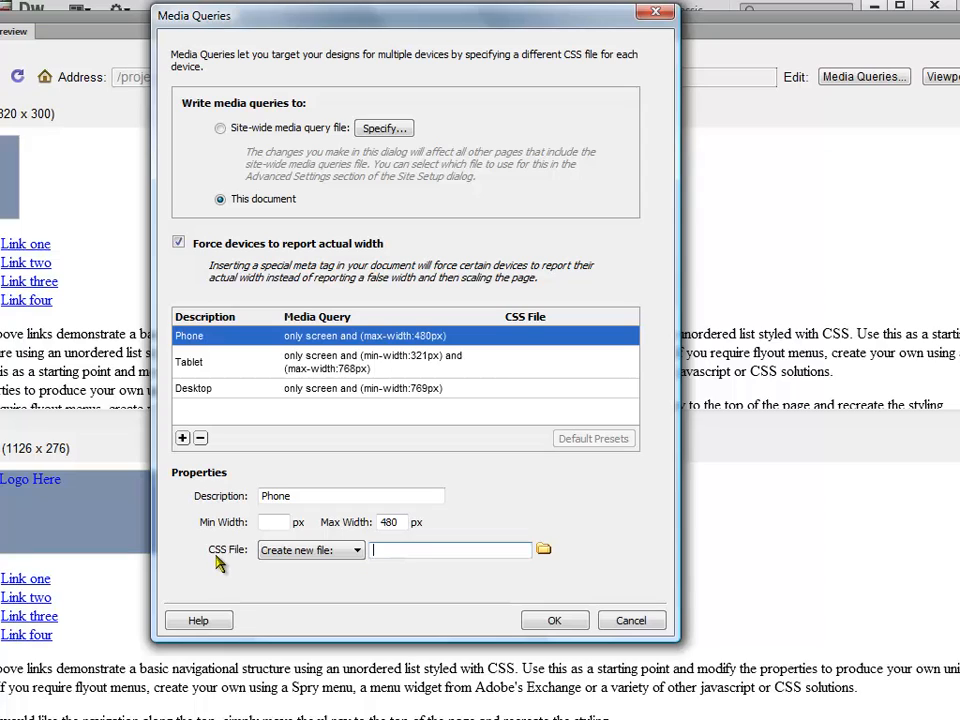
{"action": "left_click", "coordinate": [543, 549]}
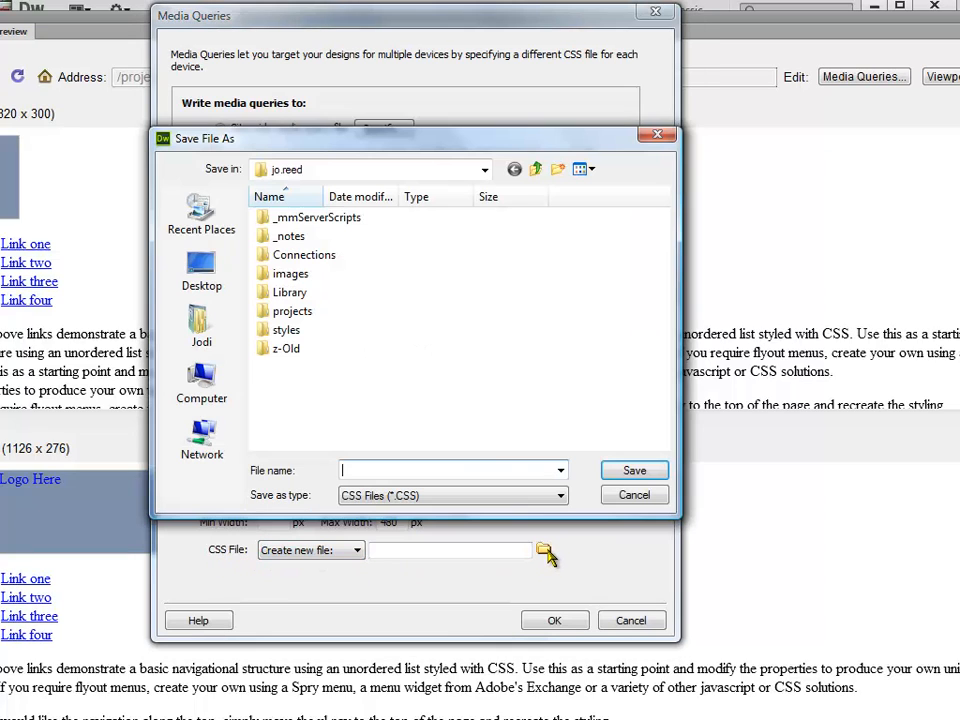
{"action": "left_click", "coordinate": [290, 292]}
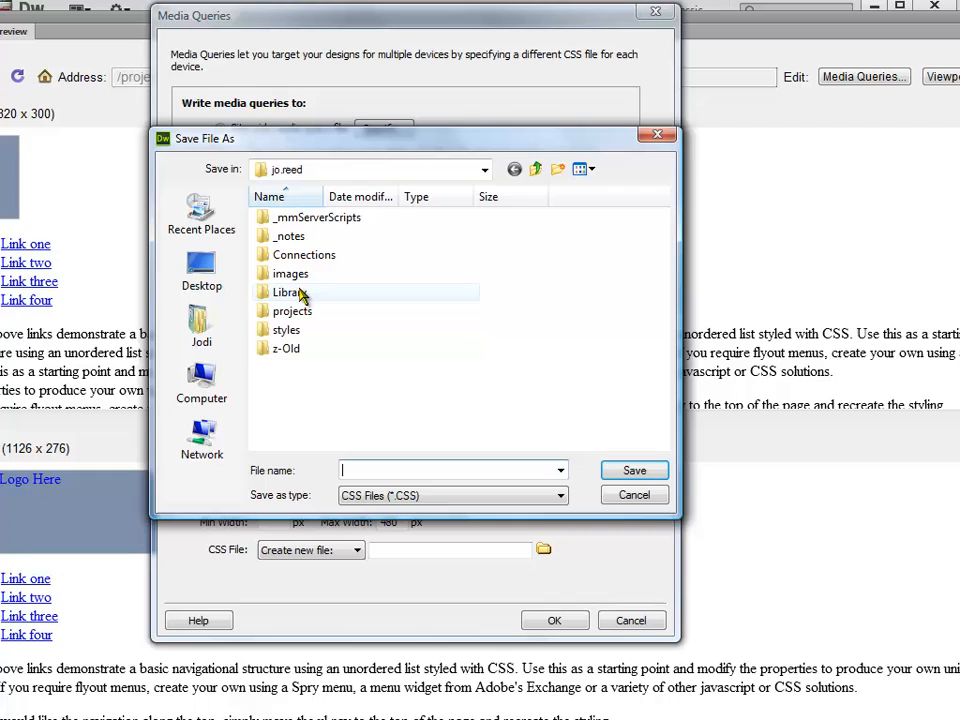
{"action": "double_click", "coordinate": [292, 310]}
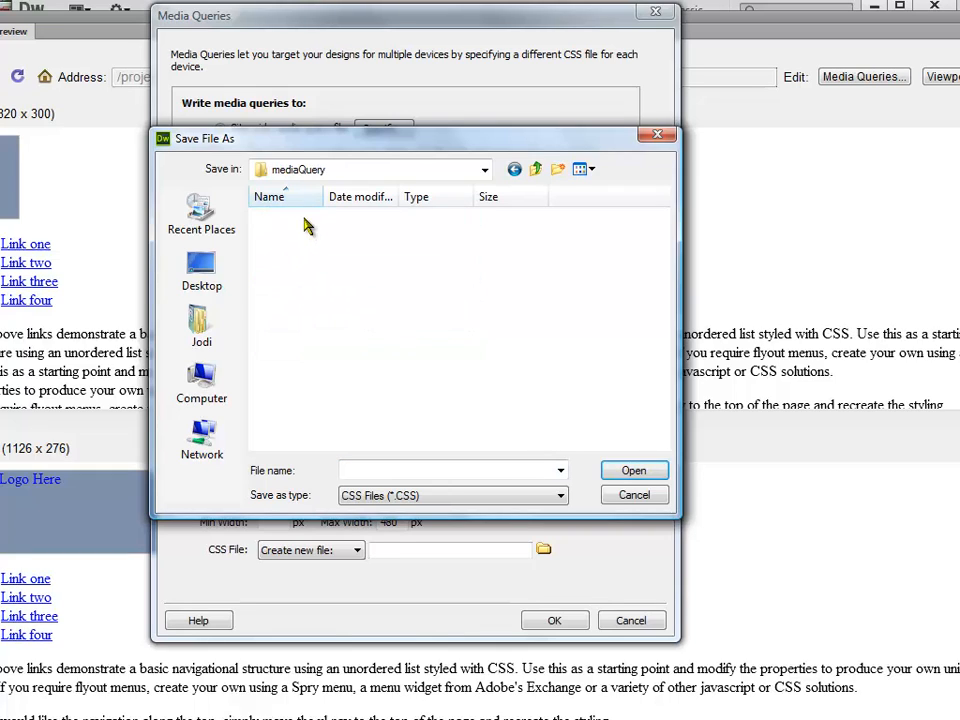
{"action": "left_click", "coordinate": [633, 470]}
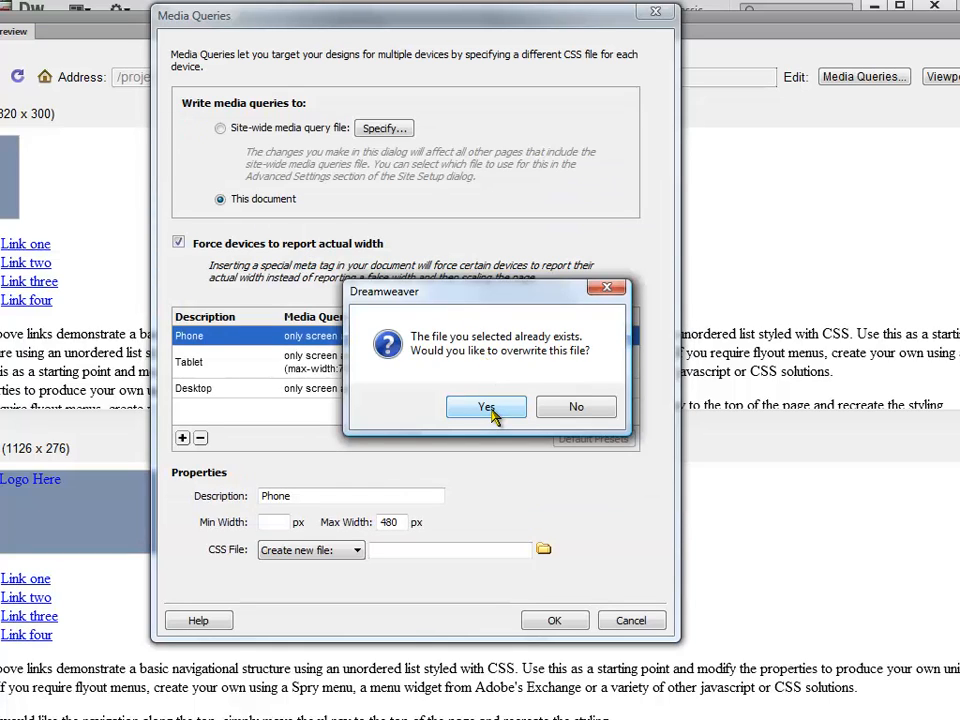
{"action": "mouse_move", "coordinate": [576, 406]}
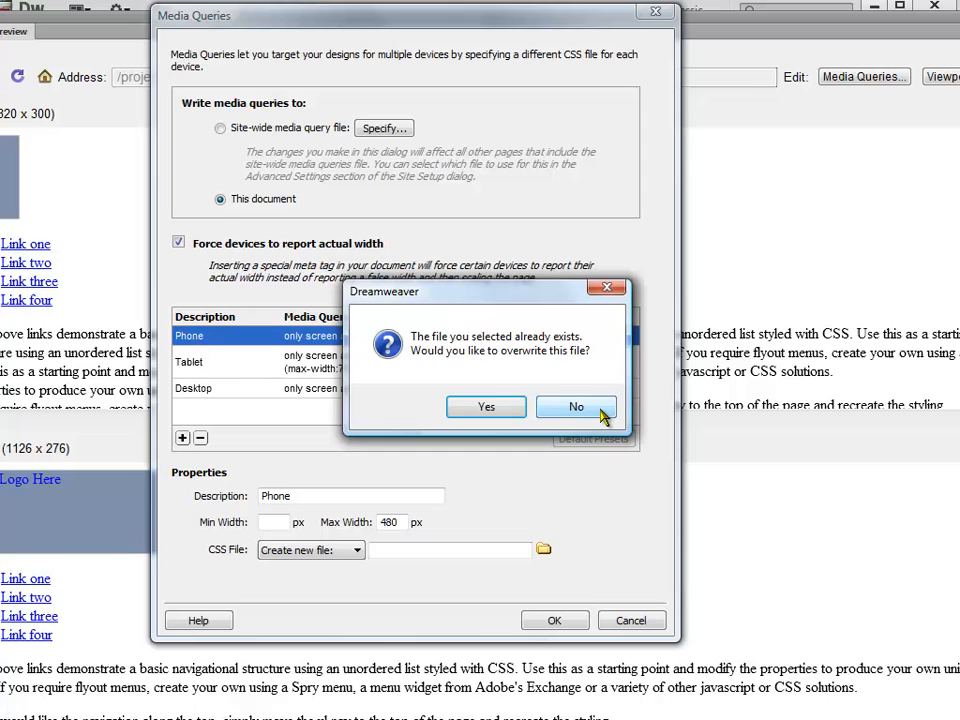
Step: Decline overwriting and link the Phone query to the existing phone.css instead
{"action": "left_click", "coordinate": [576, 406]}
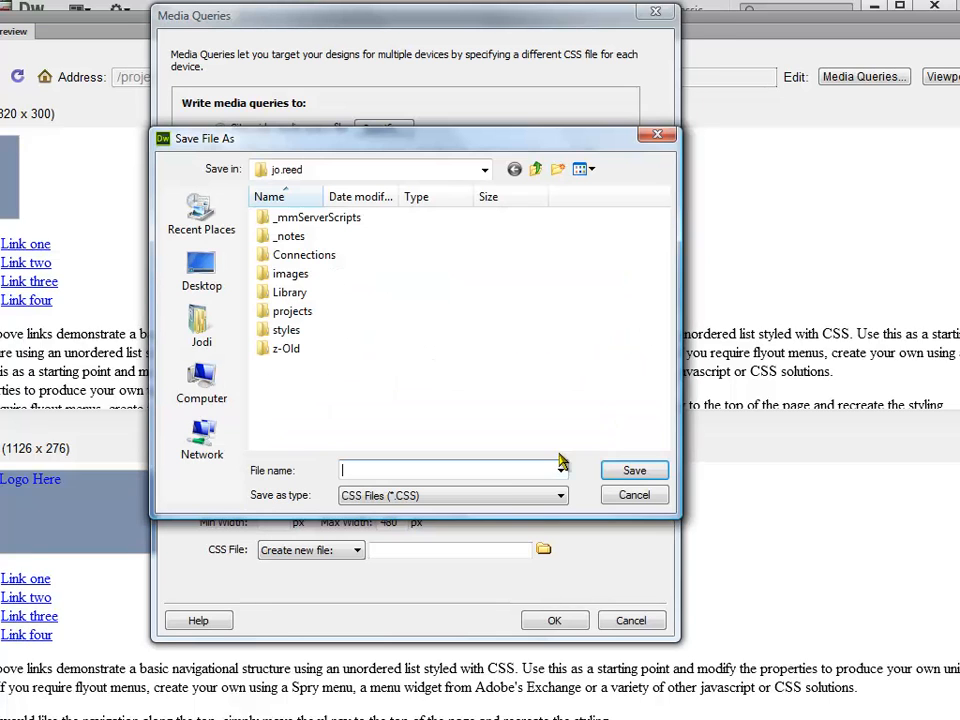
{"action": "left_click", "coordinate": [633, 494]}
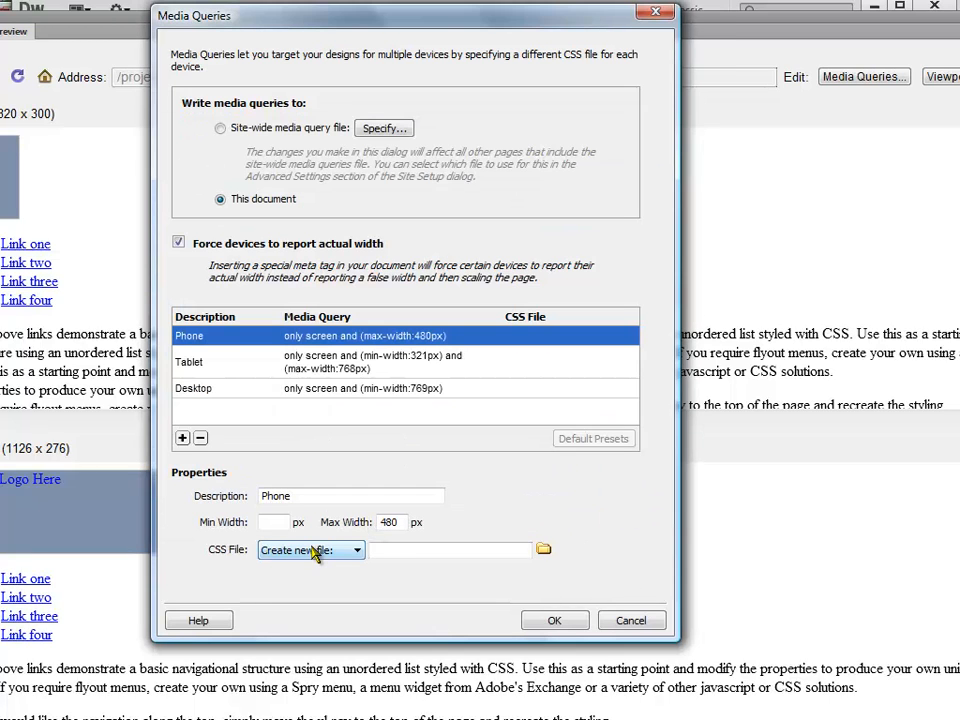
{"action": "left_click", "coordinate": [357, 550]}
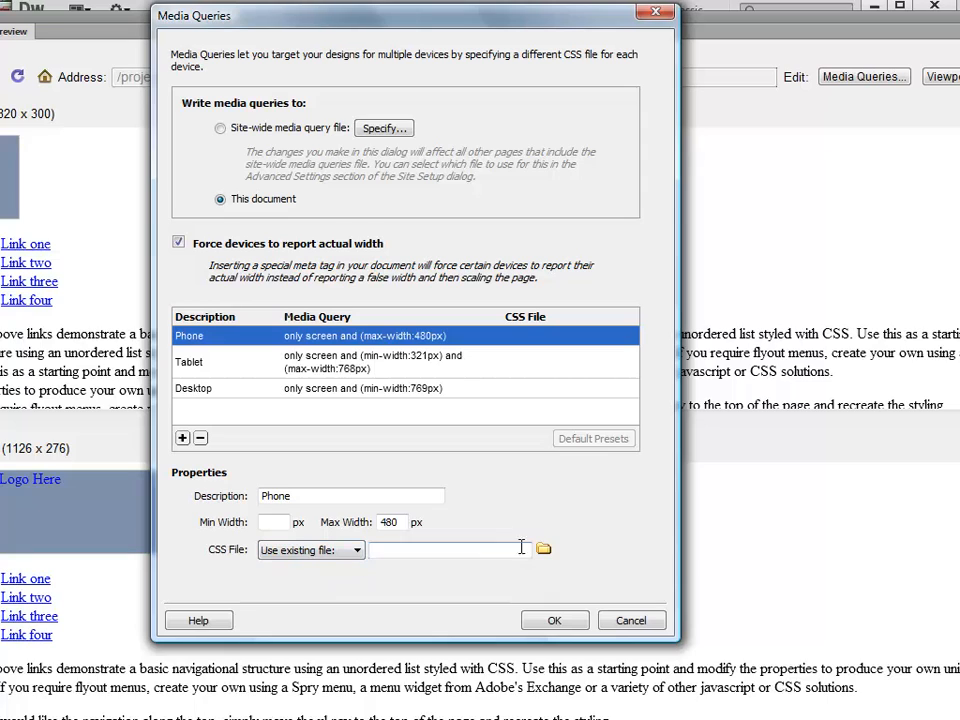
{"action": "left_click", "coordinate": [543, 548]}
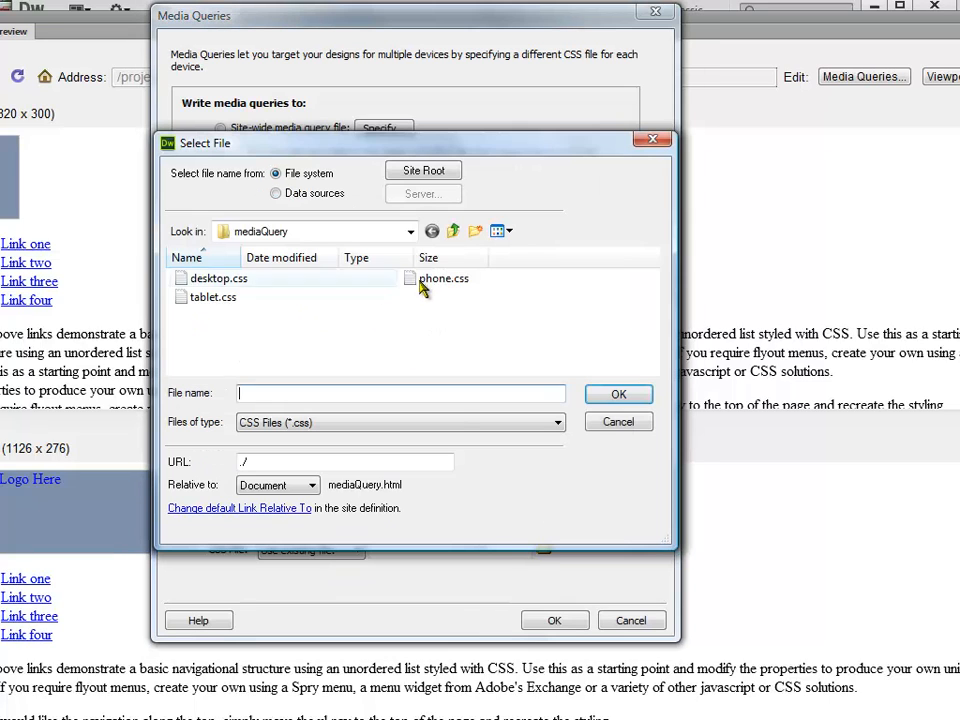
{"action": "left_click", "coordinate": [618, 393]}
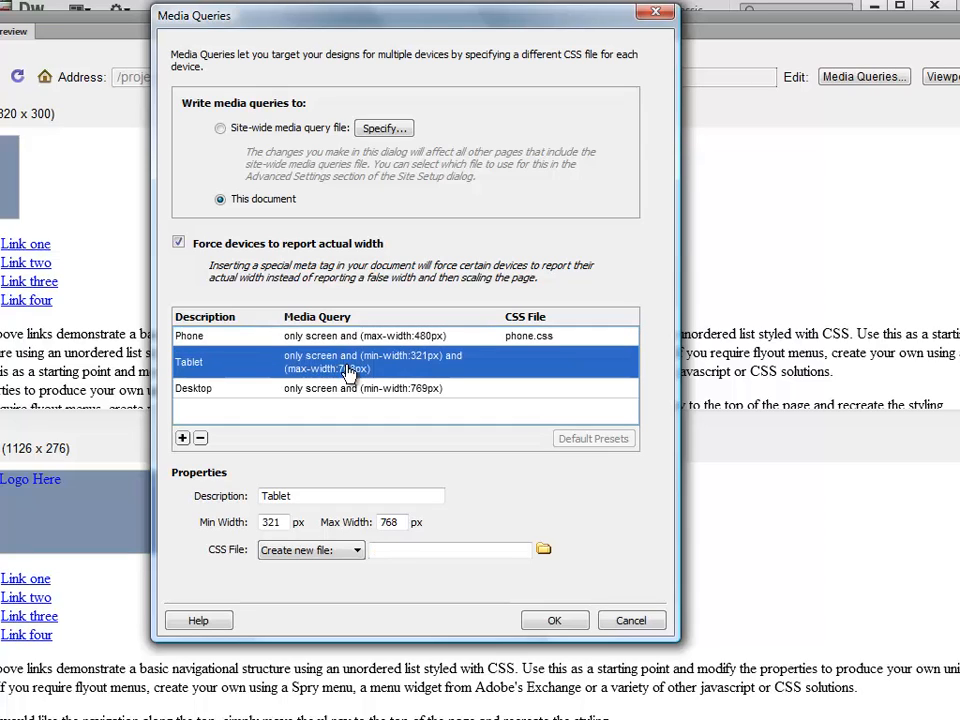
Step: Set the Tablet query's min width to 481 and link it to the existing tablet.css
{"action": "triple_click", "coordinate": [272, 522]}
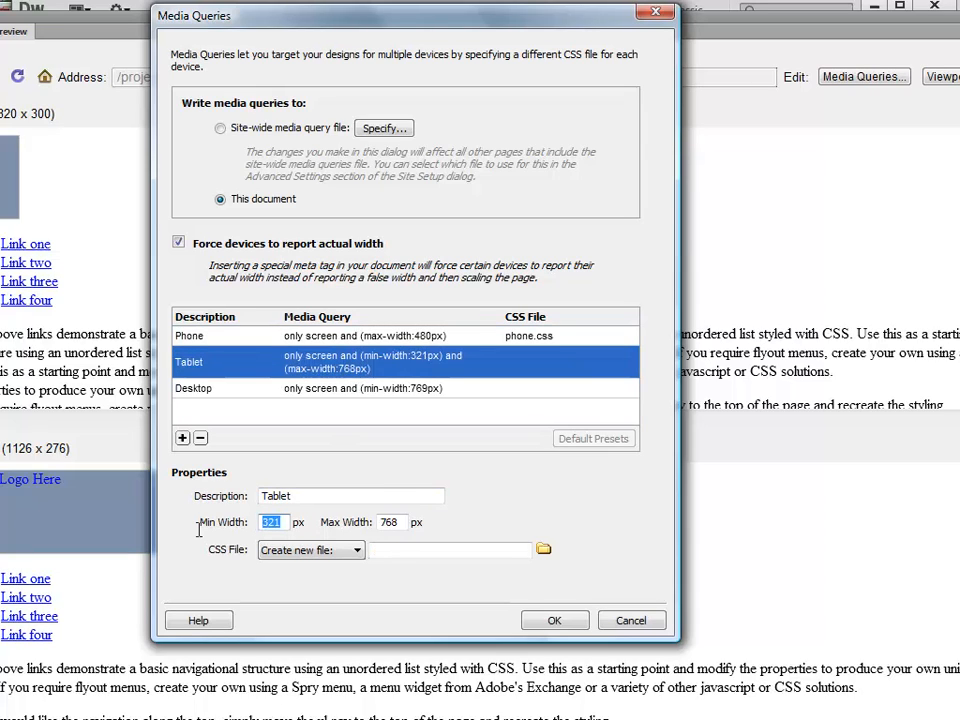
{"action": "type", "text": "481"}
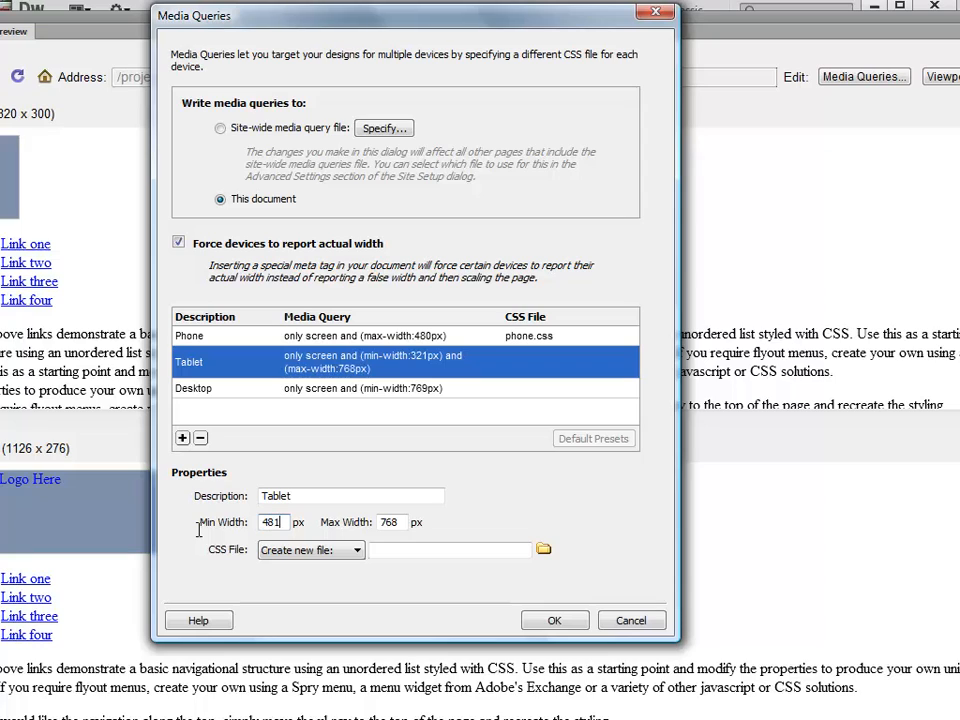
{"action": "left_click", "coordinate": [355, 550]}
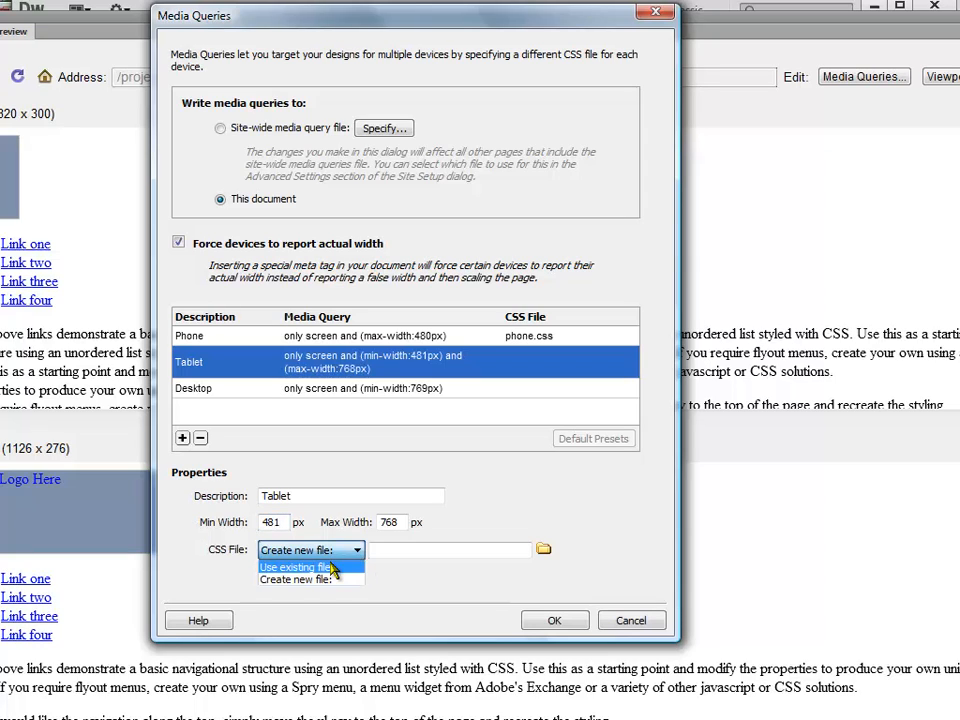
{"action": "left_click", "coordinate": [294, 565]}
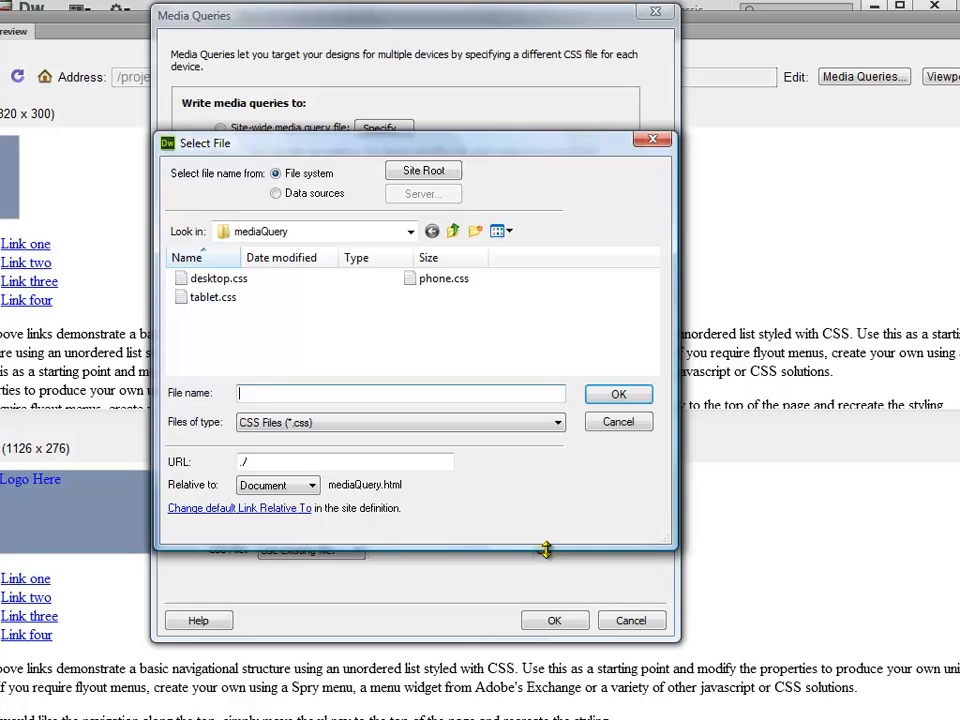
{"action": "left_click", "coordinate": [618, 421]}
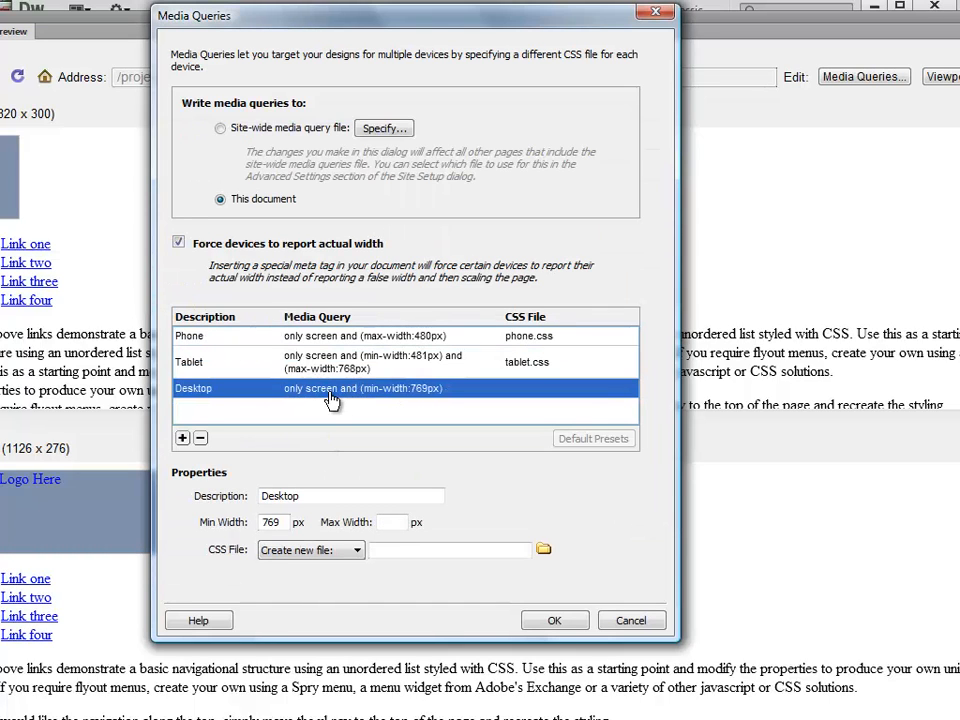
{"action": "mouse_move", "coordinate": [420, 540]}
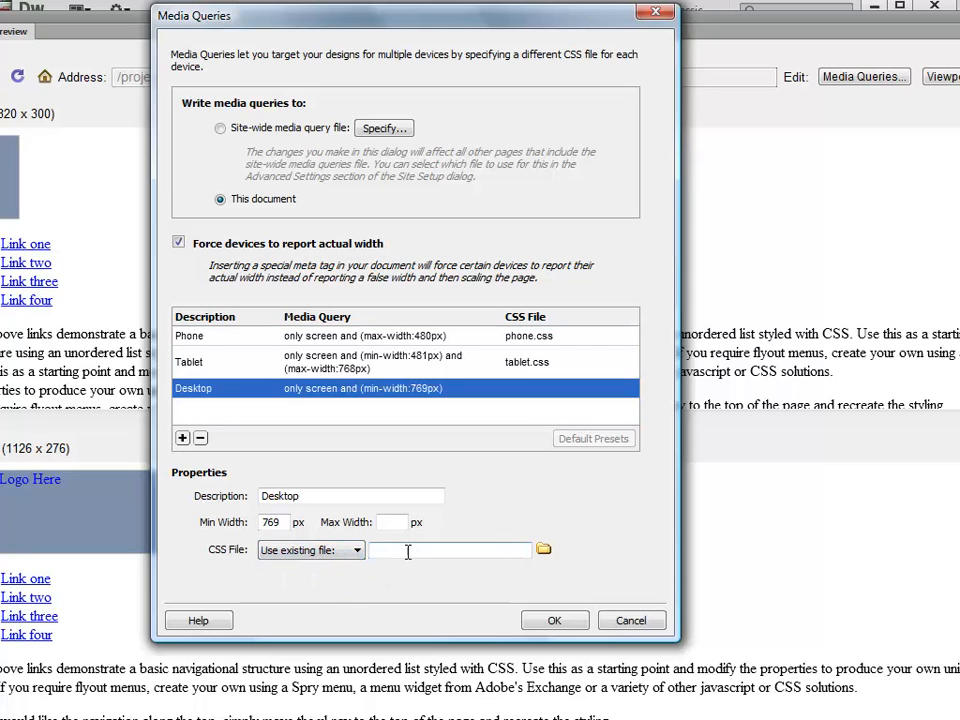
Step: Link the Desktop query to the existing desktop.css and confirm the Media Queries dialog
{"action": "left_click", "coordinate": [543, 549]}
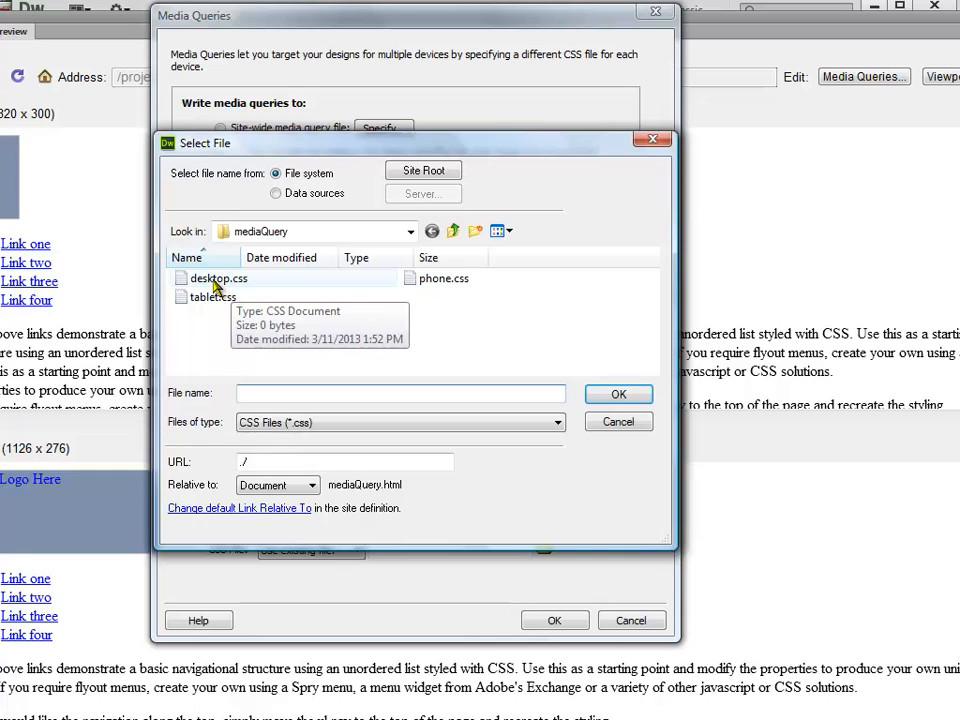
{"action": "left_click", "coordinate": [618, 394]}
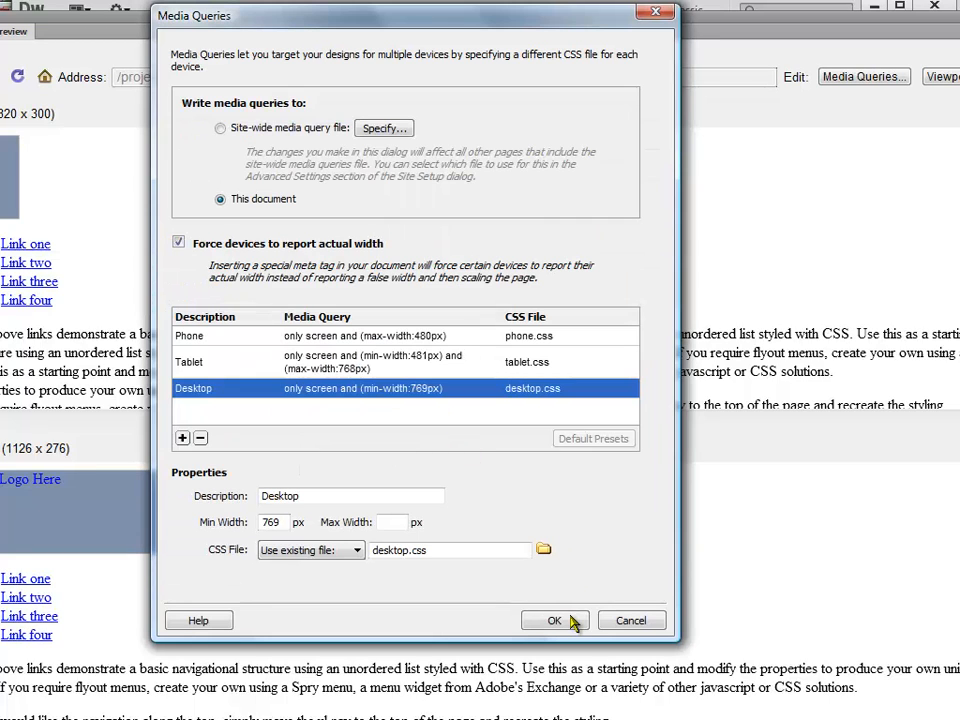
{"action": "left_click", "coordinate": [554, 620]}
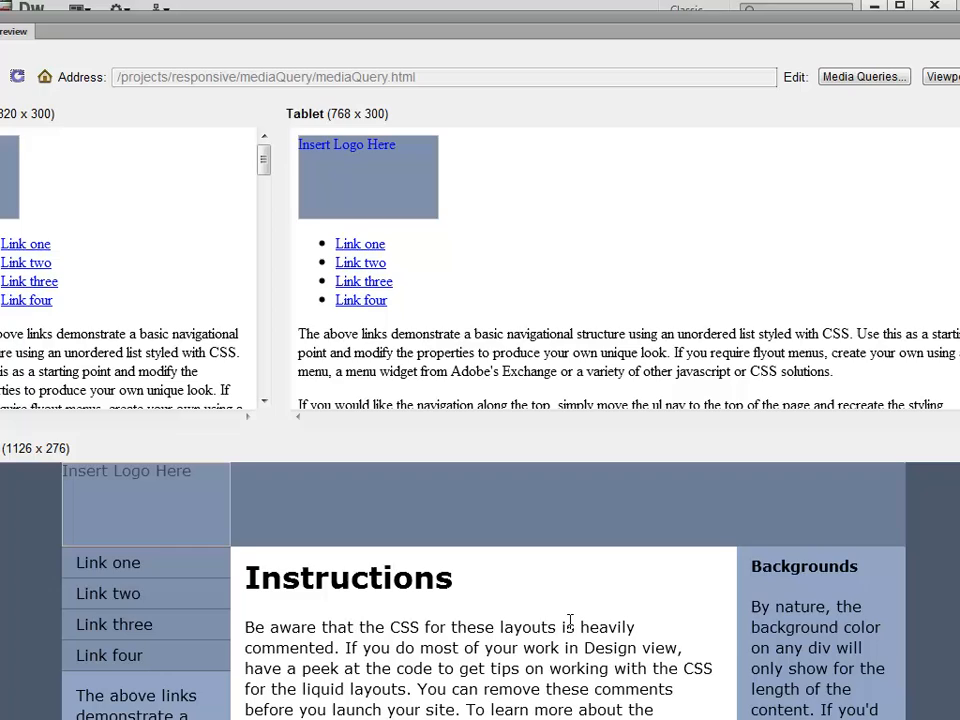
{"action": "mouse_move", "coordinate": [477, 511]}
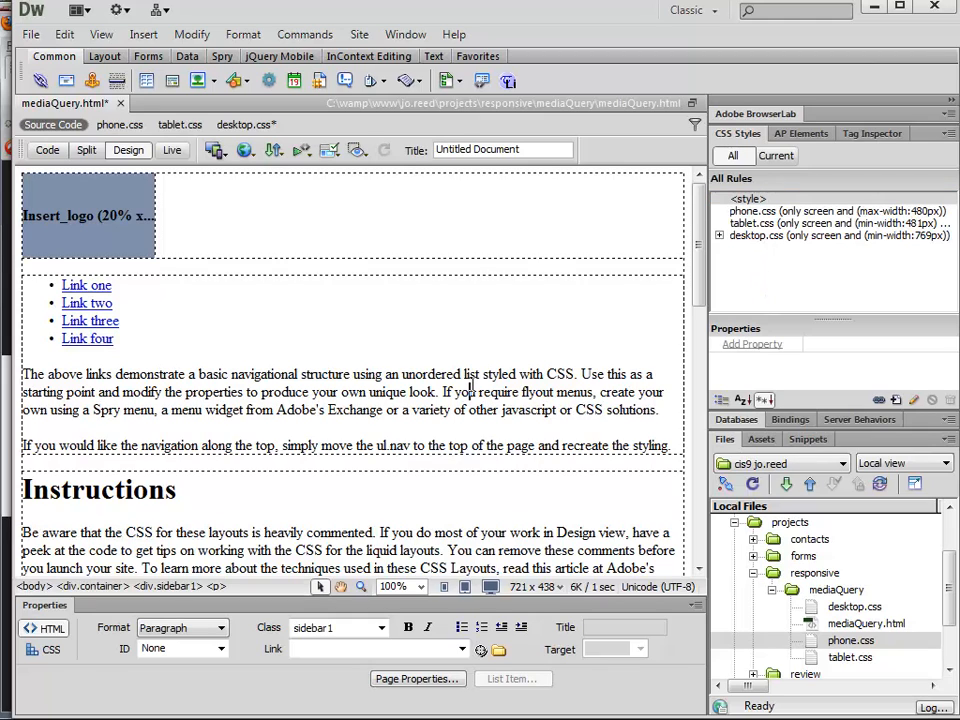
Step: Collapse the desktop.css rule tree and open desktop.css beside the design in Split view
{"action": "left_click", "coordinate": [31, 34]}
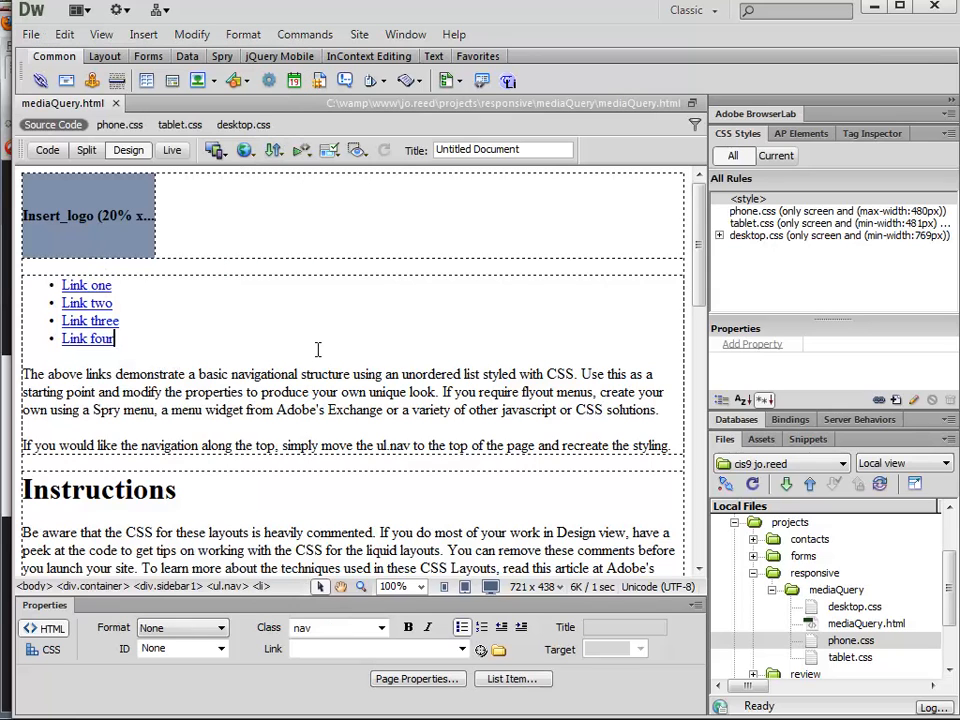
{"action": "left_click", "coordinate": [721, 235]}
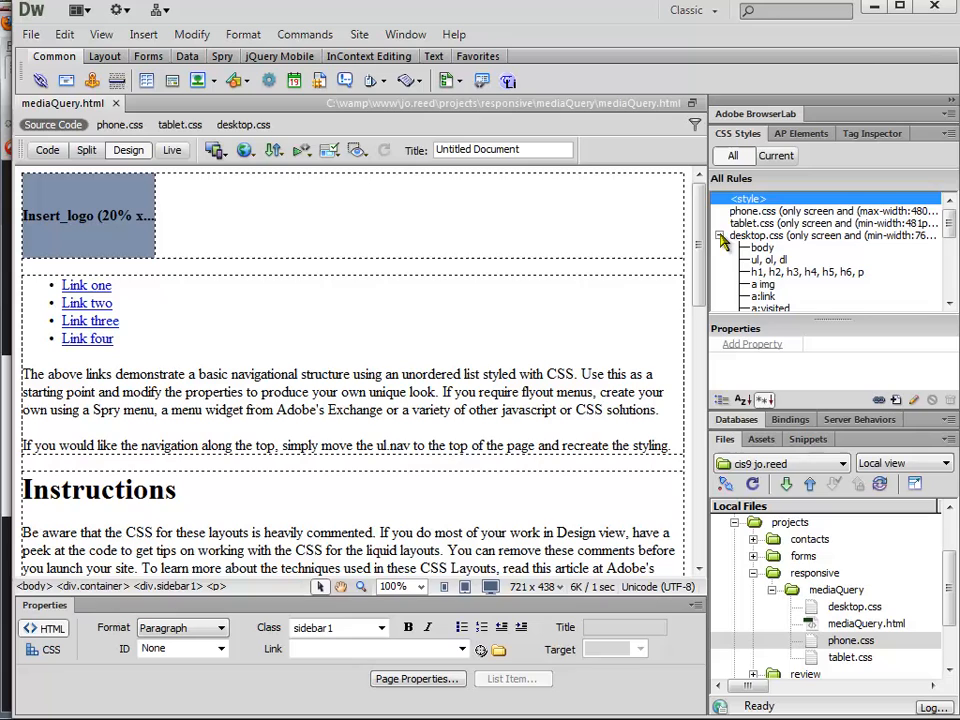
{"action": "left_click", "coordinate": [762, 247]}
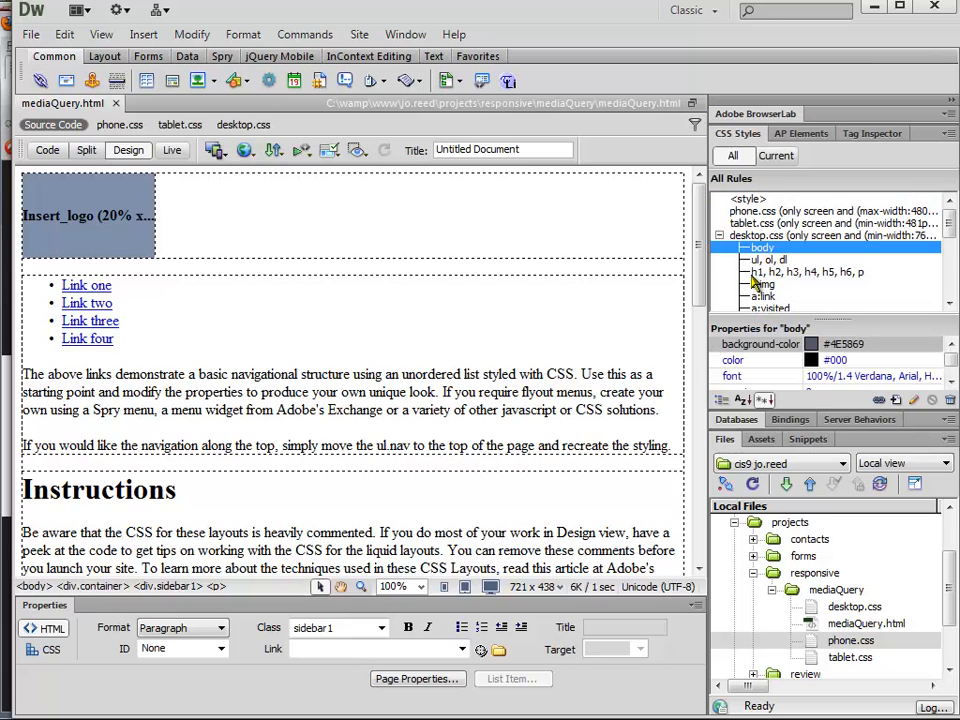
{"action": "left_click", "coordinate": [790, 224]}
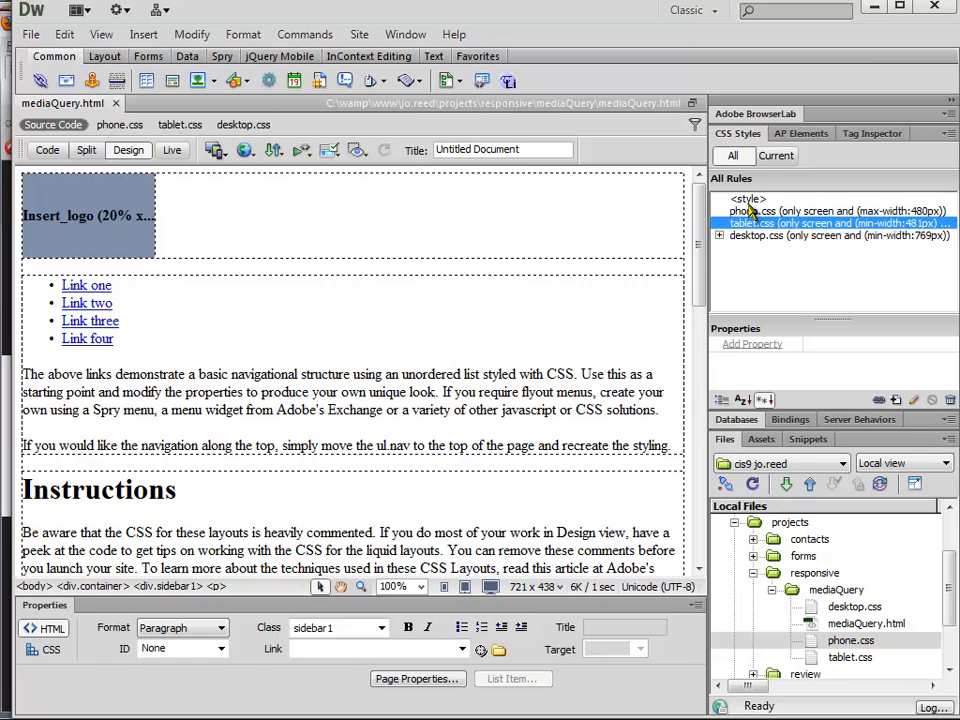
{"action": "mouse_move", "coordinate": [745, 250]}
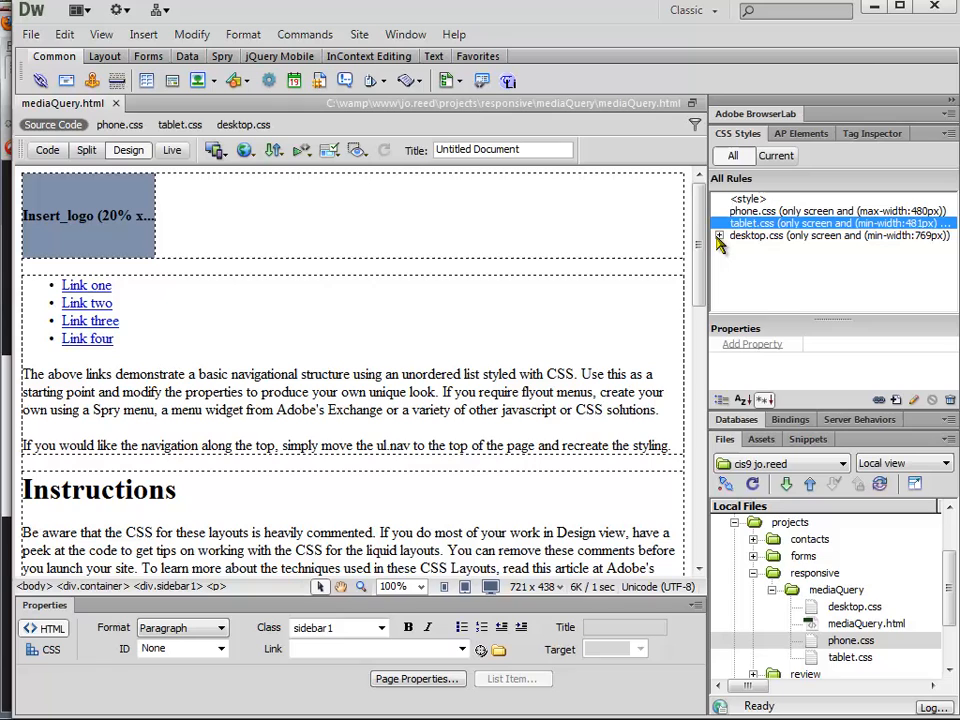
{"action": "mouse_move", "coordinate": [760, 265]}
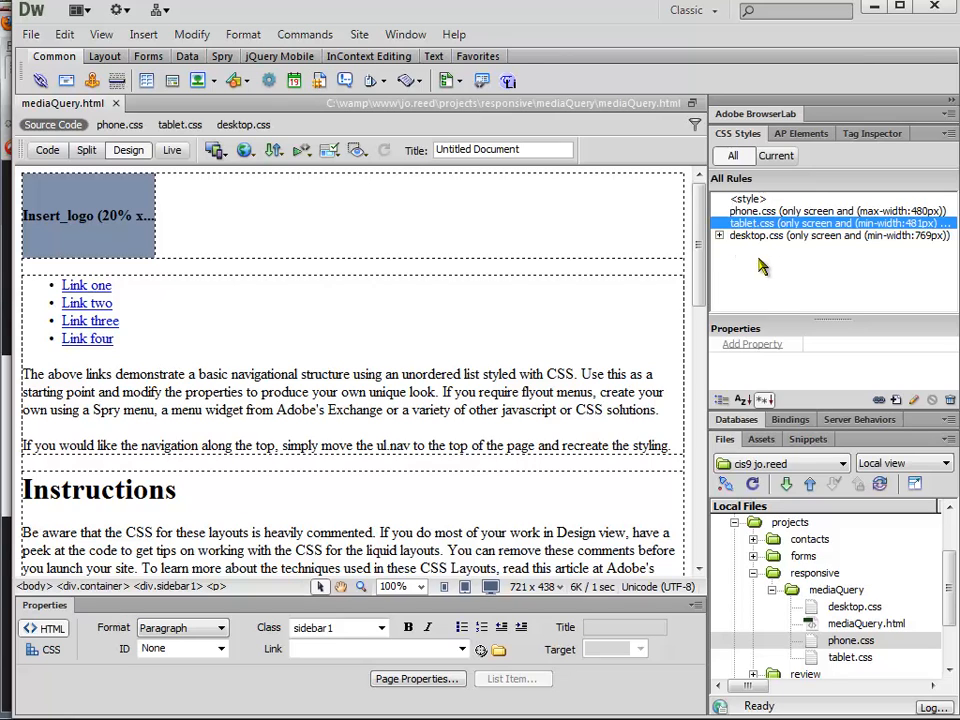
{"action": "left_click", "coordinate": [834, 236]}
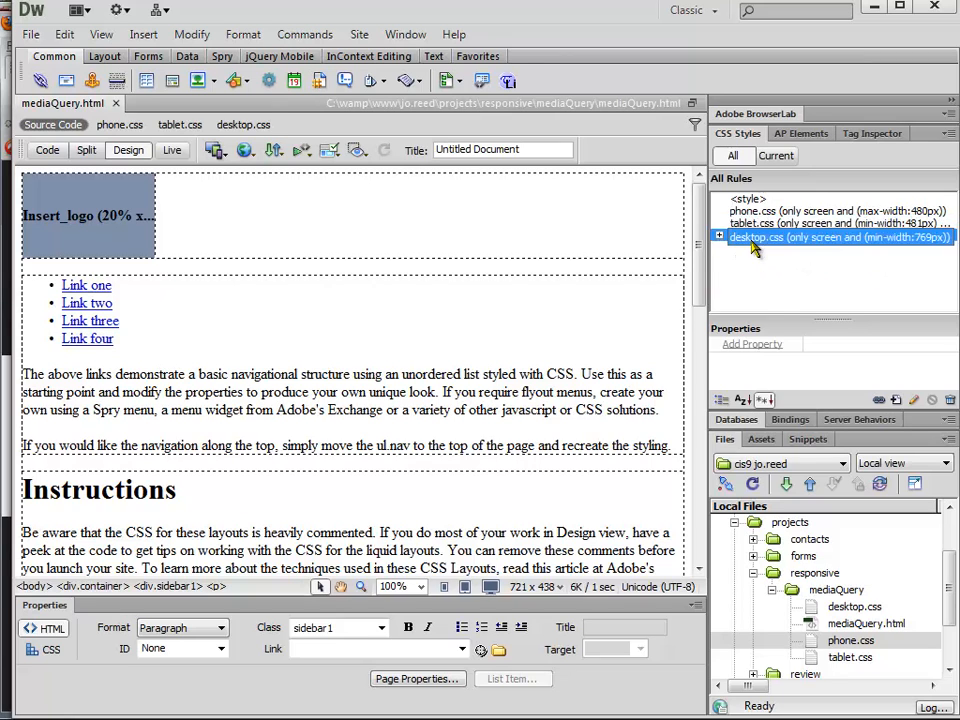
{"action": "left_click", "coordinate": [86, 149]}
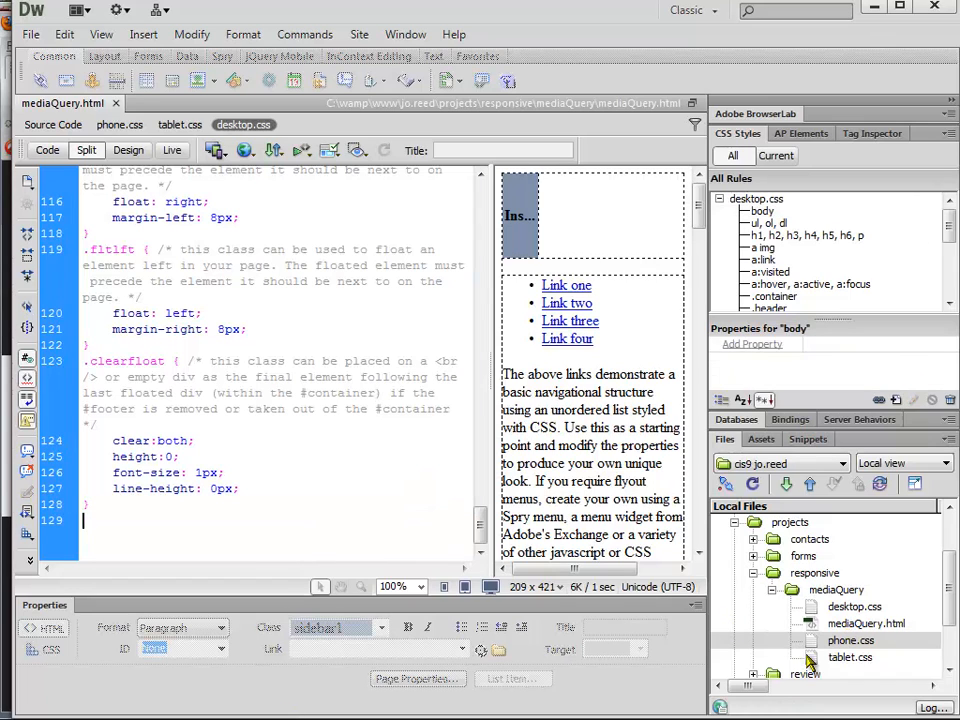
{"action": "double_click", "coordinate": [850, 657]}
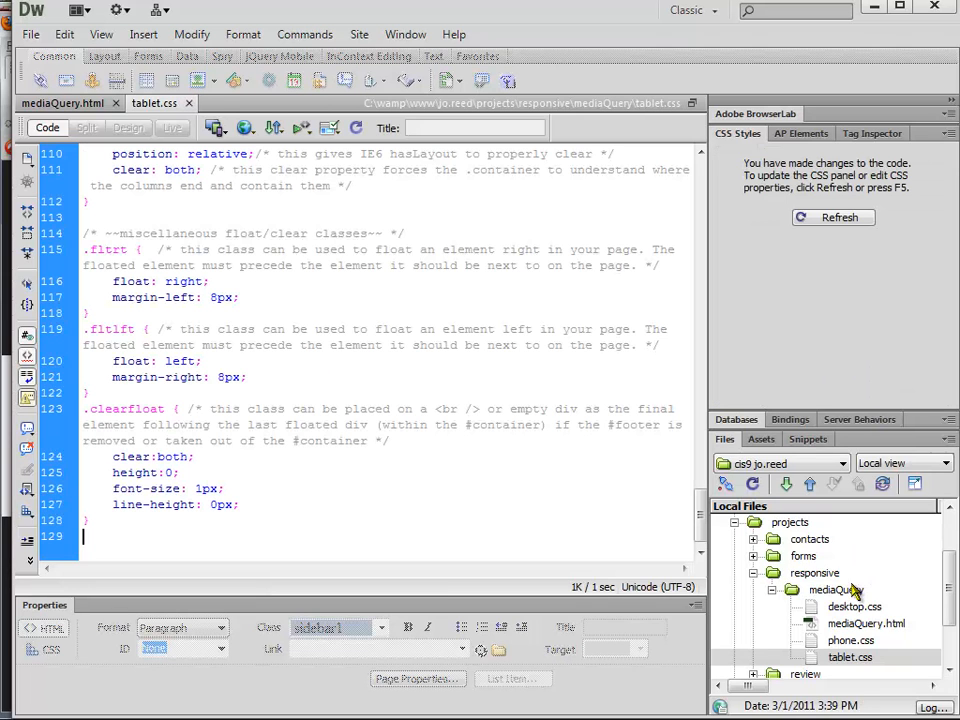
{"action": "double_click", "coordinate": [850, 640]}
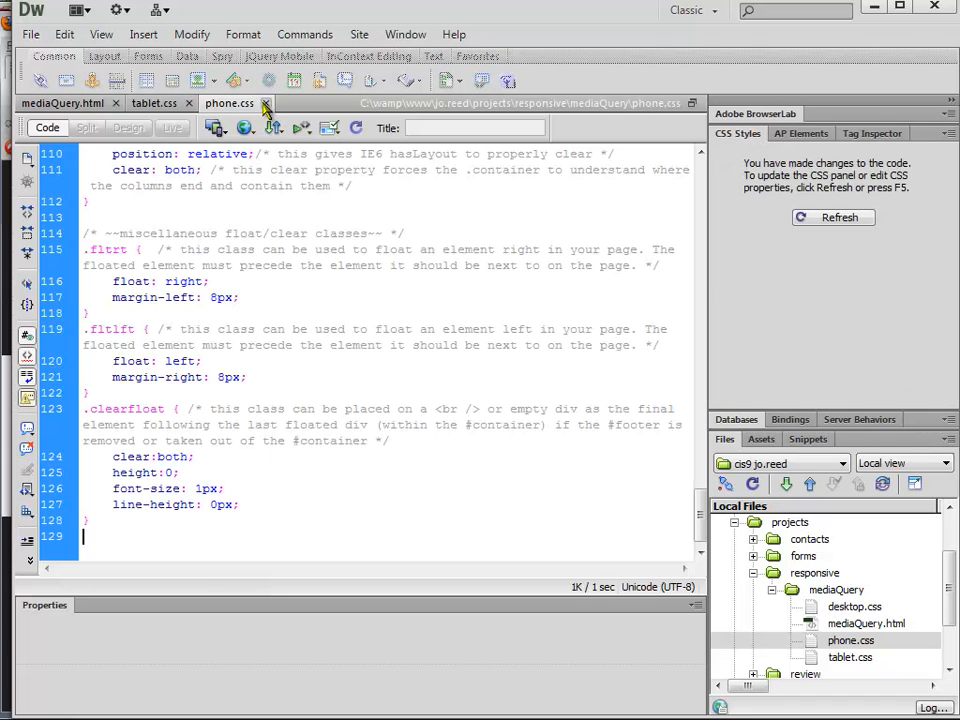
{"action": "left_click", "coordinate": [265, 103]}
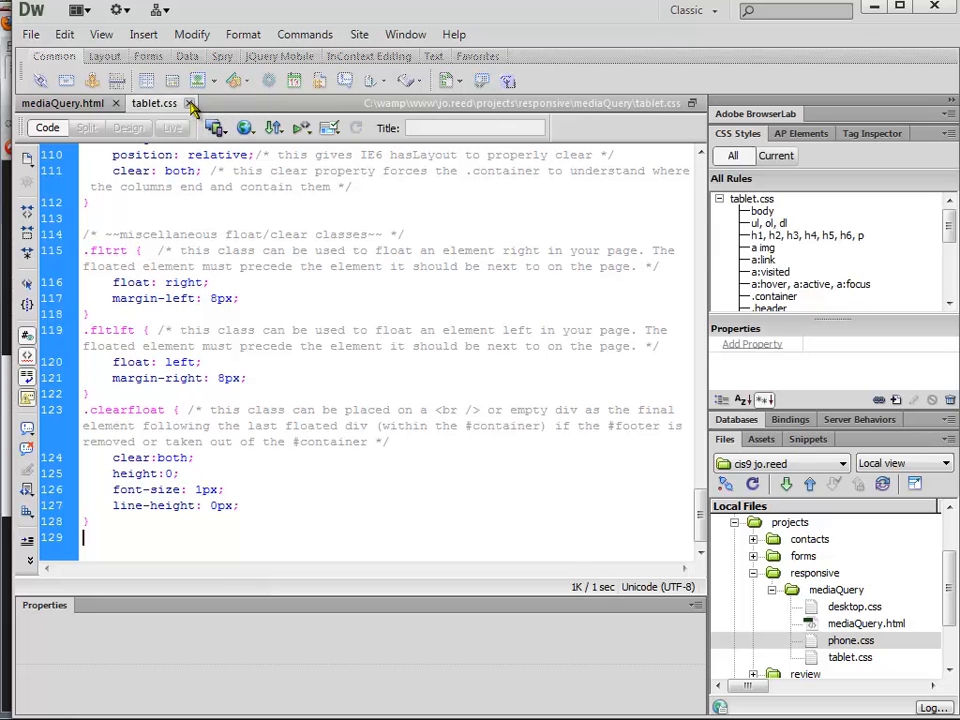
{"action": "left_click", "coordinate": [86, 150]}
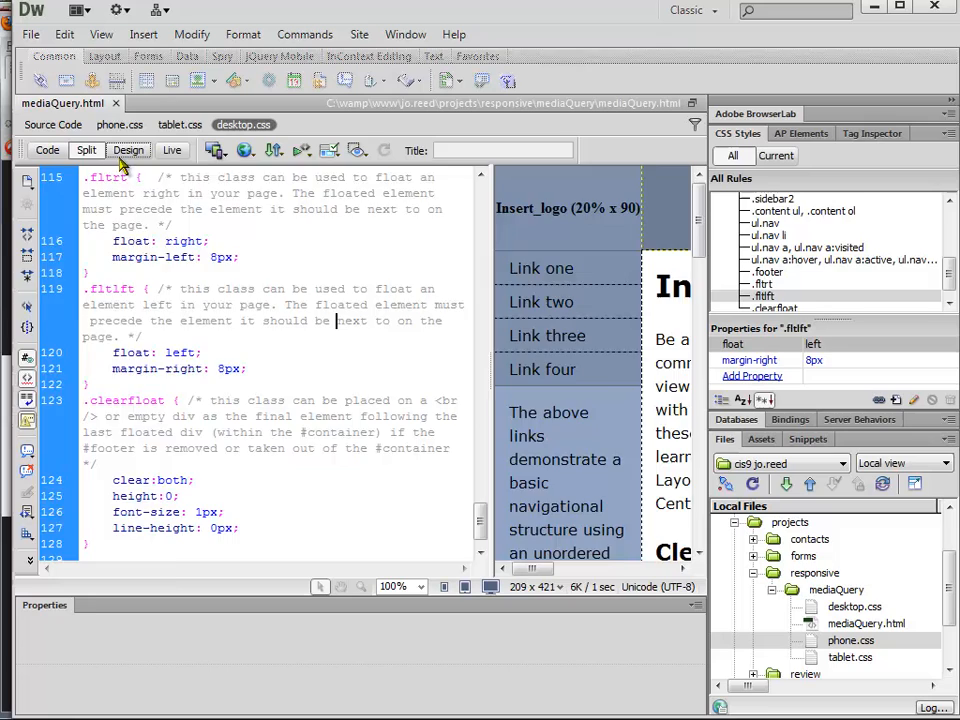
Step: Switch mediaQuery.html to Design view and expand phone.css in the CSS Styles rule tree
{"action": "left_click", "coordinate": [128, 150]}
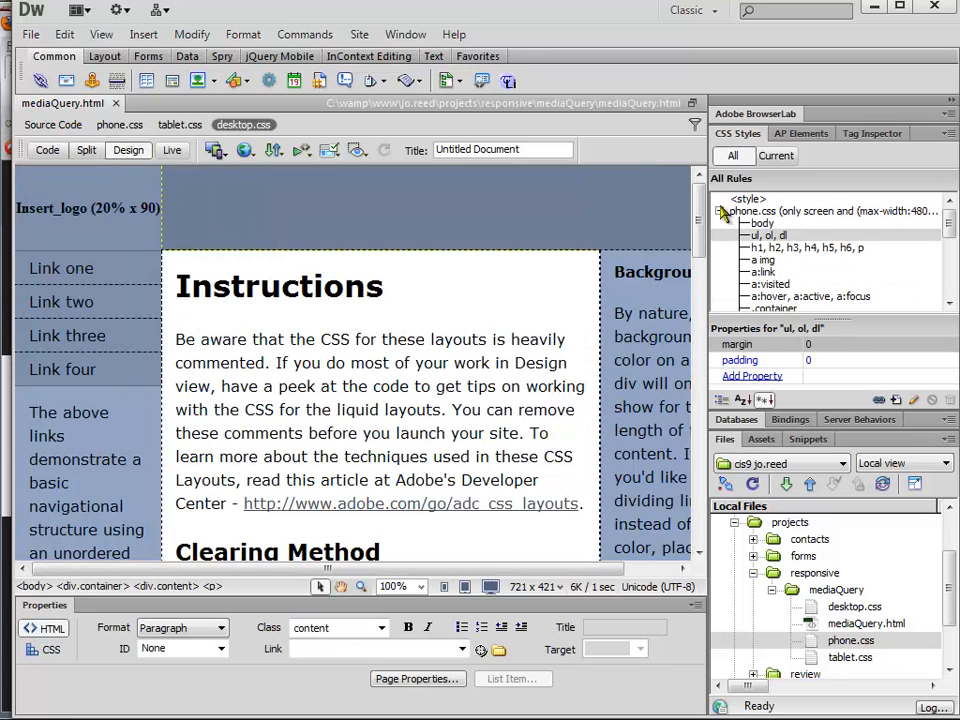
{"action": "left_click", "coordinate": [720, 211]}
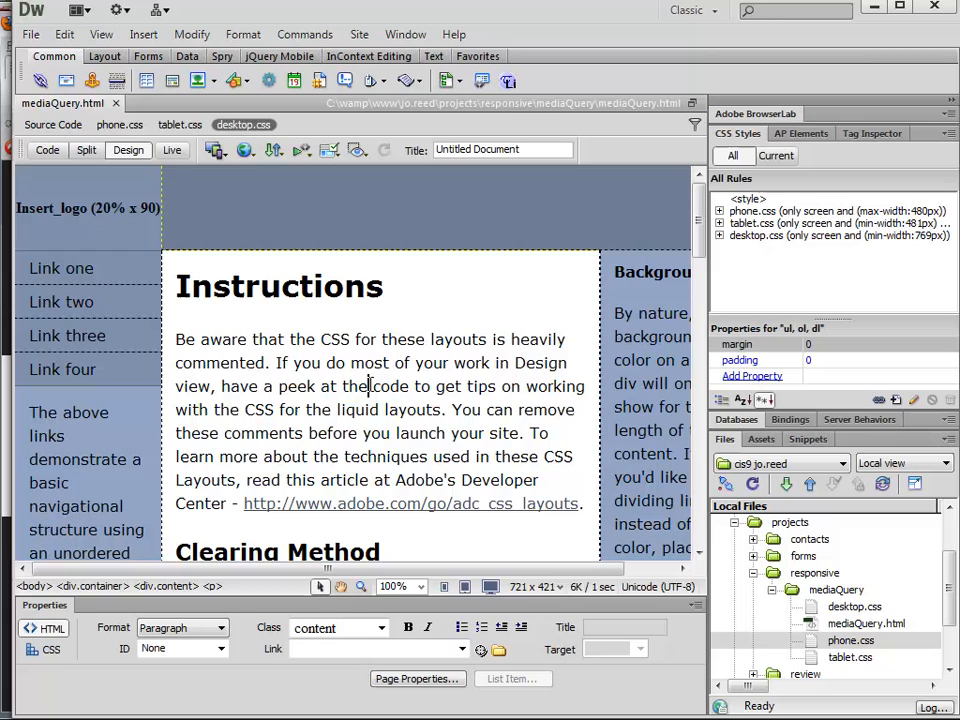
{"action": "mouse_move", "coordinate": [500, 318]}
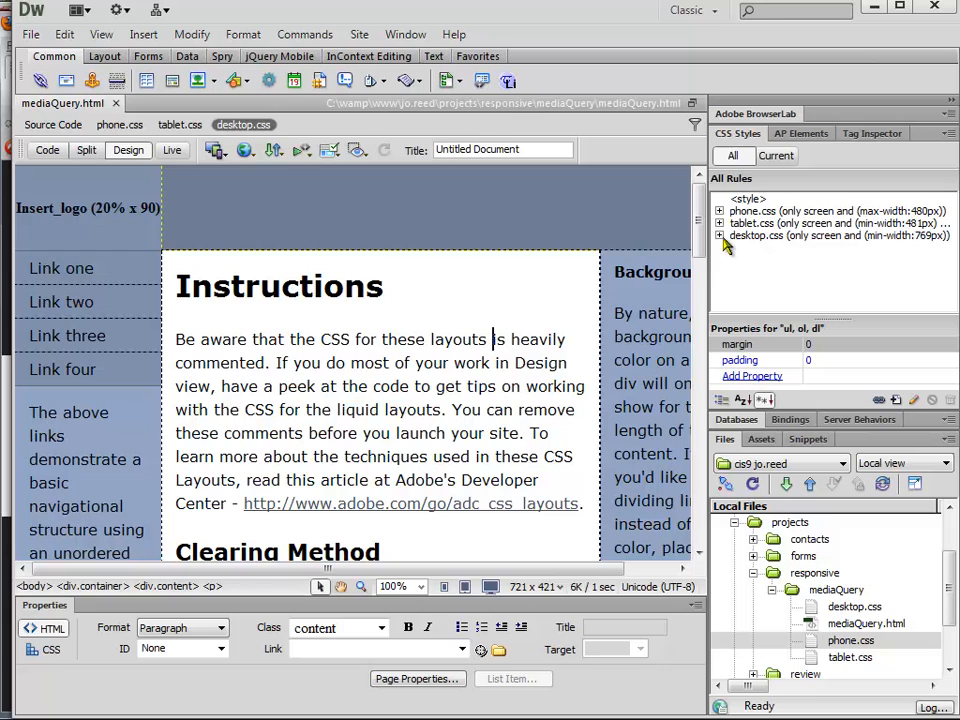
{"action": "left_click", "coordinate": [721, 211]}
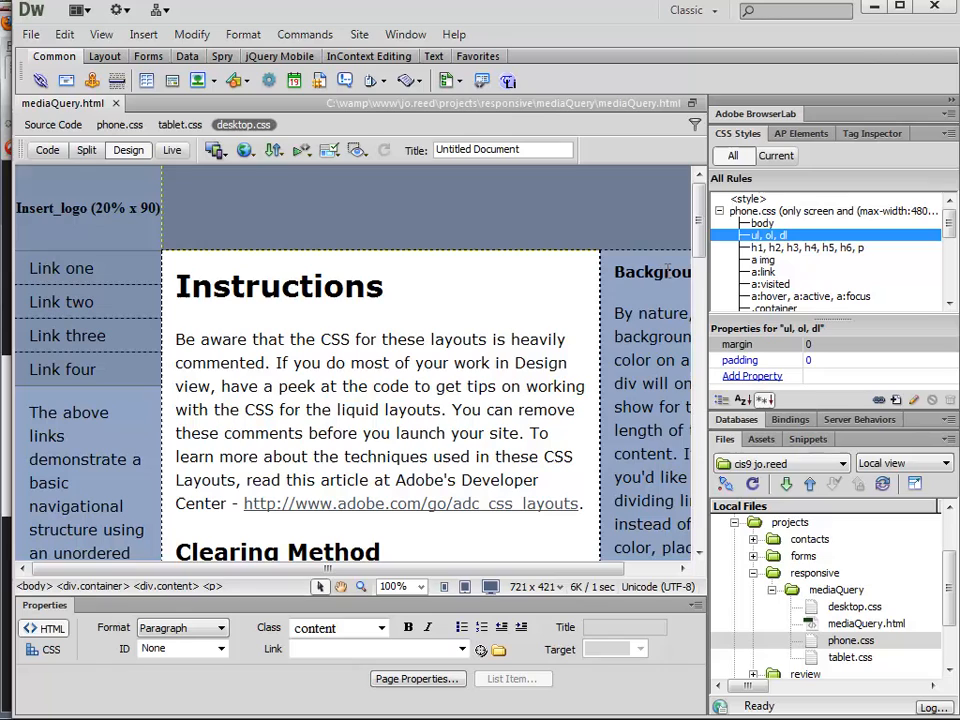
{"action": "mouse_move", "coordinate": [787, 252]}
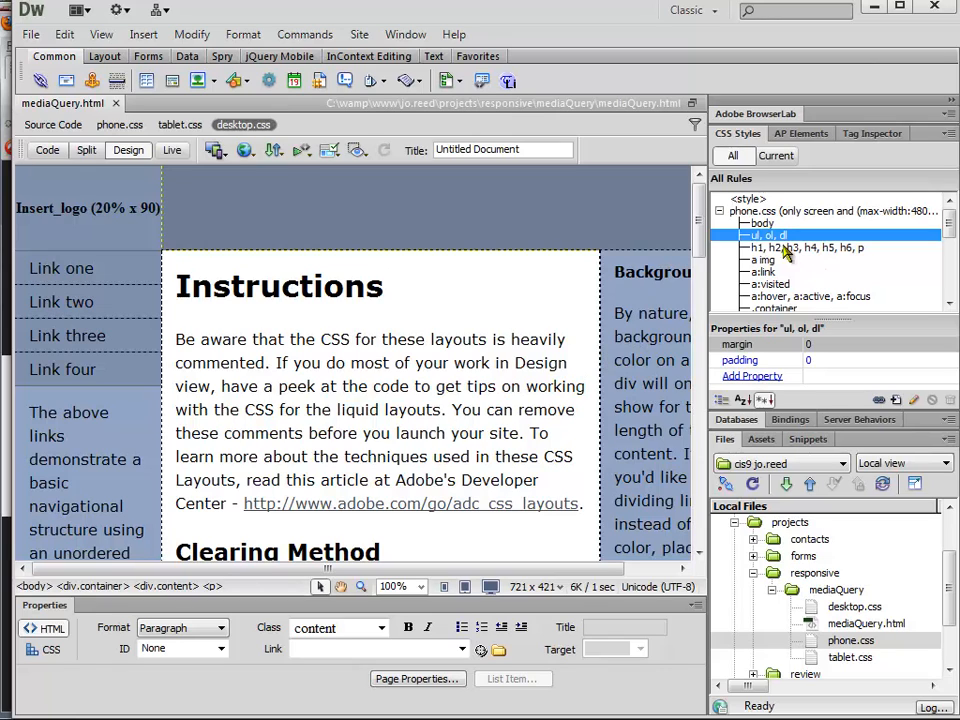
{"action": "mouse_move", "coordinate": [748, 390]}
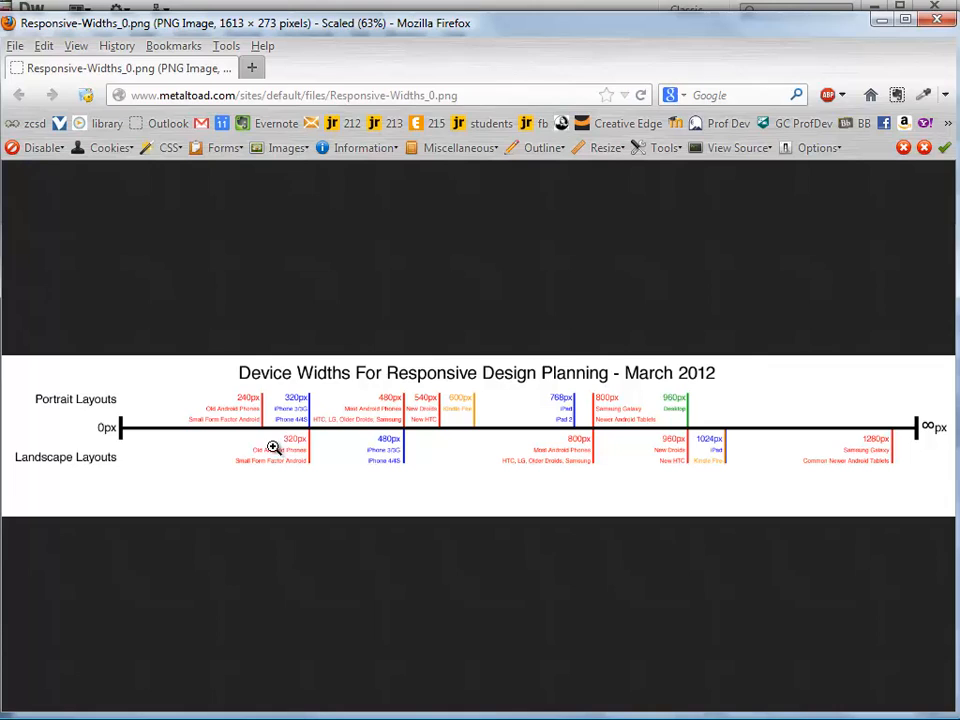
{"action": "mouse_move", "coordinate": [240, 433]}
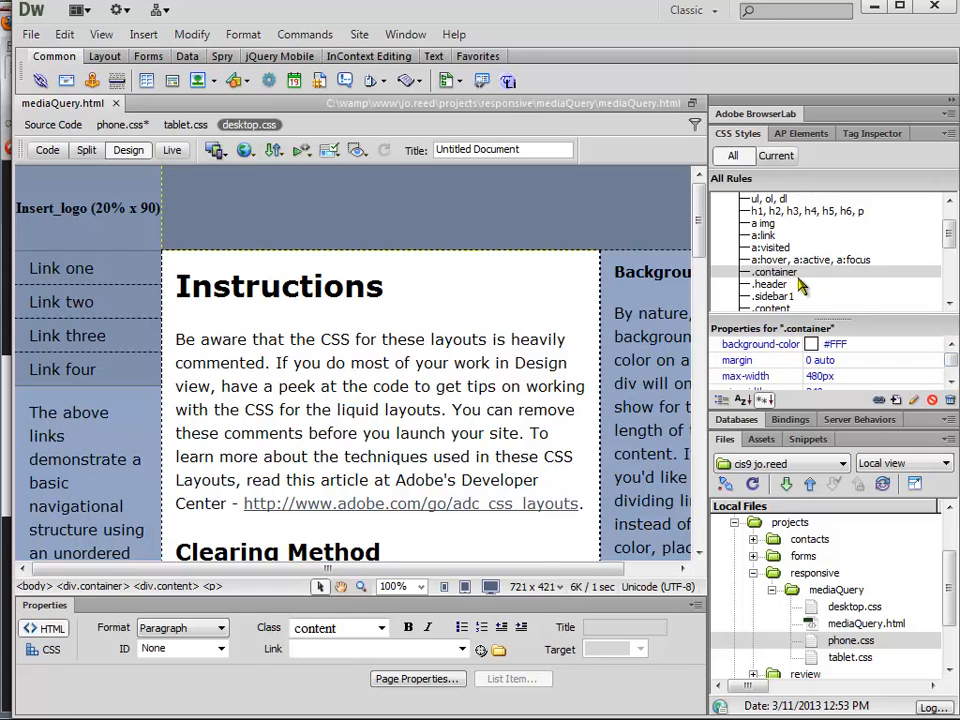
Step: Clear the float values of .sidebar1, .content and .sidebar2 in phone.css
{"action": "left_click", "coordinate": [772, 296]}
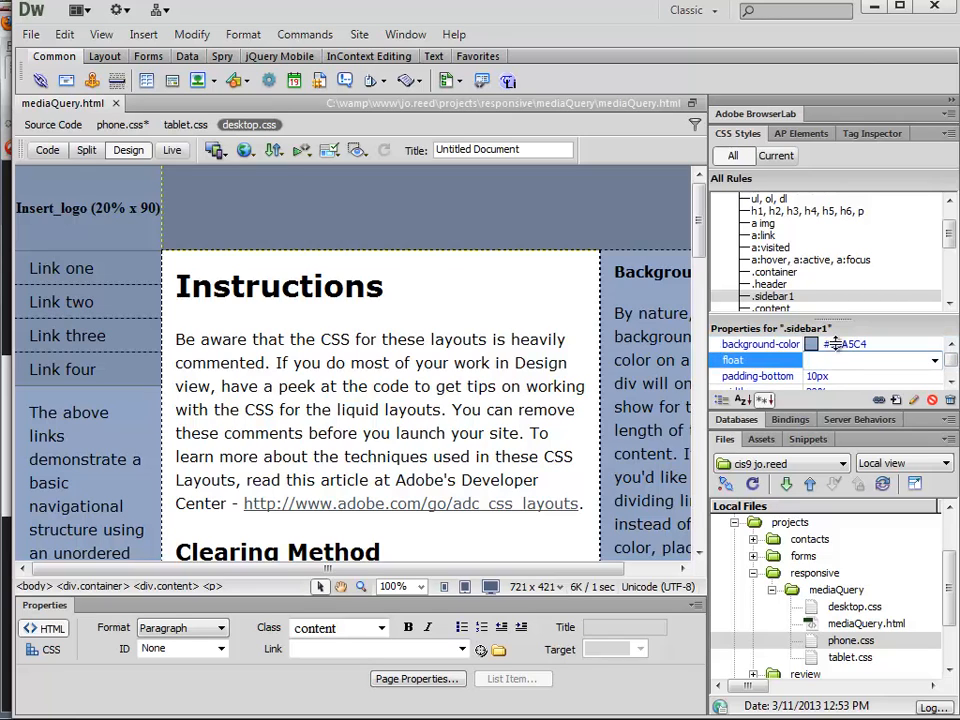
{"action": "left_click", "coordinate": [770, 284]}
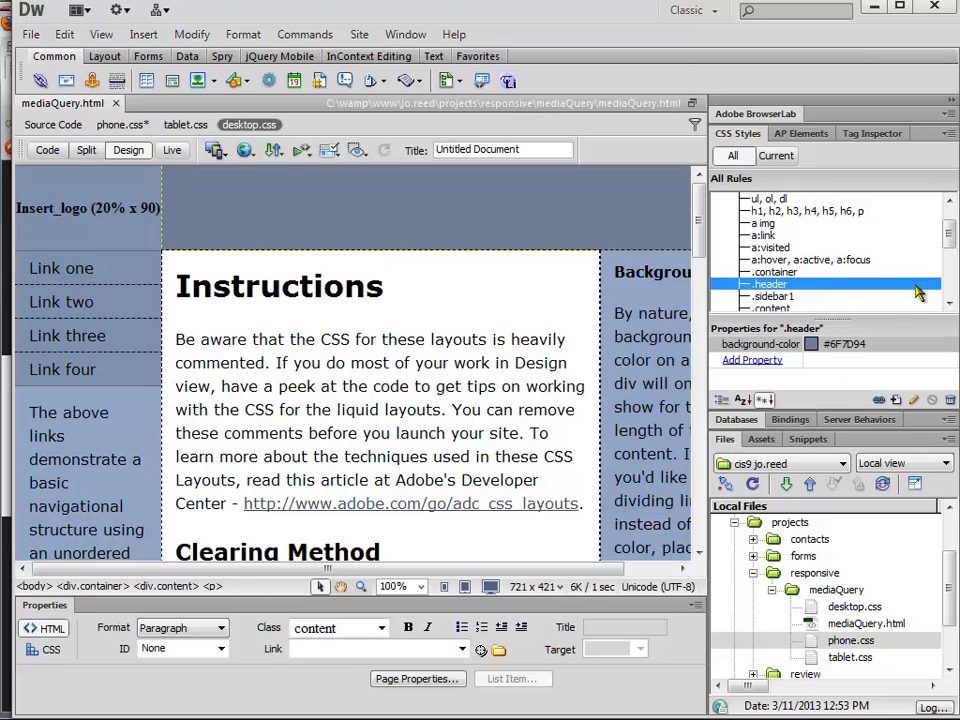
{"action": "left_click", "coordinate": [770, 296]}
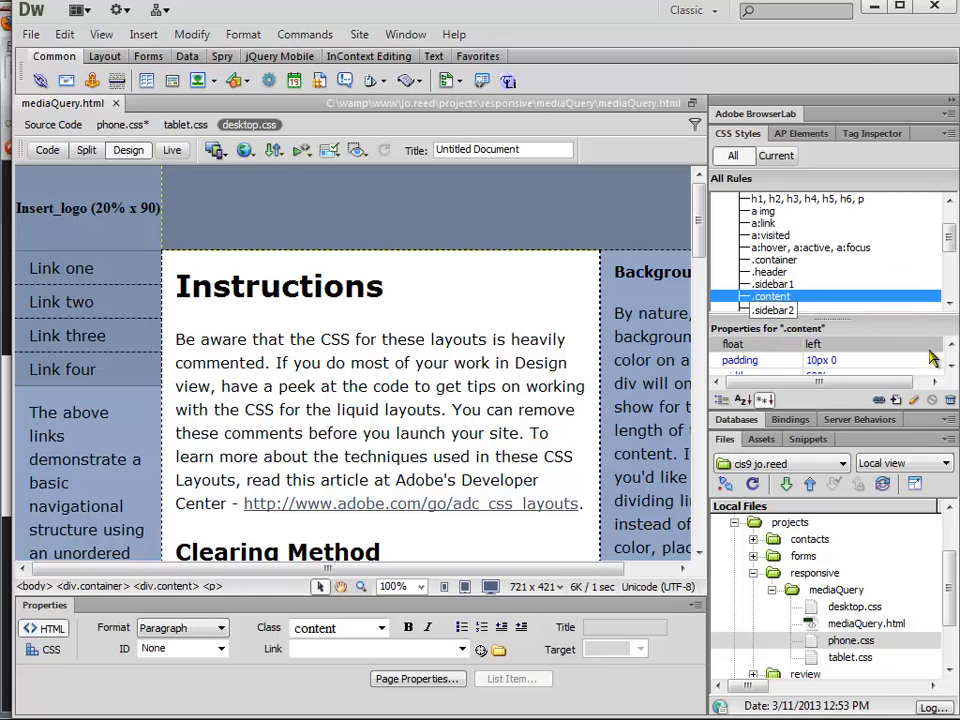
{"action": "scroll", "scroll_direction": "down", "scroll_amount": 3}
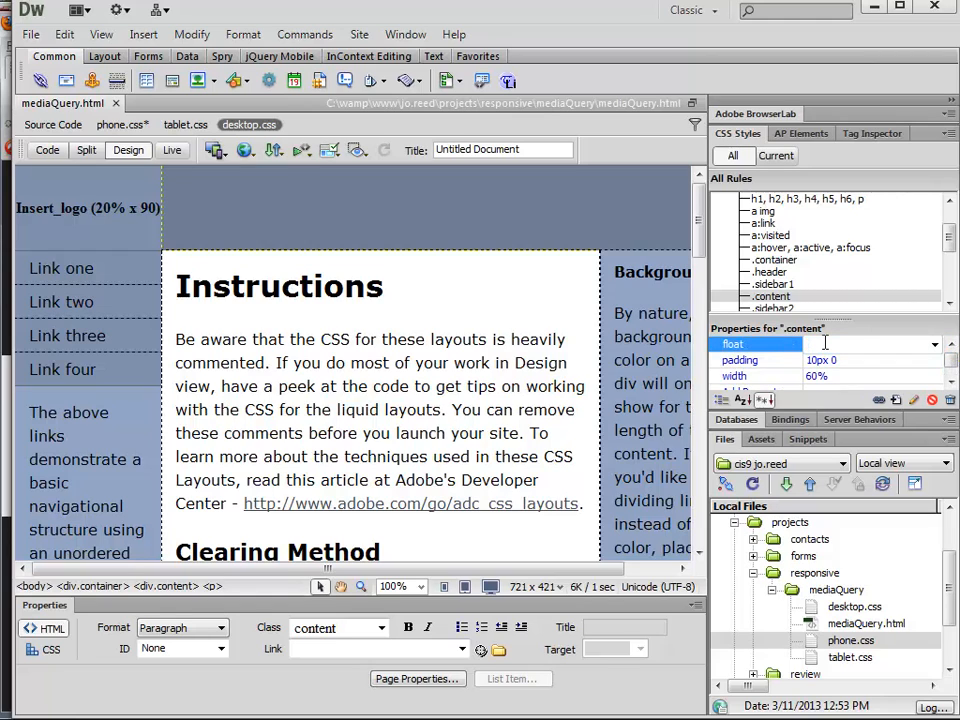
{"action": "left_click", "coordinate": [772, 296]}
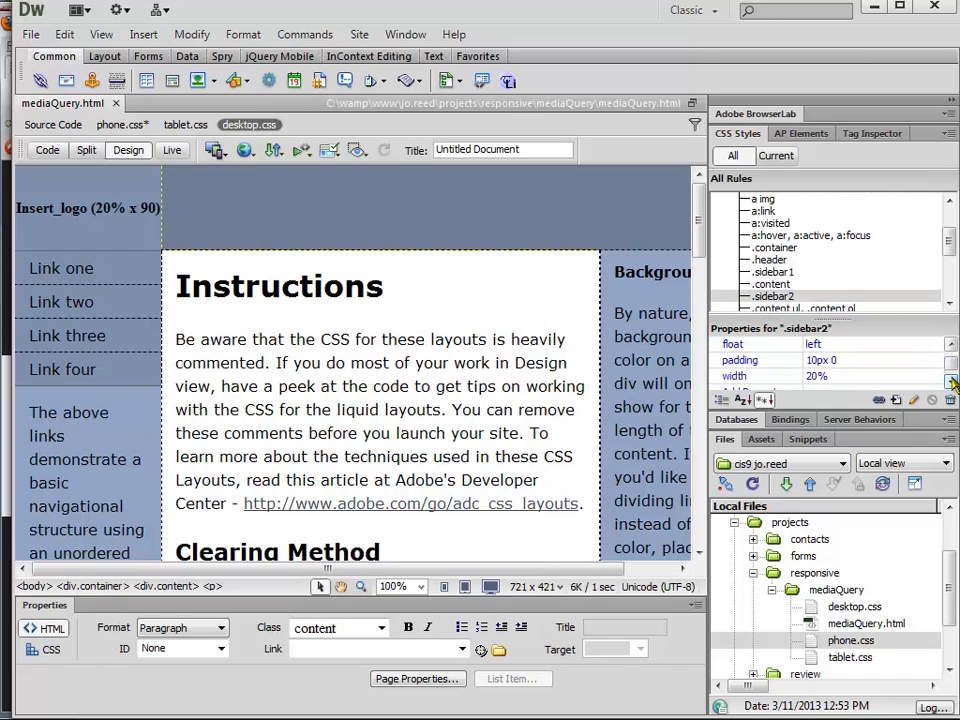
{"action": "left_click", "coordinate": [733, 343]}
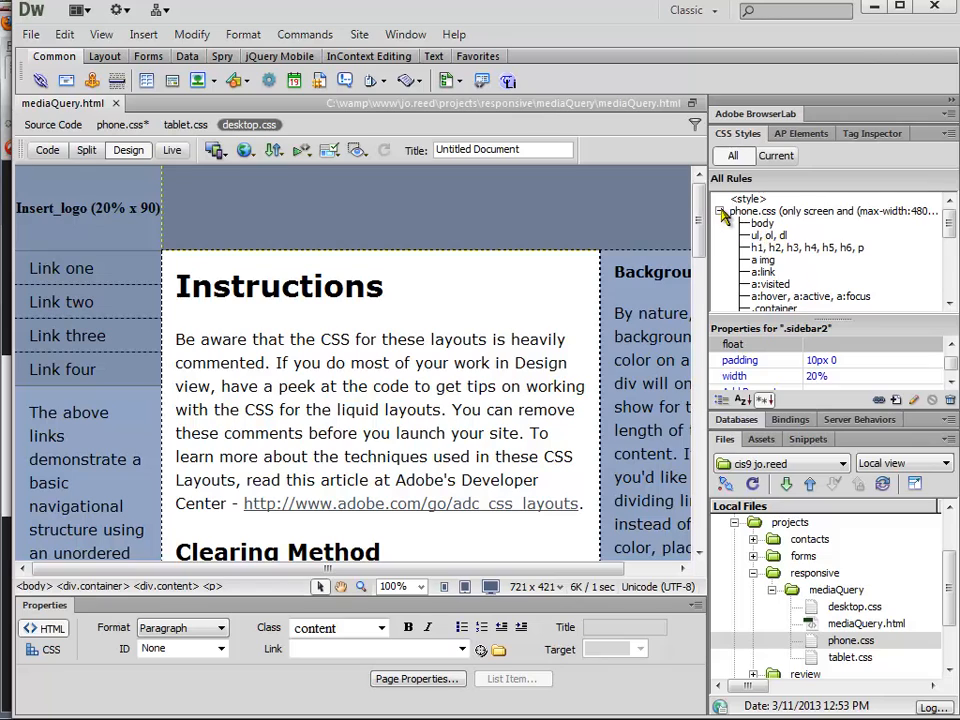
{"action": "left_click", "coordinate": [838, 212]}
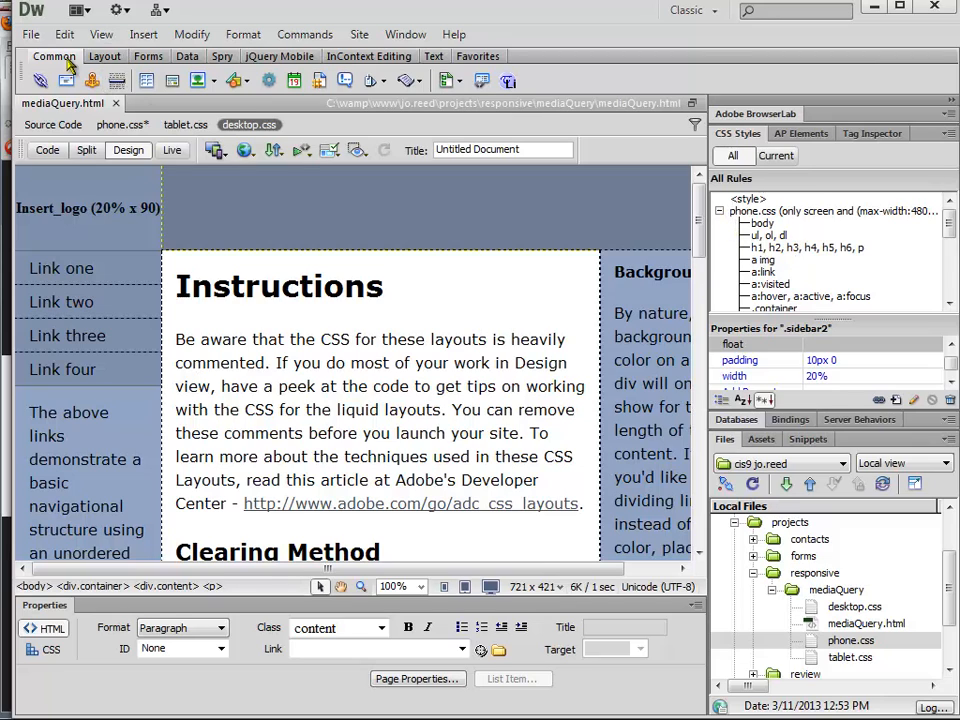
Step: Save the edited phone stylesheet and select its .container rule
{"action": "left_click", "coordinate": [31, 34]}
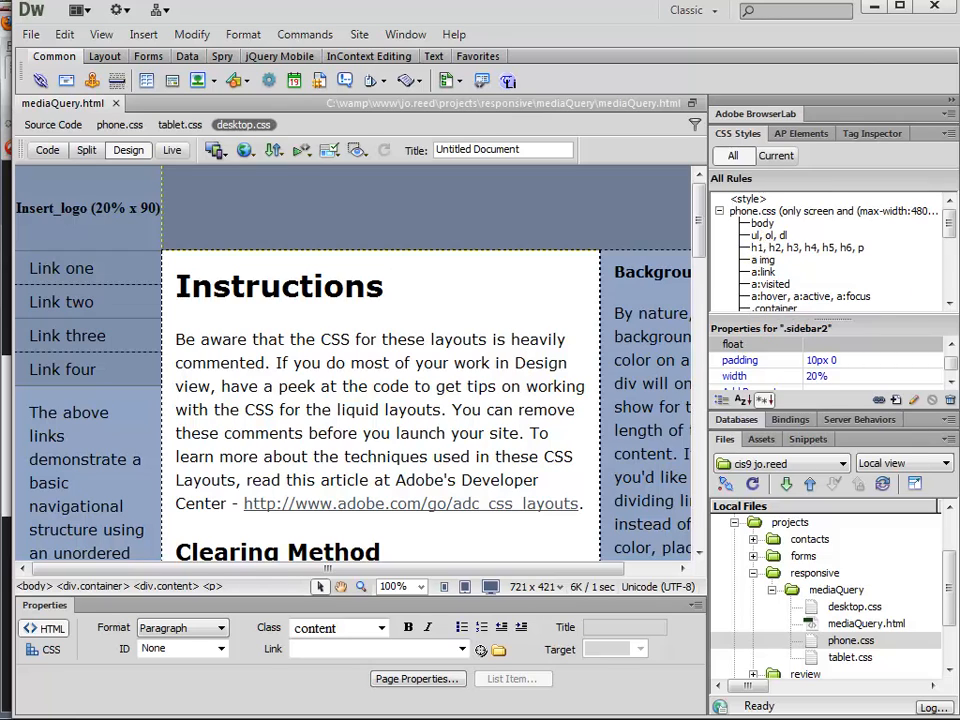
{"action": "scroll", "scroll_direction": "down", "scroll_amount": 3}
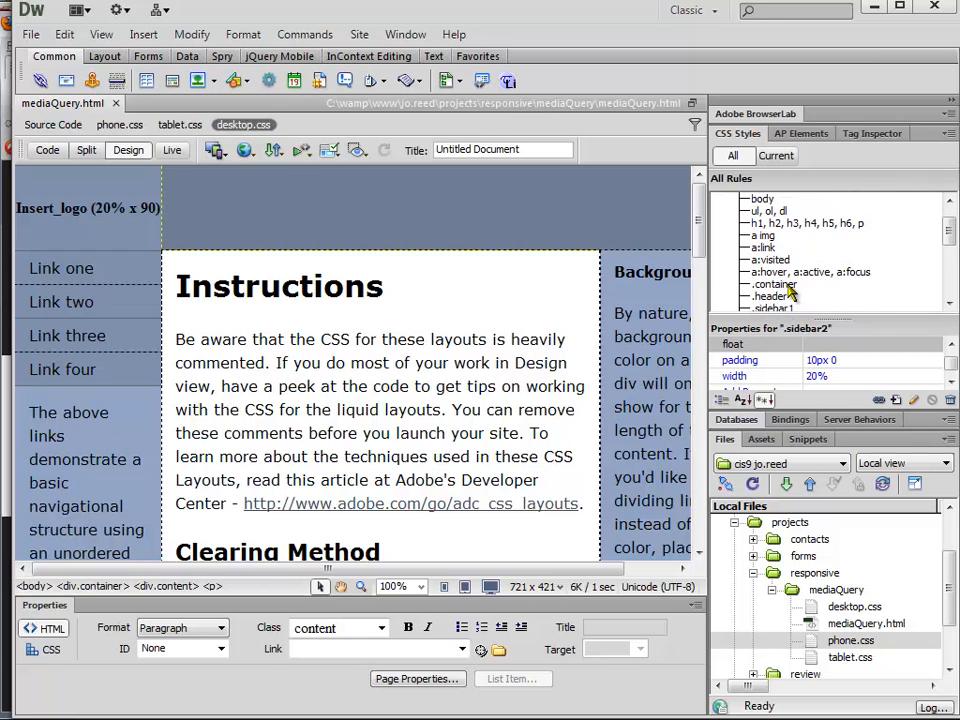
{"action": "left_click", "coordinate": [776, 284]}
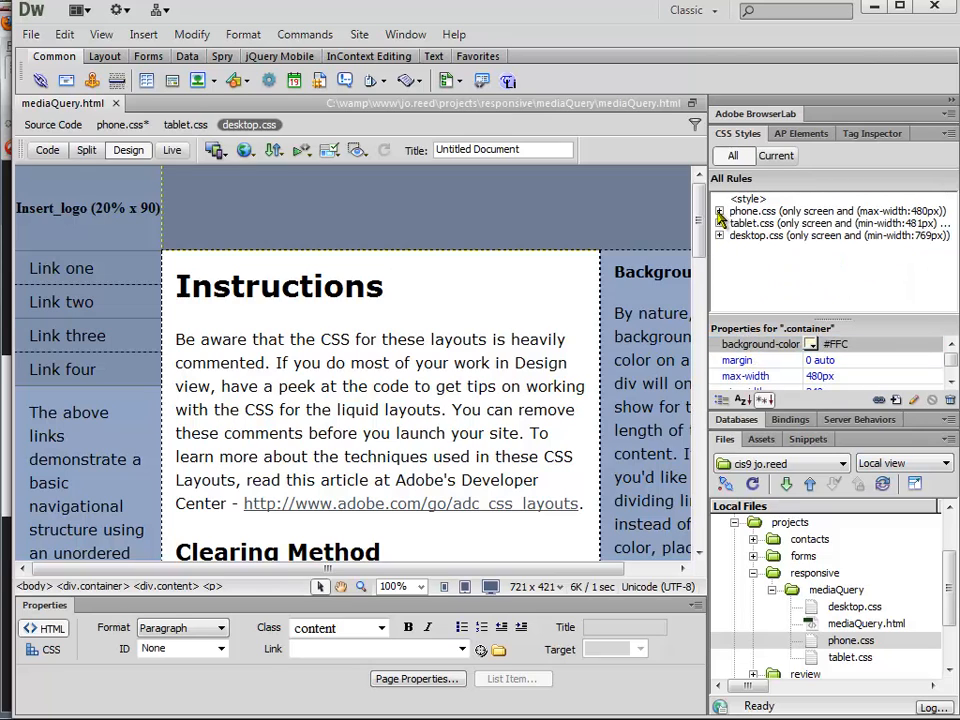
Step: Set the tablet.css .container background colour to #9FC and save the stylesheets
{"action": "left_click", "coordinate": [719, 223]}
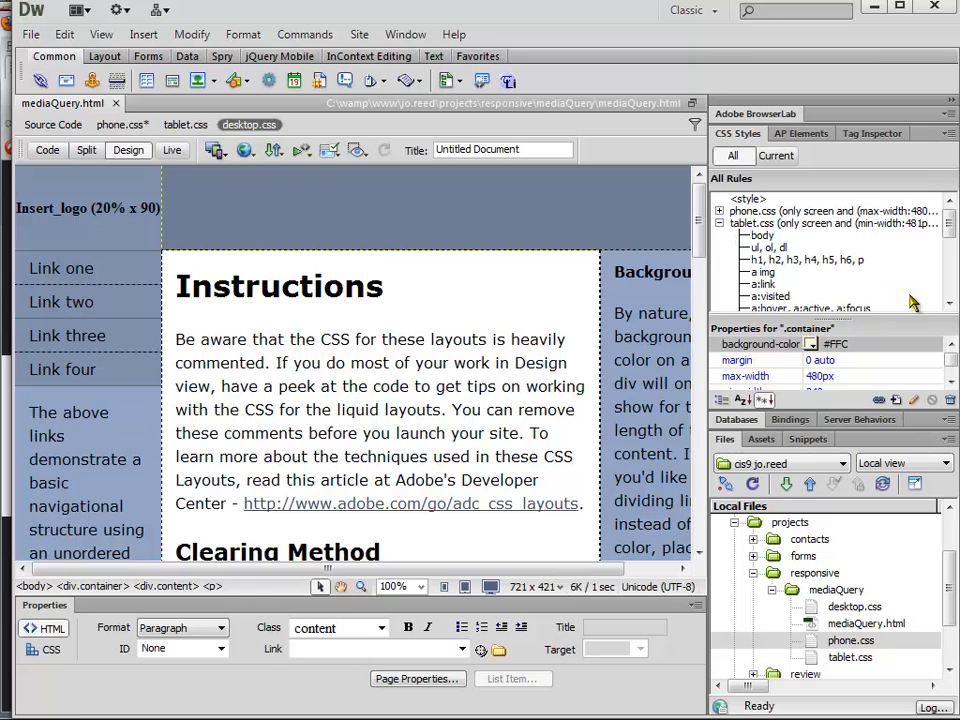
{"action": "left_click", "coordinate": [775, 284]}
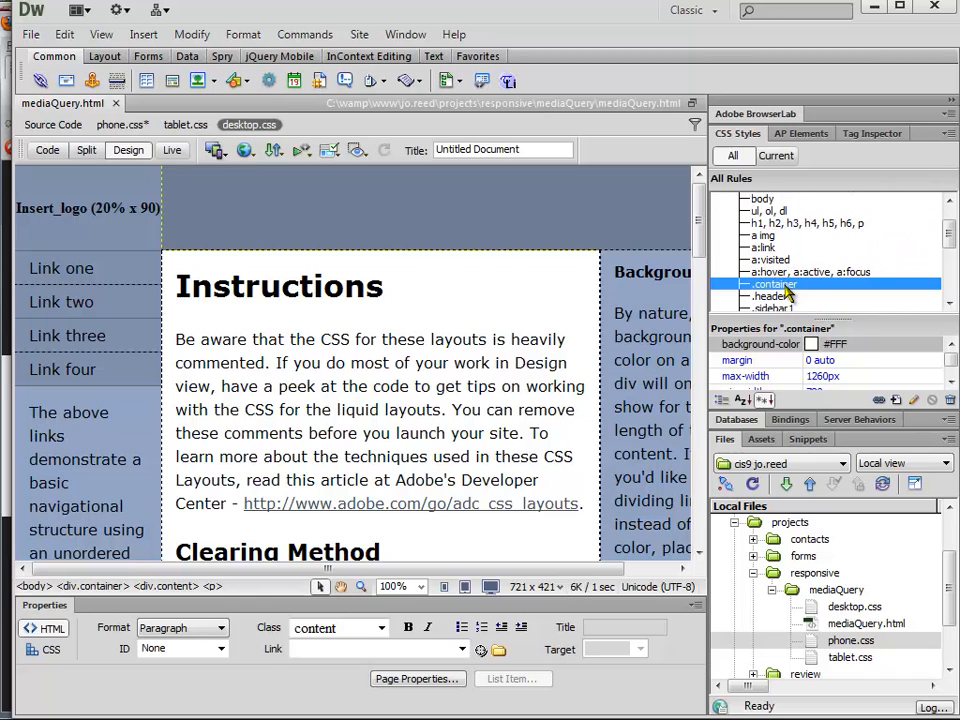
{"action": "left_click", "coordinate": [812, 343]}
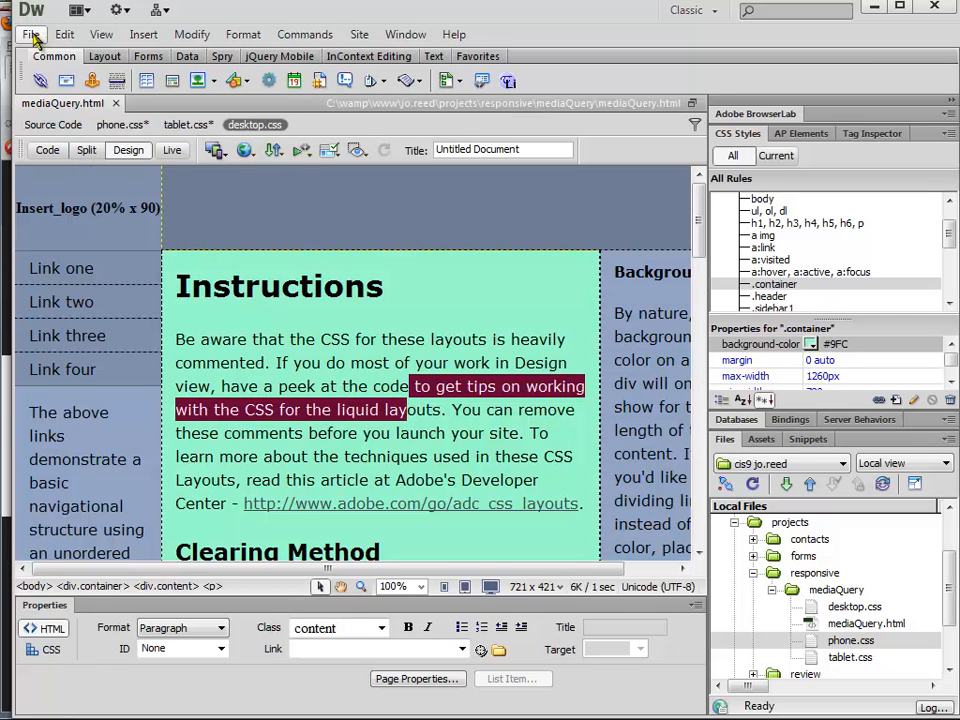
{"action": "mouse_move", "coordinate": [428, 325]}
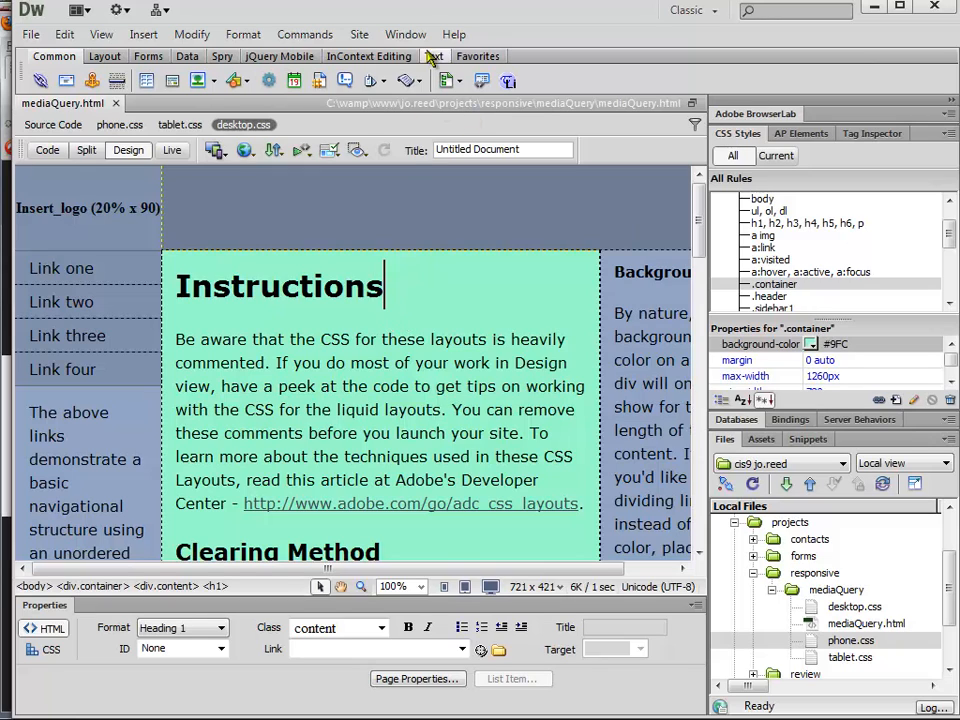
{"action": "left_click", "coordinate": [405, 34]}
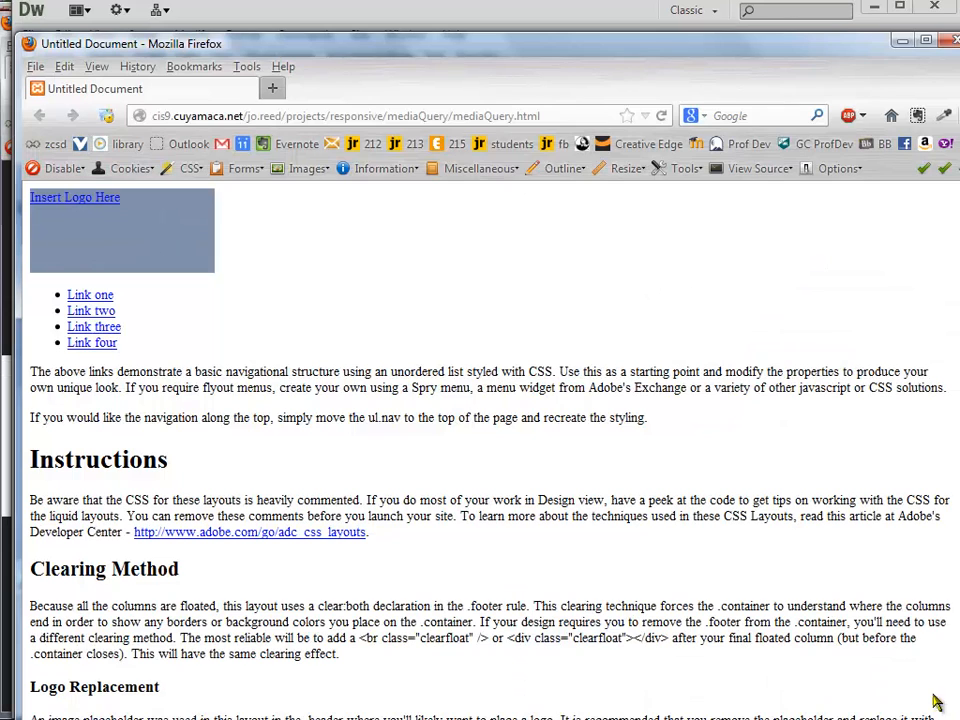
{"action": "mouse_move", "coordinate": [616, 243]}
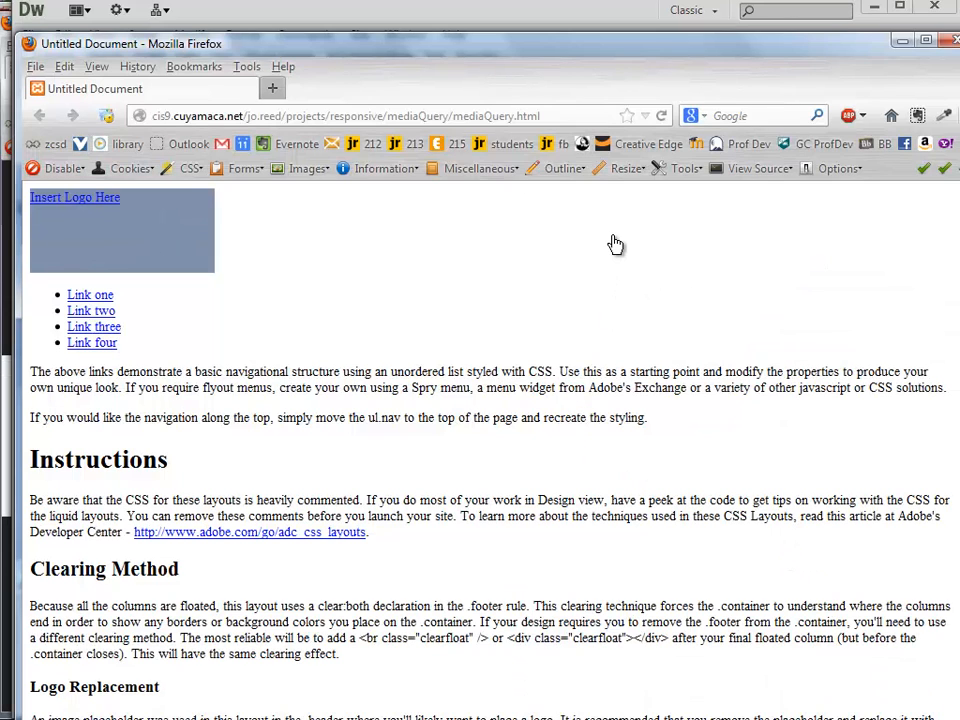
{"action": "mouse_move", "coordinate": [480, 58]}
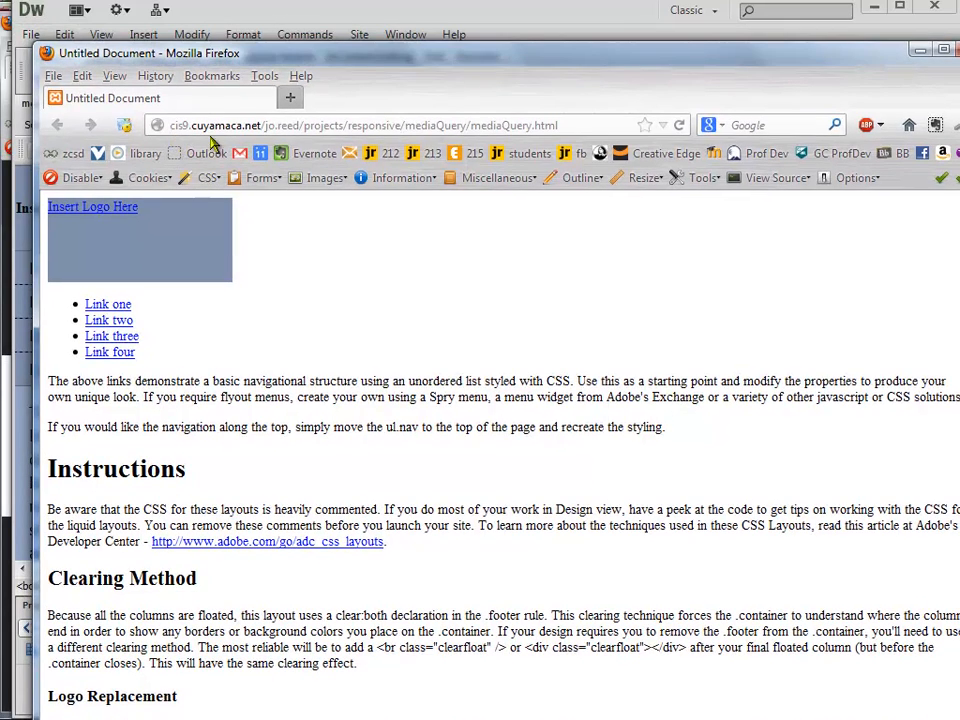
{"action": "mouse_move", "coordinate": [510, 327]}
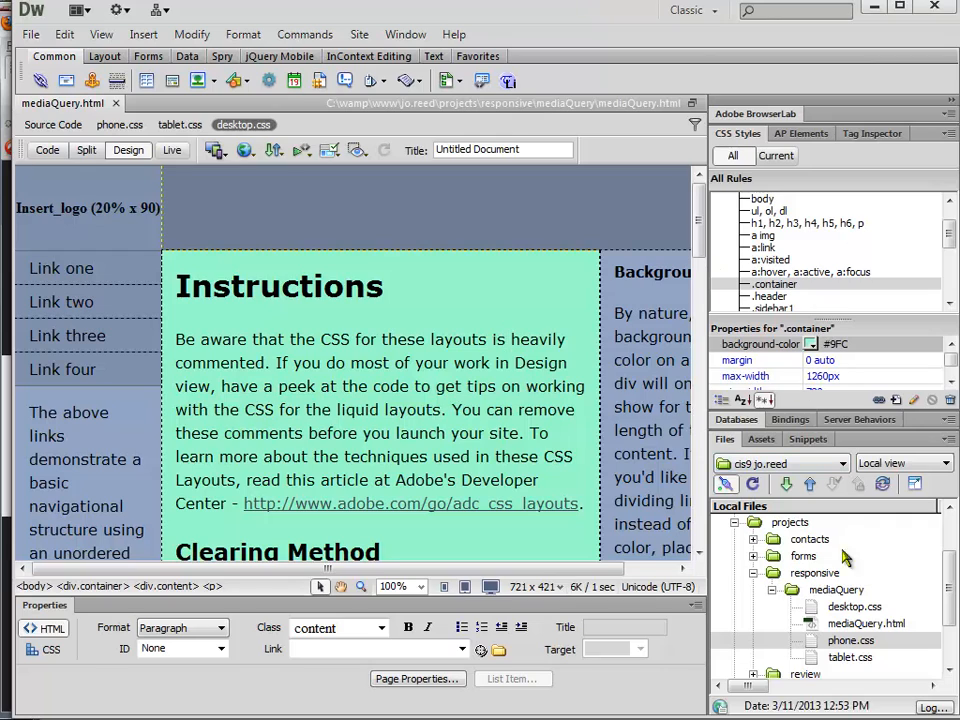
Step: Select the mediaQuery page and stylesheet files in the Files panel for upload
{"action": "left_click", "coordinate": [836, 589]}
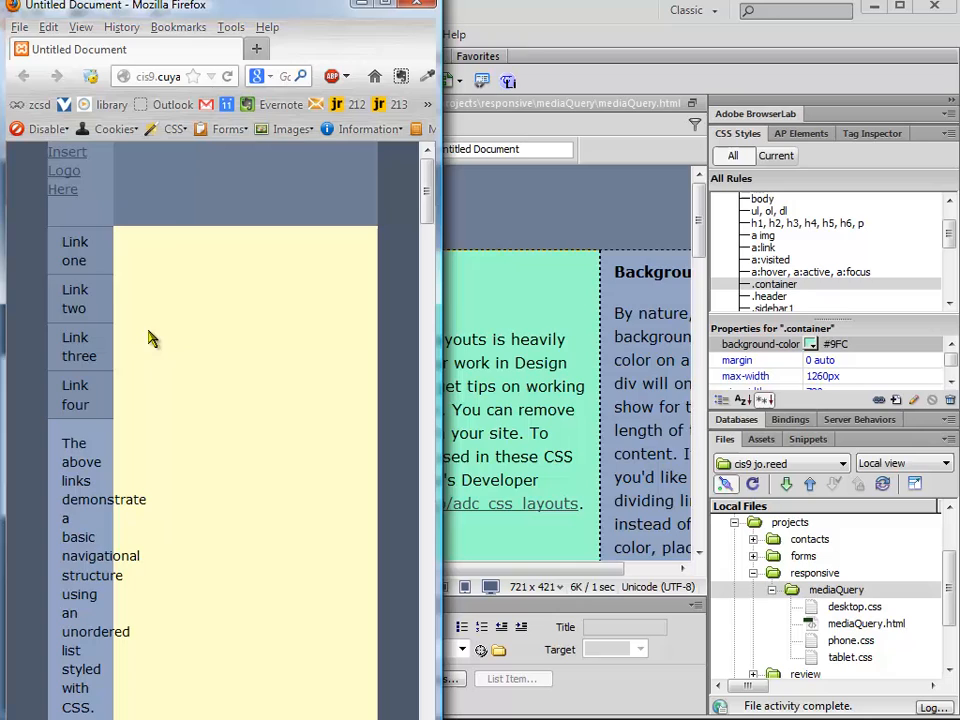
{"action": "mouse_move", "coordinate": [140, 487]}
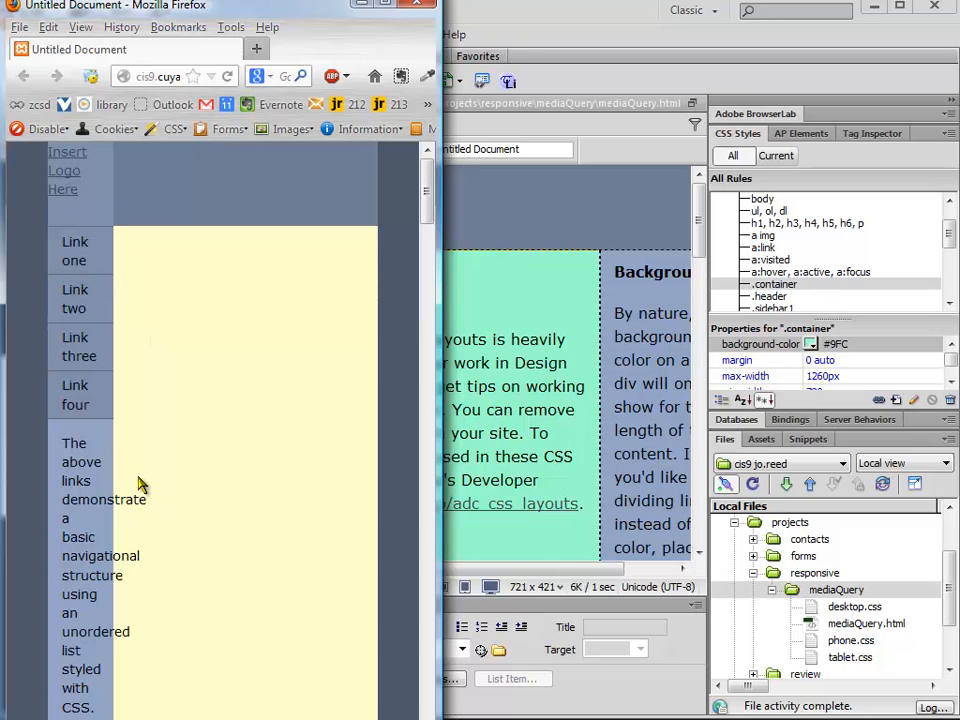
{"action": "mouse_move", "coordinate": [140, 485]}
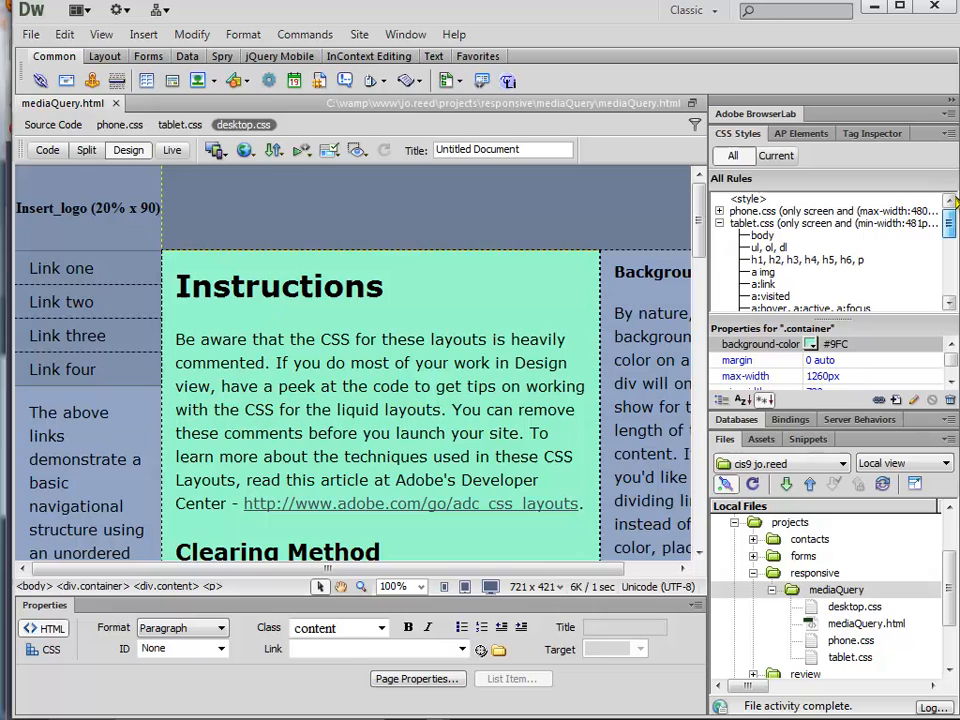
Step: Delete the widths of .sidebar1, .content and .sidebar2 in phone.css, then upload phone.css
{"action": "left_click", "coordinate": [719, 222]}
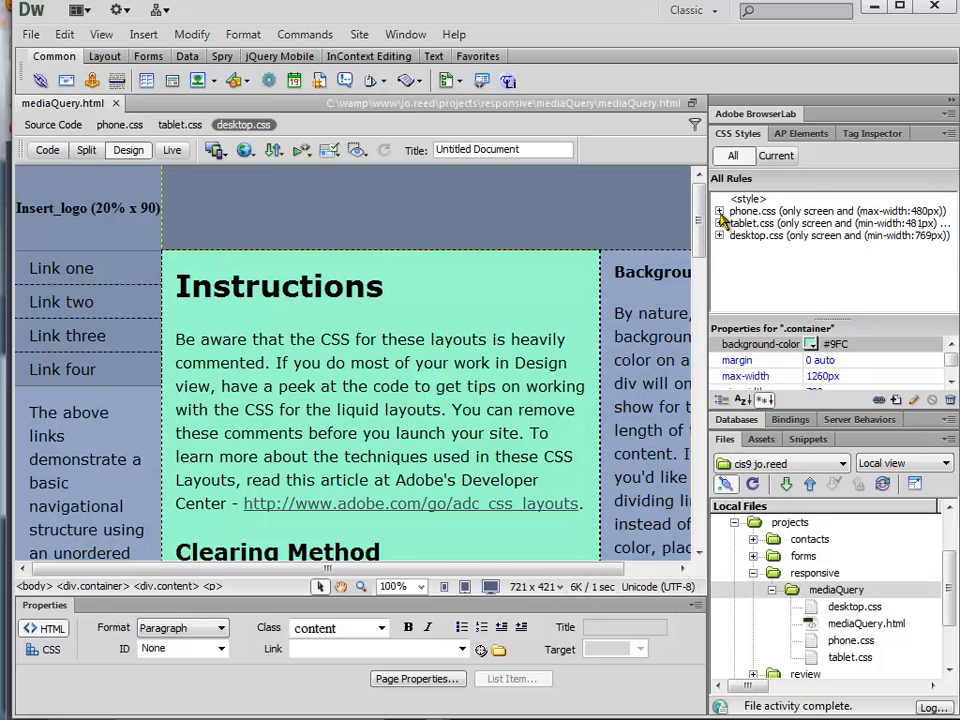
{"action": "left_click", "coordinate": [719, 211]}
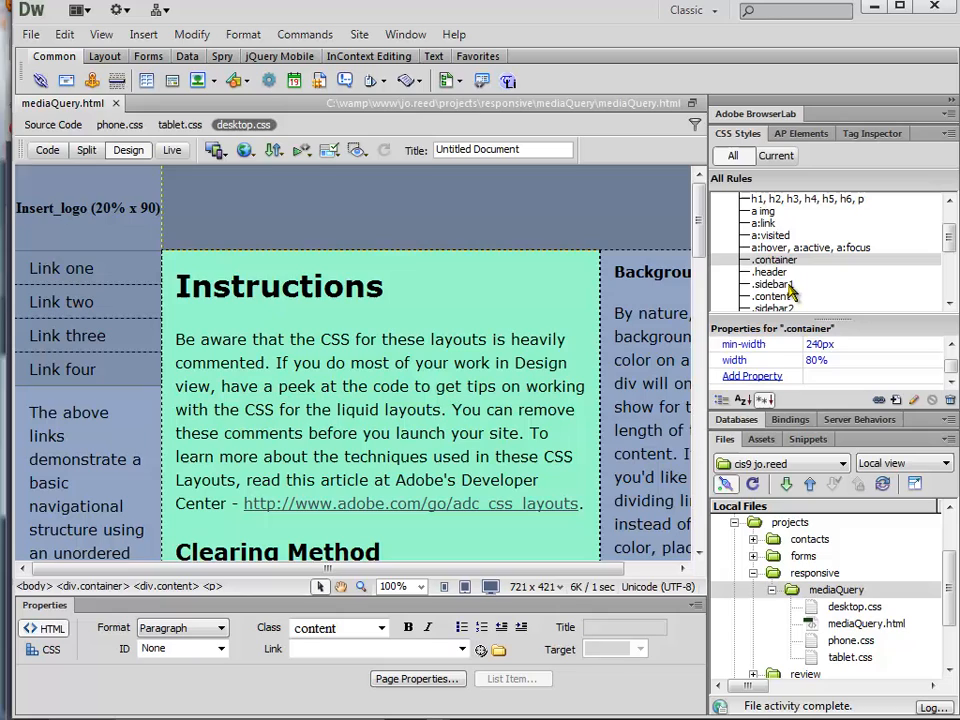
{"action": "left_click", "coordinate": [773, 284]}
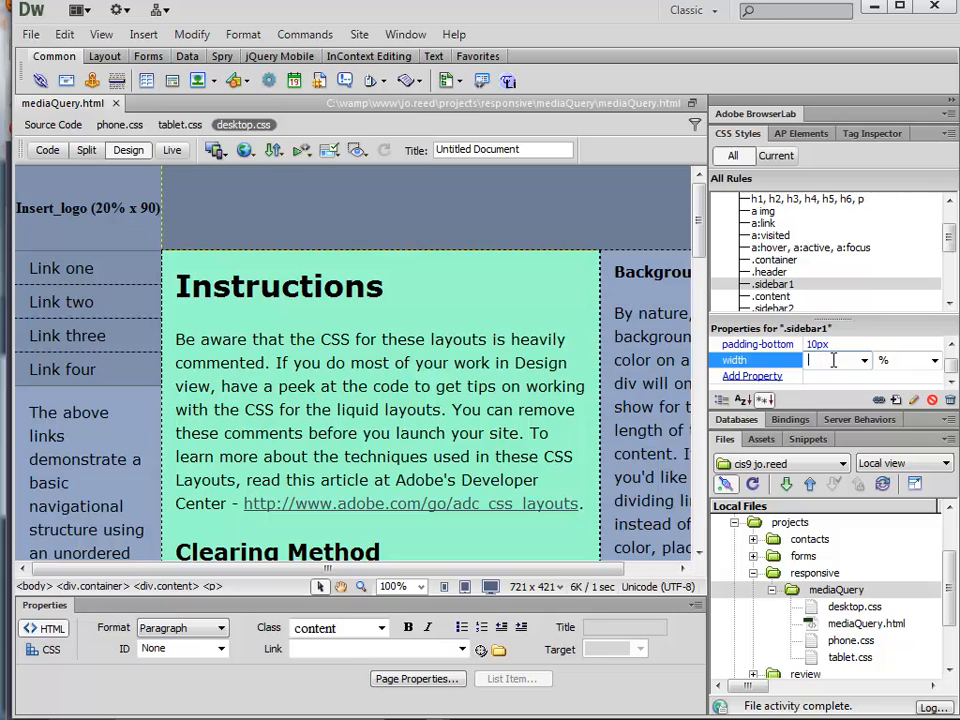
{"action": "left_click", "coordinate": [774, 309]}
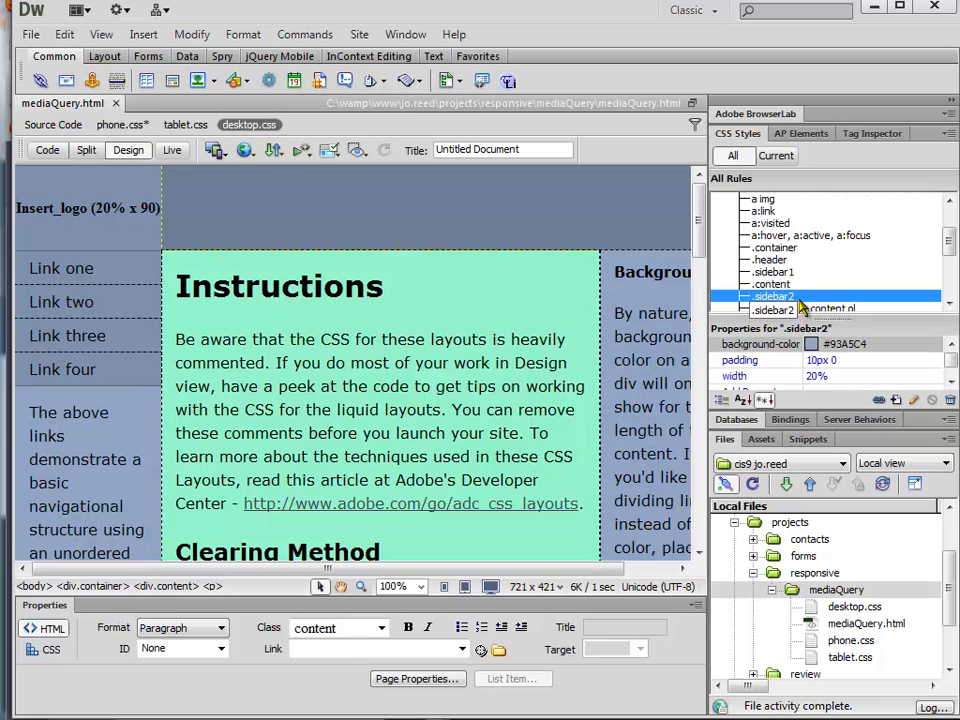
{"action": "left_click", "coordinate": [770, 284]}
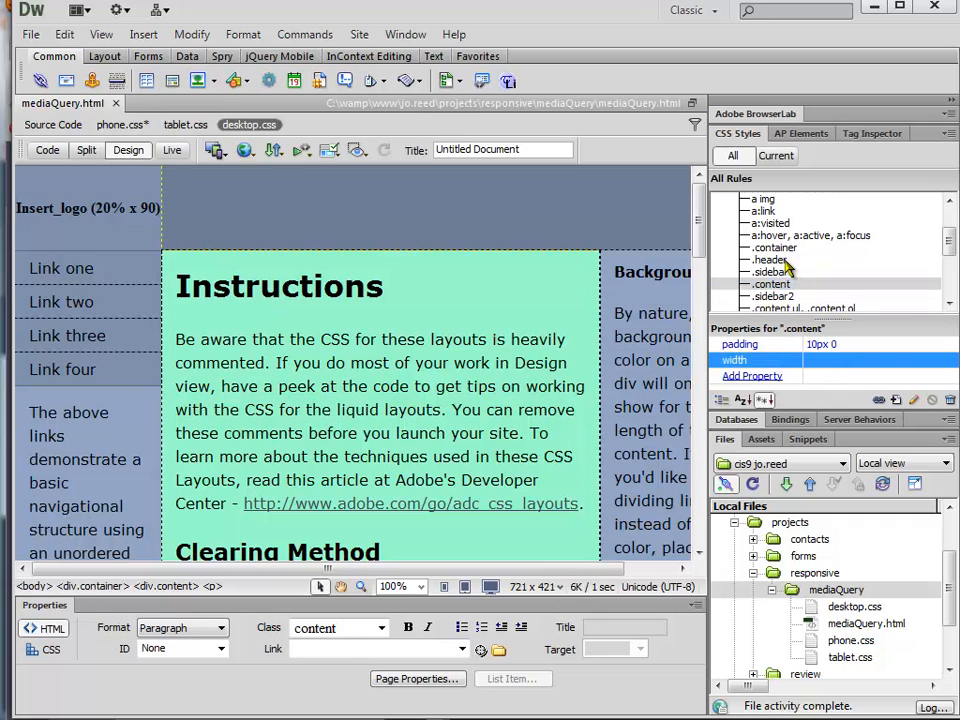
{"action": "left_click", "coordinate": [774, 296]}
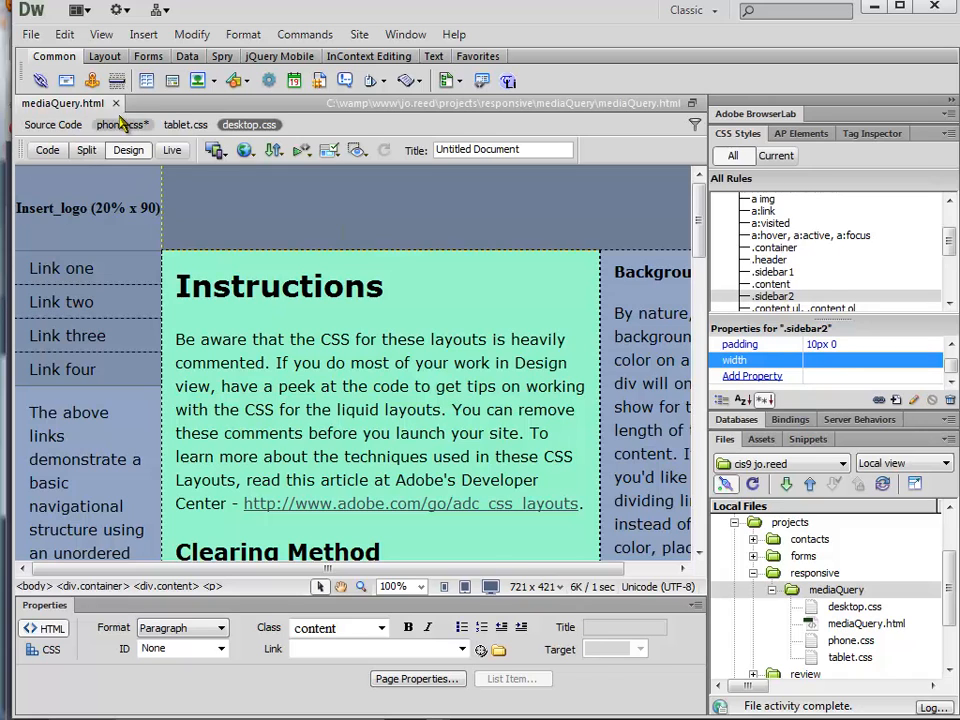
{"action": "left_click", "coordinate": [119, 124]}
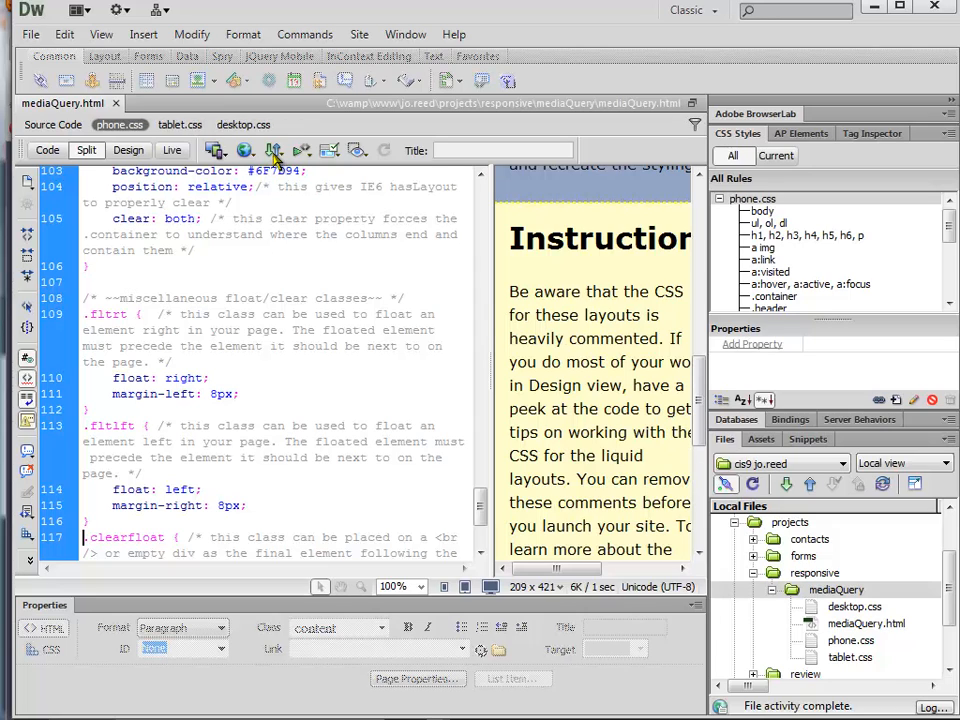
{"action": "left_click", "coordinate": [272, 150]}
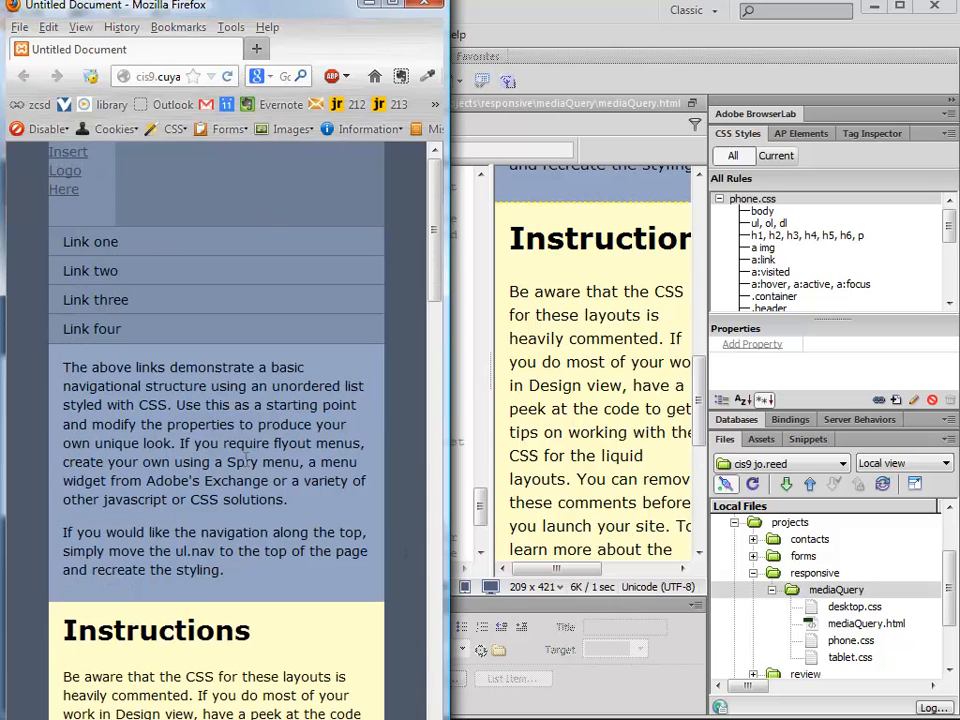
{"action": "mouse_move", "coordinate": [118, 587]}
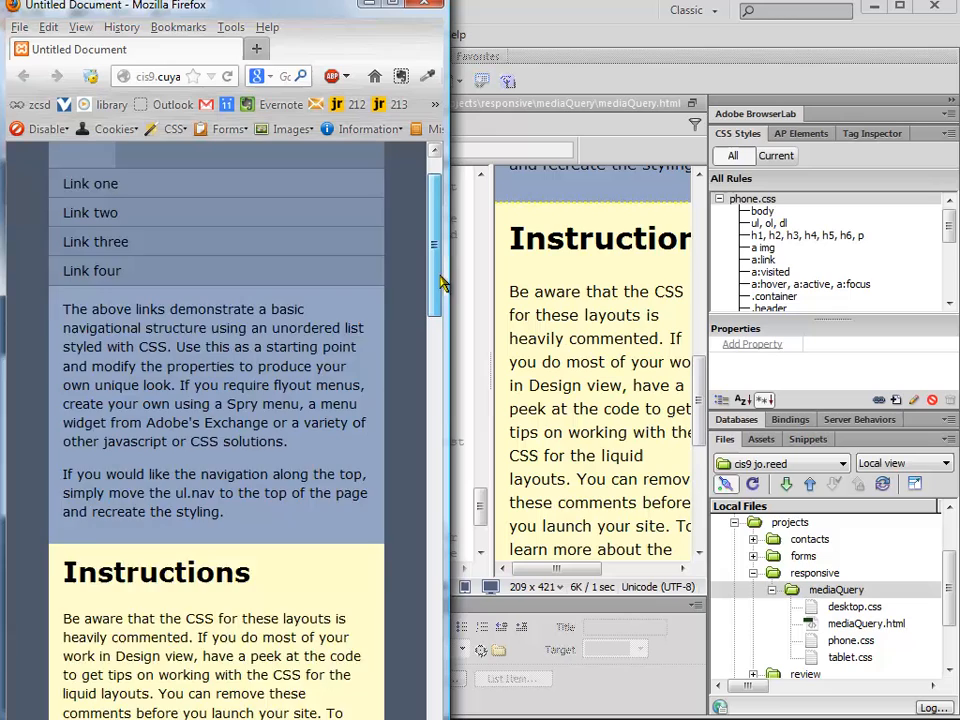
Step: Scroll through the narrow Firefox page to check the full-width stacked columns
{"action": "scroll", "scroll_direction": "up", "scroll_amount": 3}
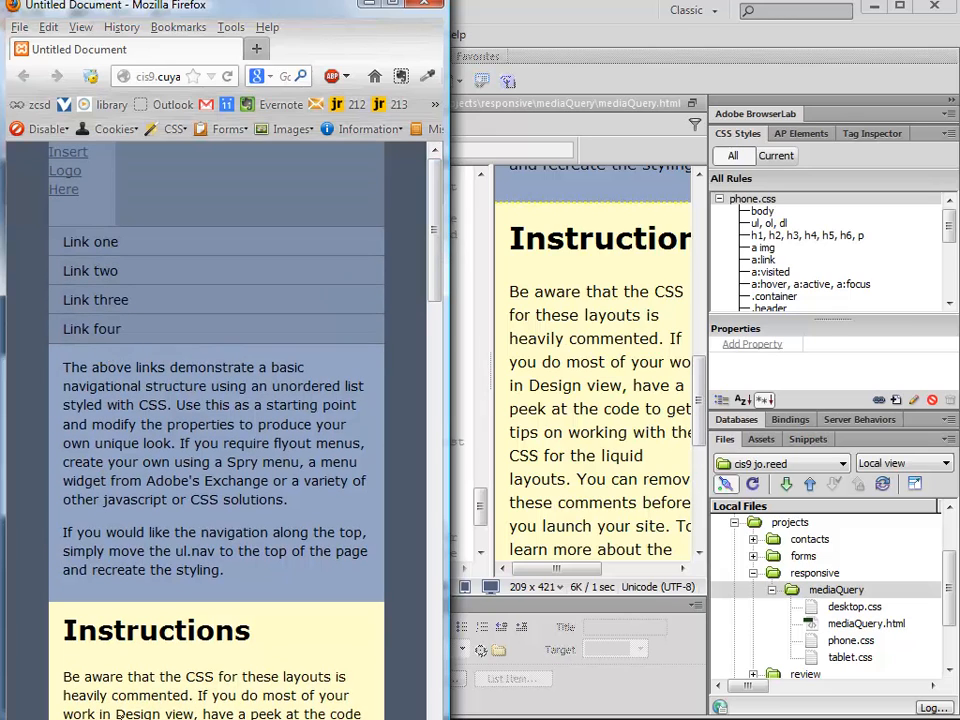
{"action": "scroll", "scroll_direction": "down", "scroll_amount": 3}
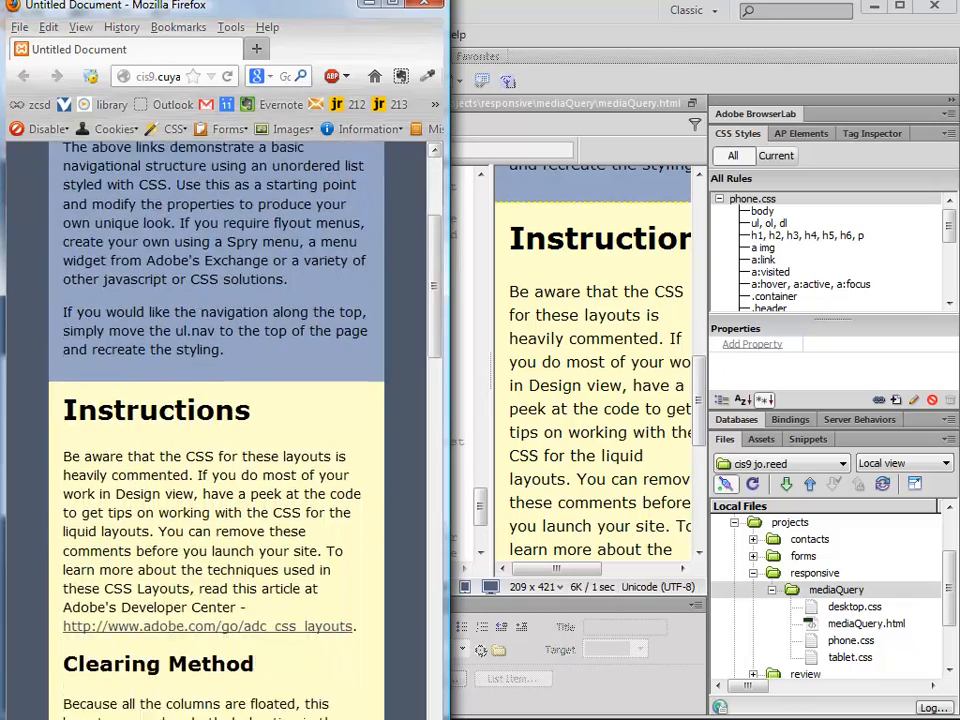
{"action": "scroll", "scroll_direction": "down", "scroll_amount": 3}
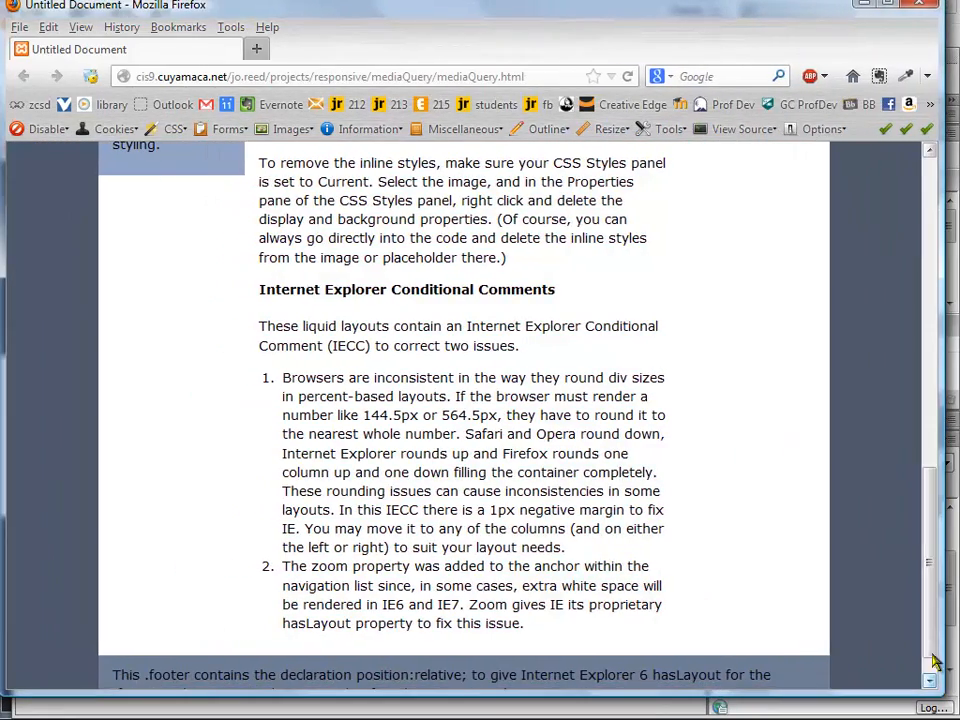
Step: Scroll back to the top of the maximized page to view the three columns
{"action": "scroll", "scroll_direction": "up", "scroll_amount": 3}
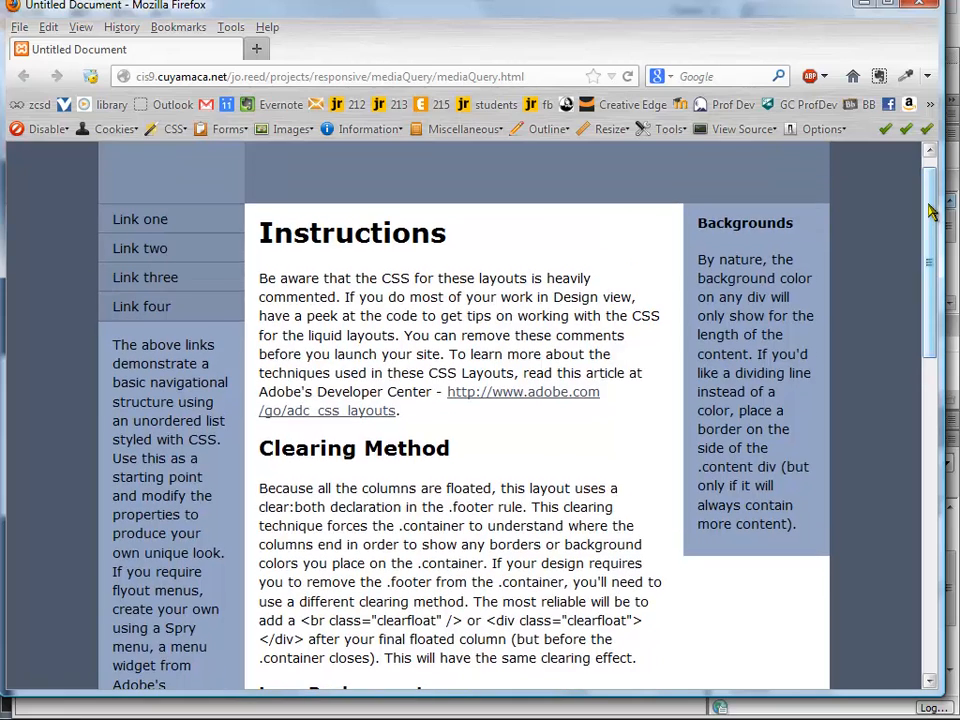
{"action": "scroll", "scroll_direction": "up", "scroll_amount": 3}
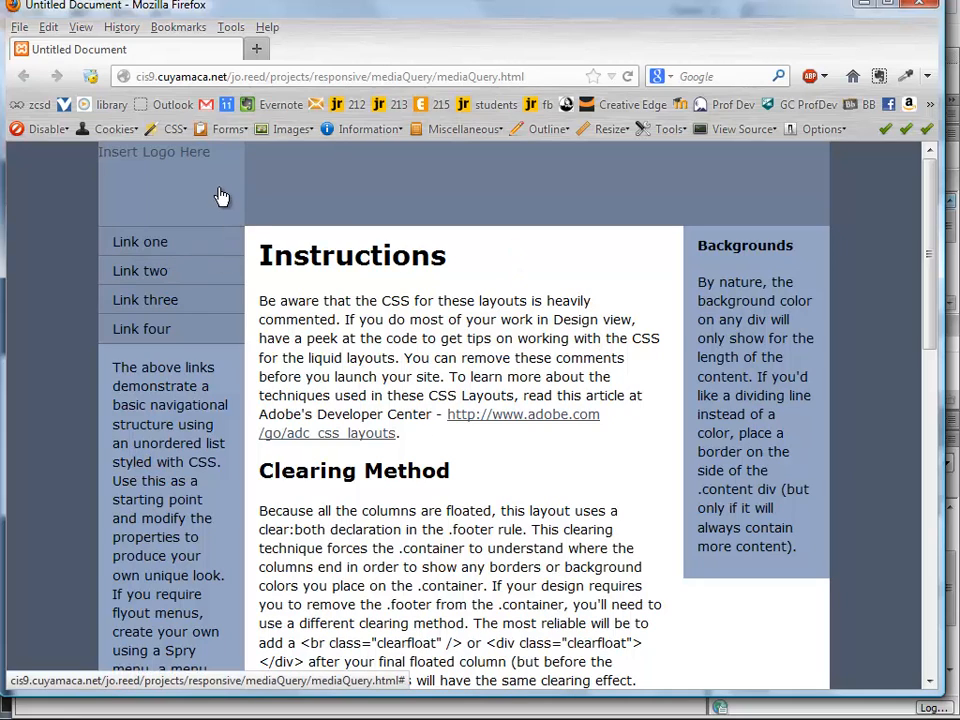
{"action": "mouse_move", "coordinate": [178, 198]}
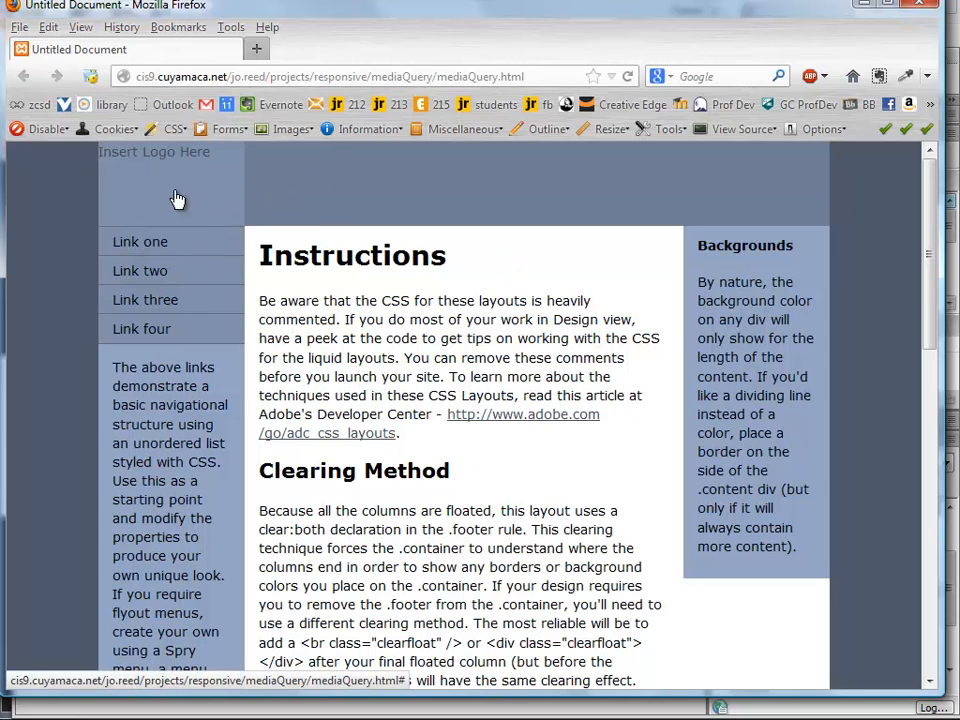
{"action": "mouse_move", "coordinate": [438, 203]}
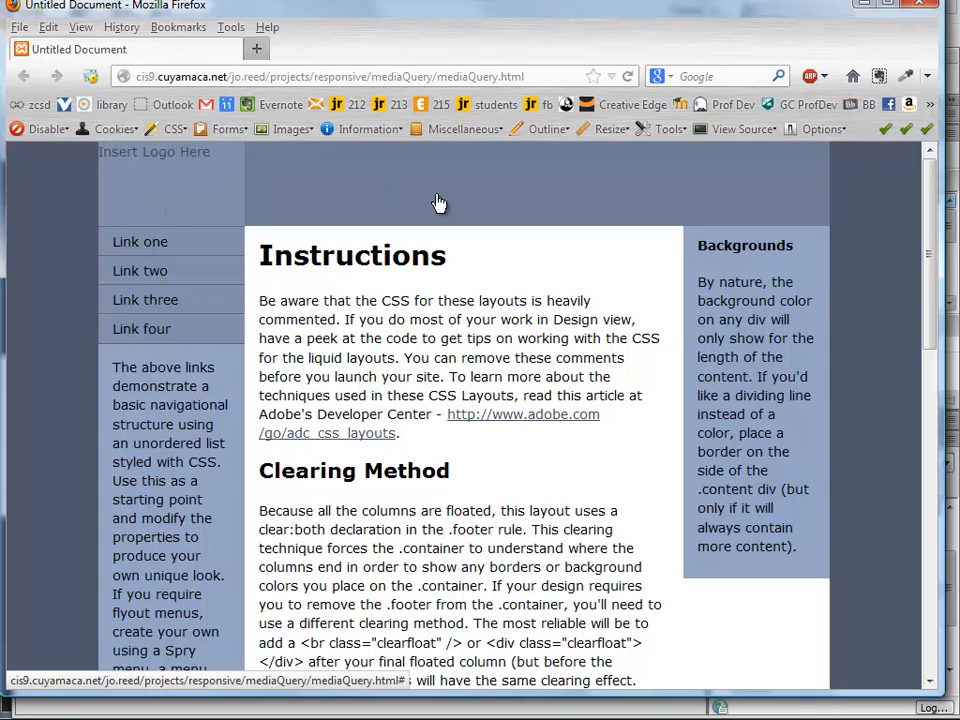
{"action": "mouse_move", "coordinate": [390, 203]}
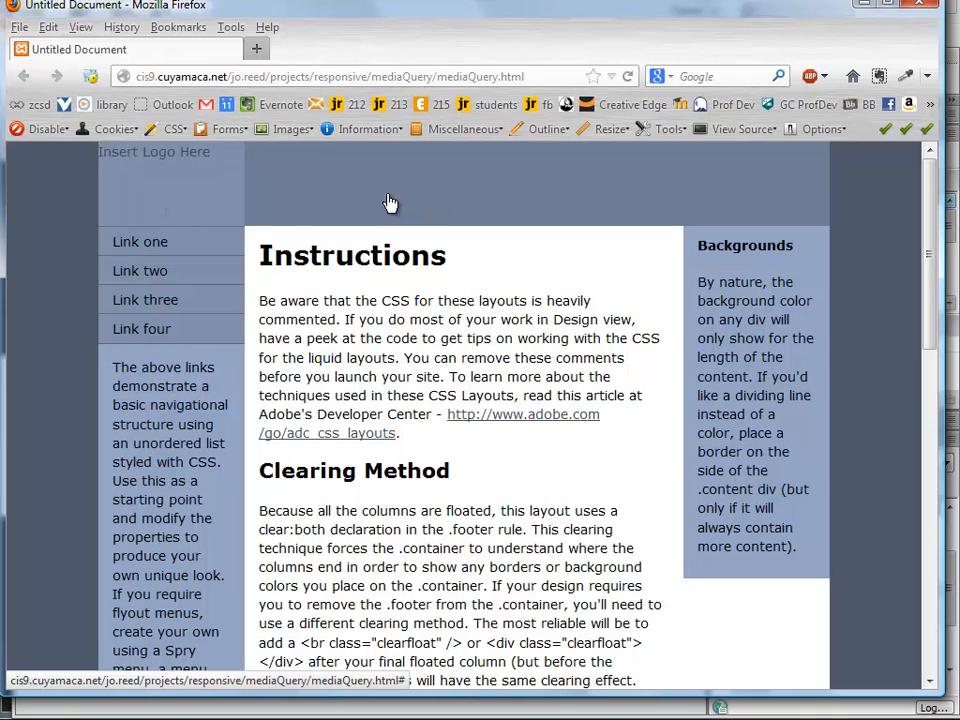
{"action": "mouse_move", "coordinate": [173, 192]}
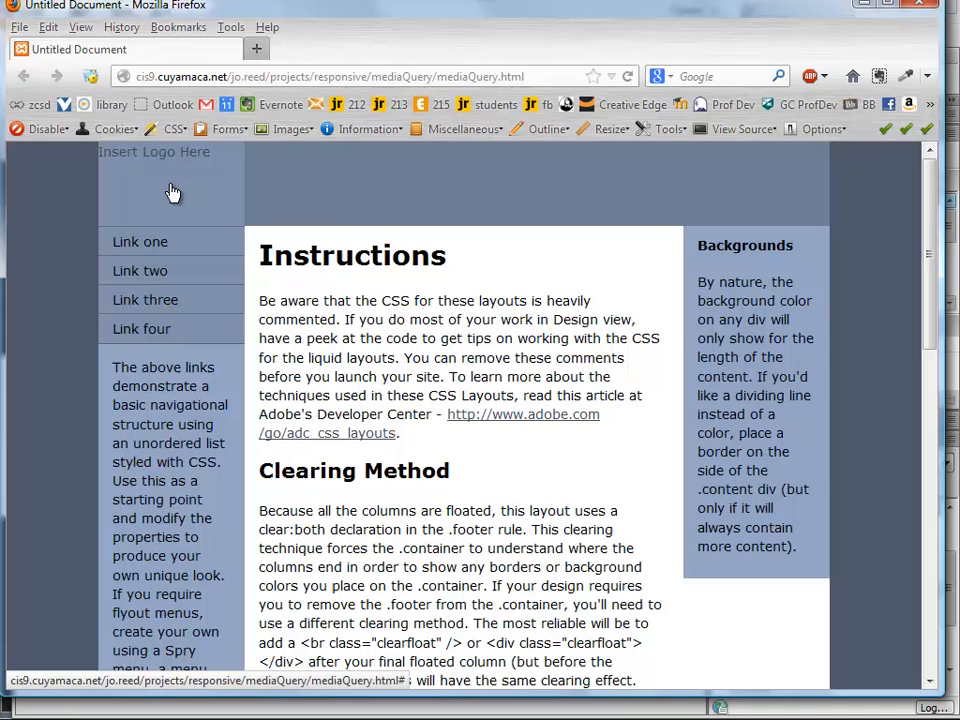
{"action": "mouse_move", "coordinate": [335, 340]}
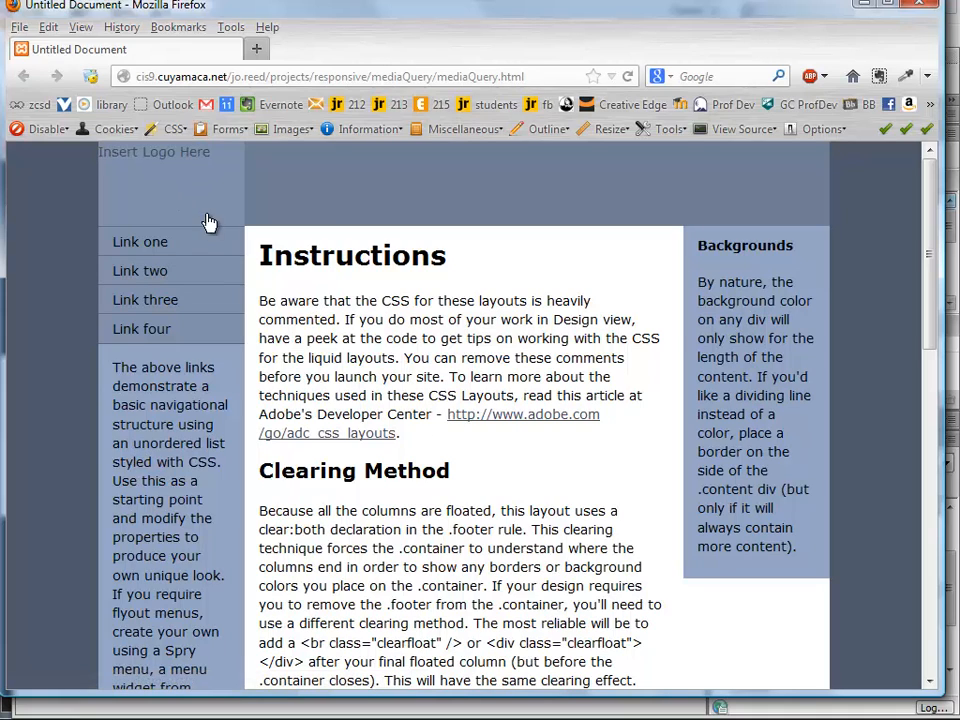
{"action": "mouse_move", "coordinate": [200, 191]}
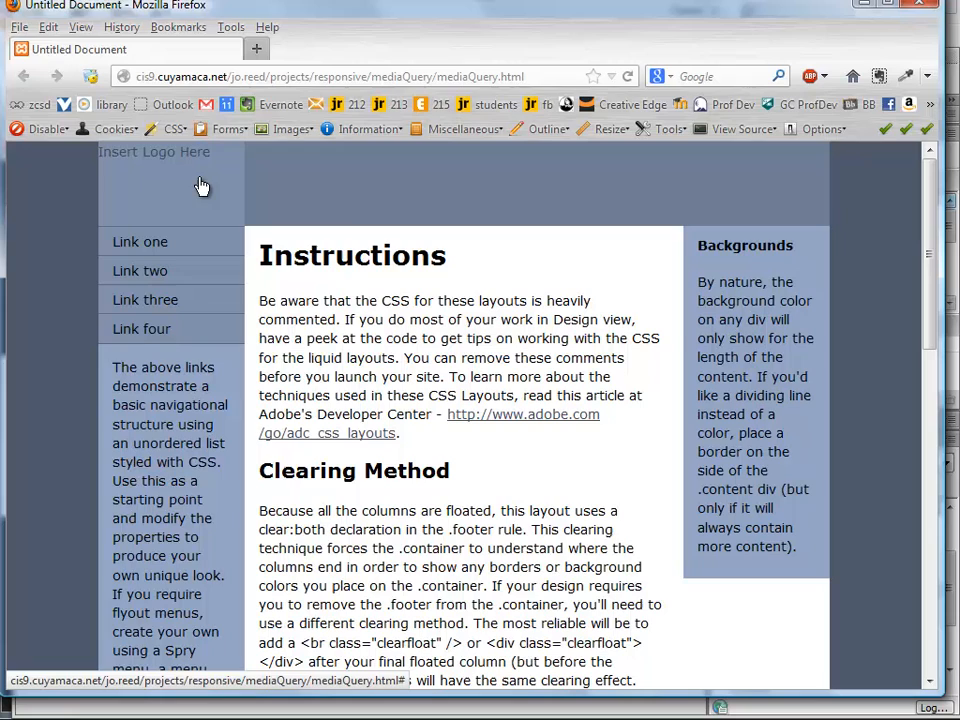
{"action": "mouse_move", "coordinate": [197, 204]}
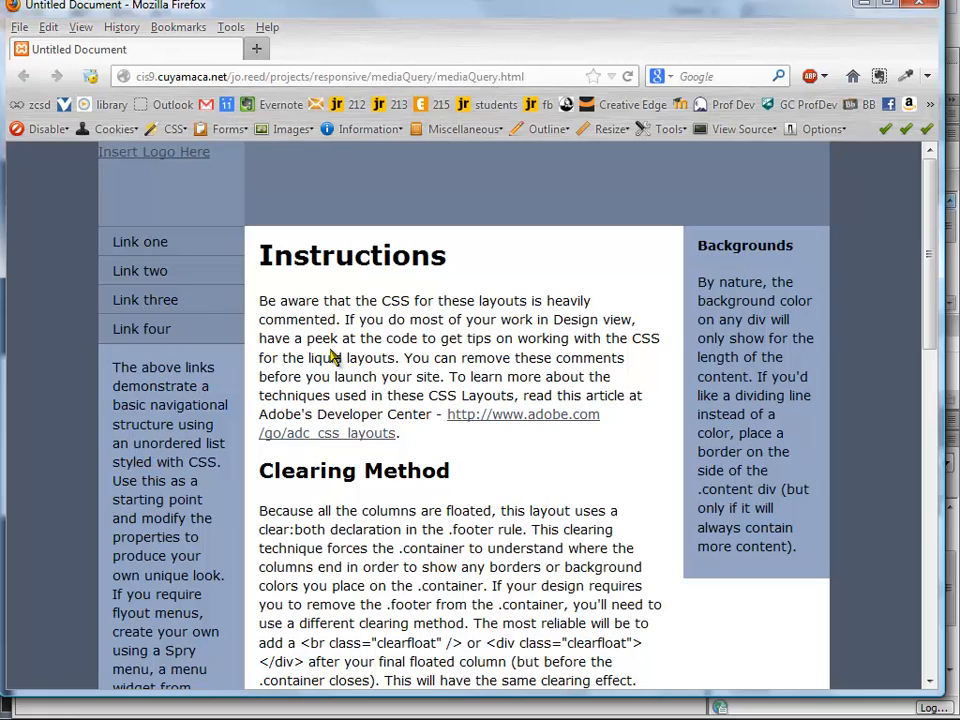
{"action": "mouse_move", "coordinate": [376, 291]}
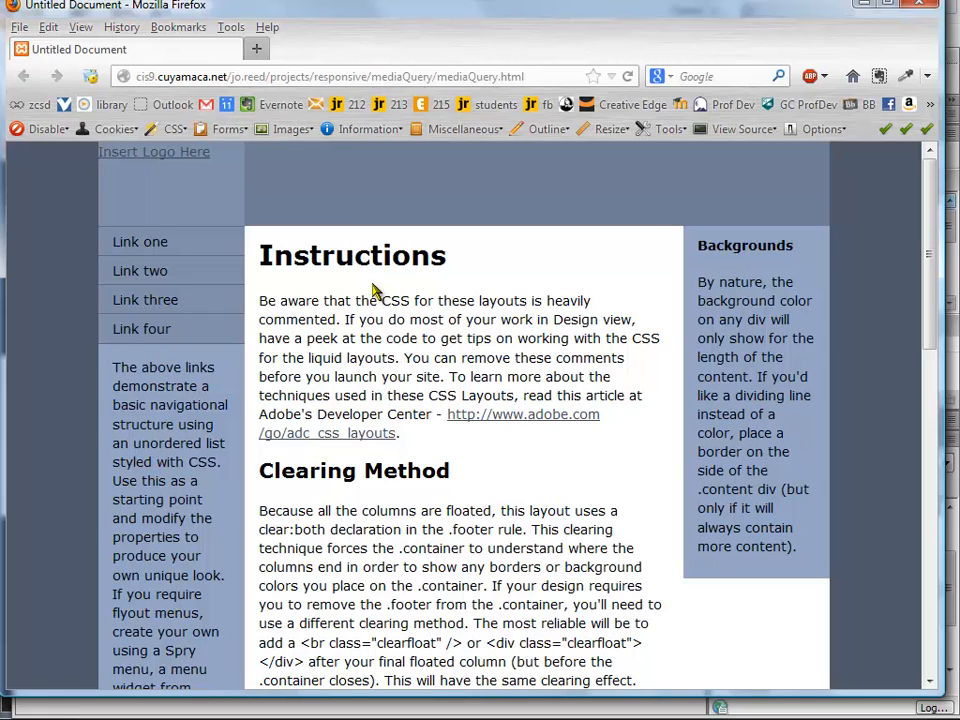
{"action": "mouse_move", "coordinate": [293, 318]}
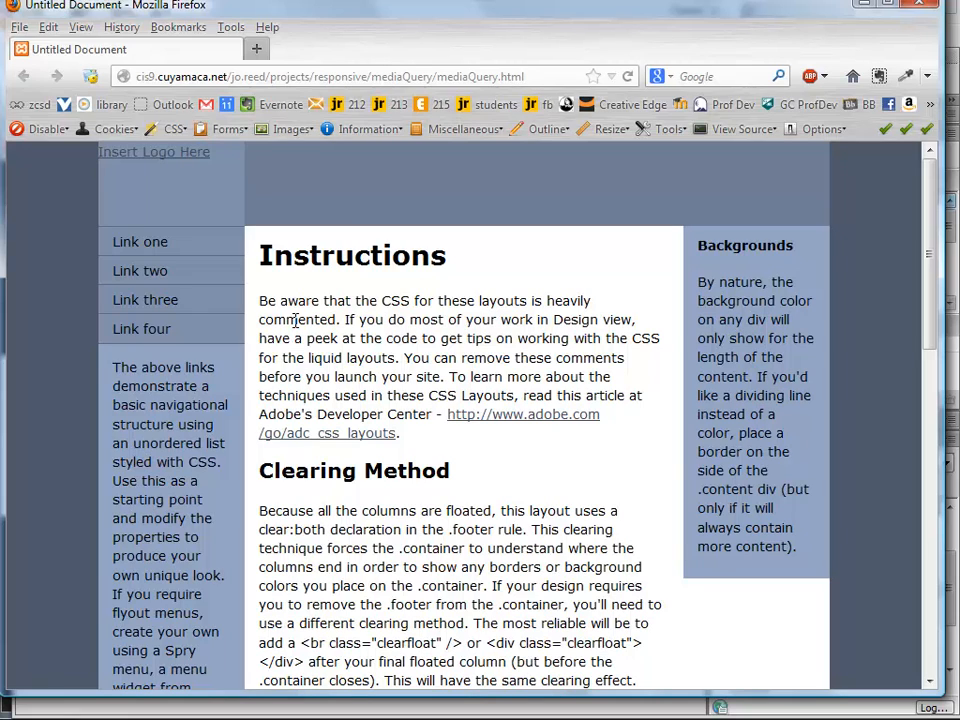
{"action": "mouse_move", "coordinate": [502, 298]}
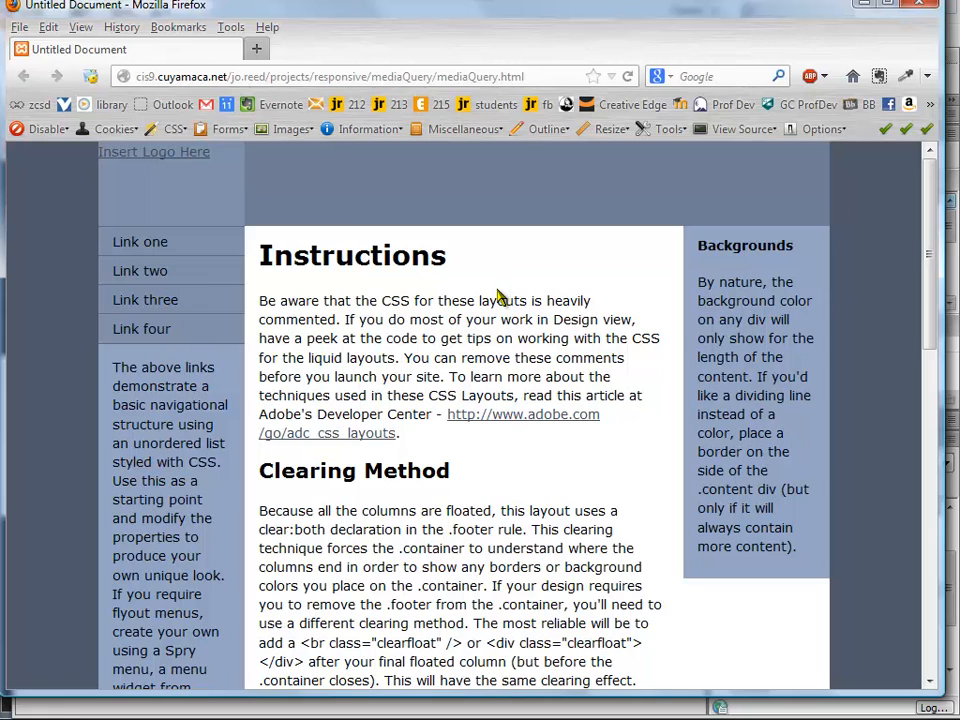